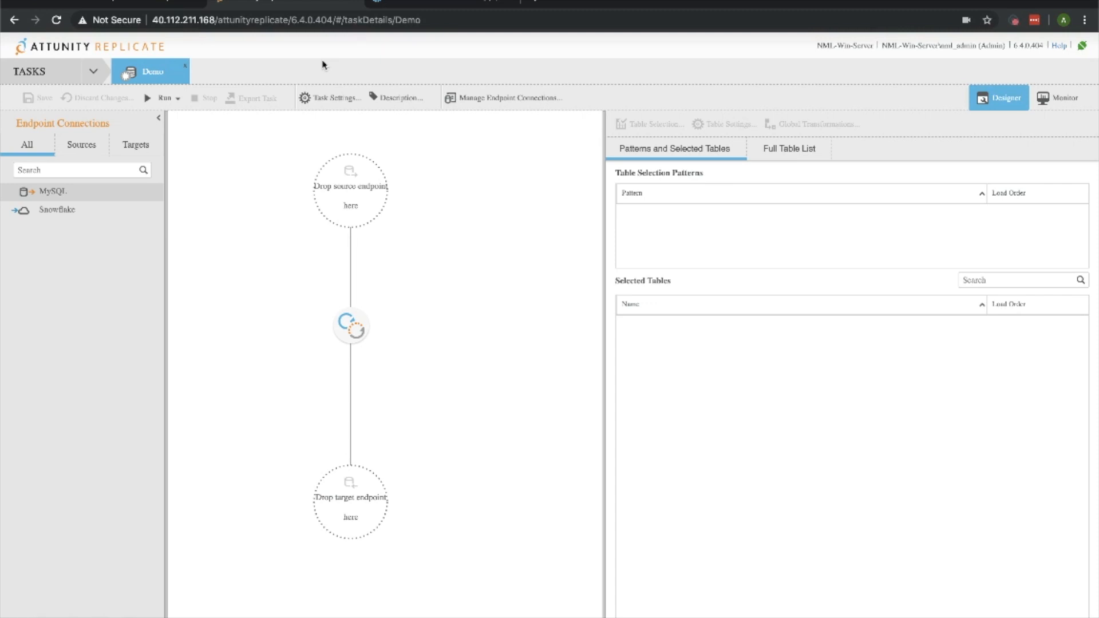
mouse_move(328, 63)
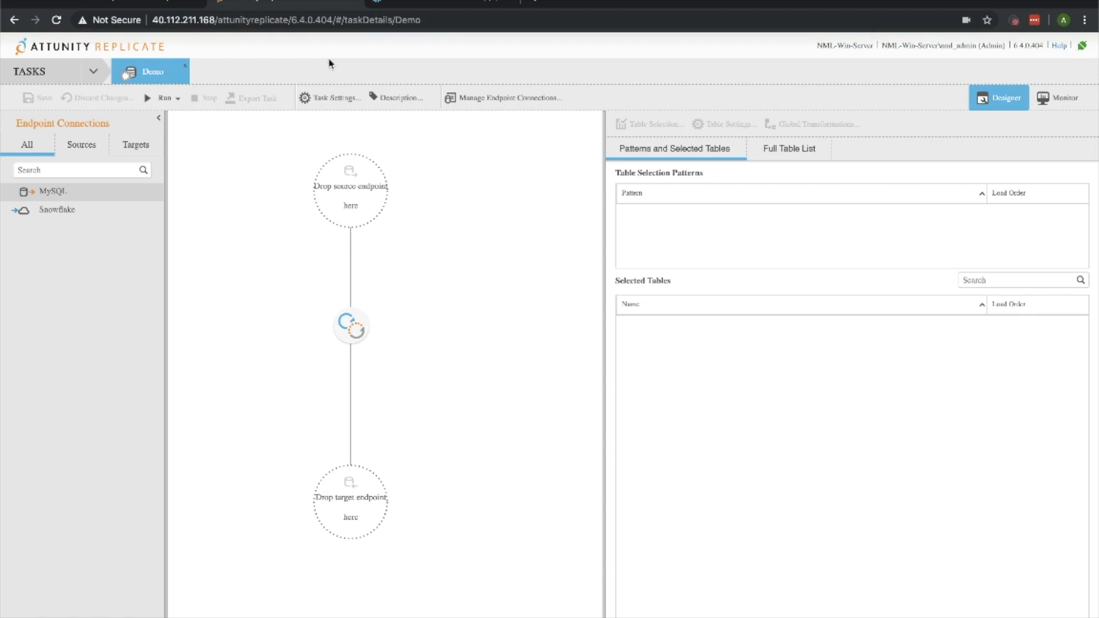
mouse_move(216, 248)
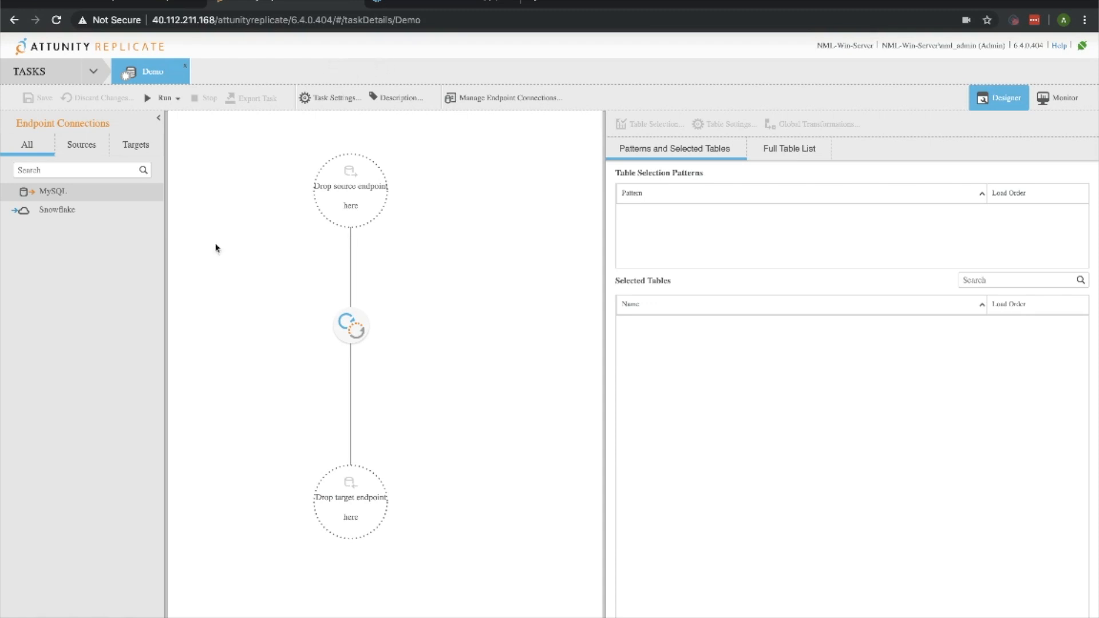
mouse_move(607, 271)
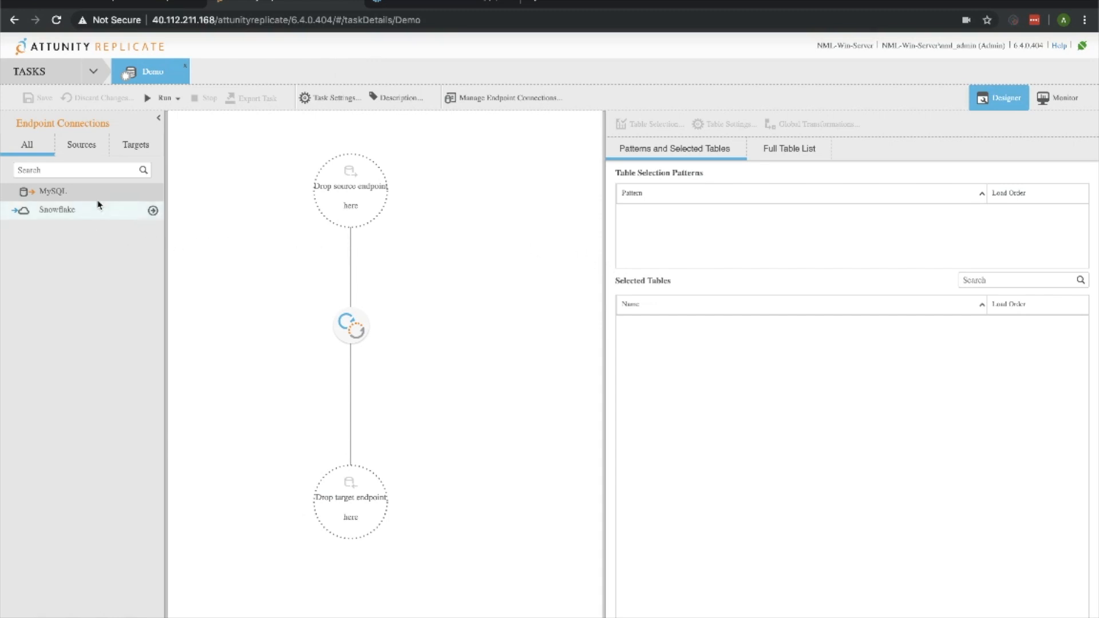
- Test the MySQL source endpoint from Manage Endpoint Connections and confirm it connects
click(507, 97)
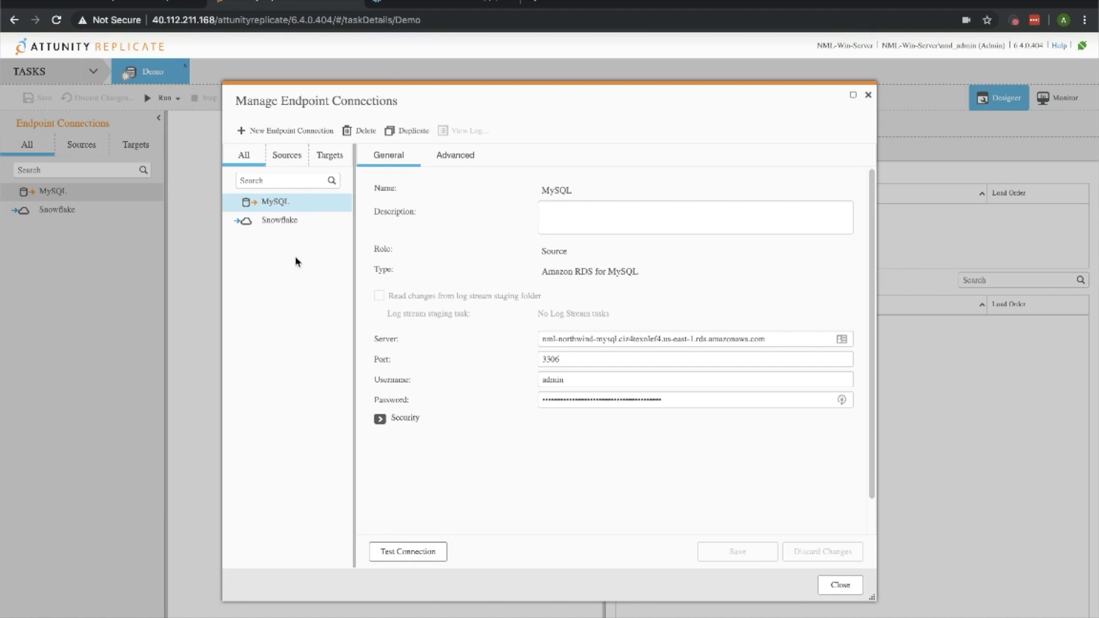
mouse_move(415, 350)
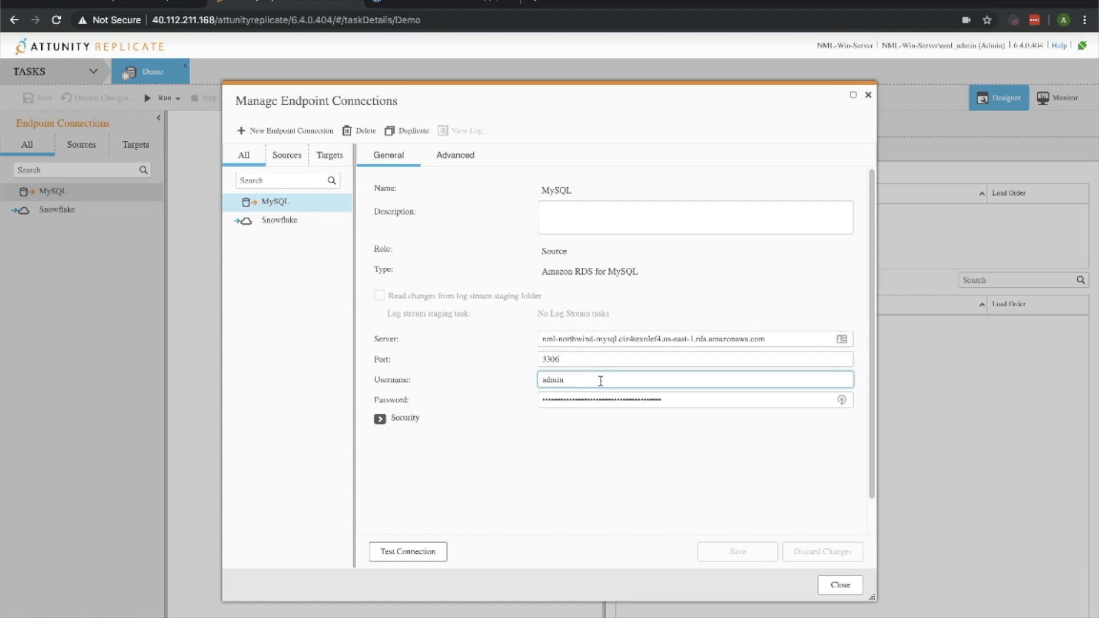
click(693, 400)
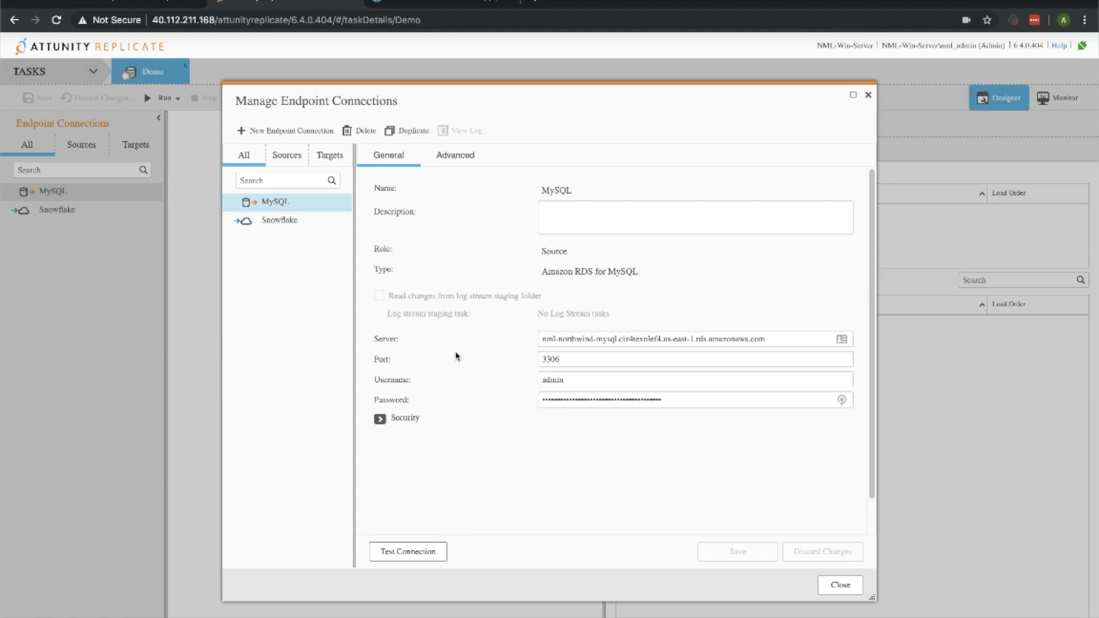
click(408, 552)
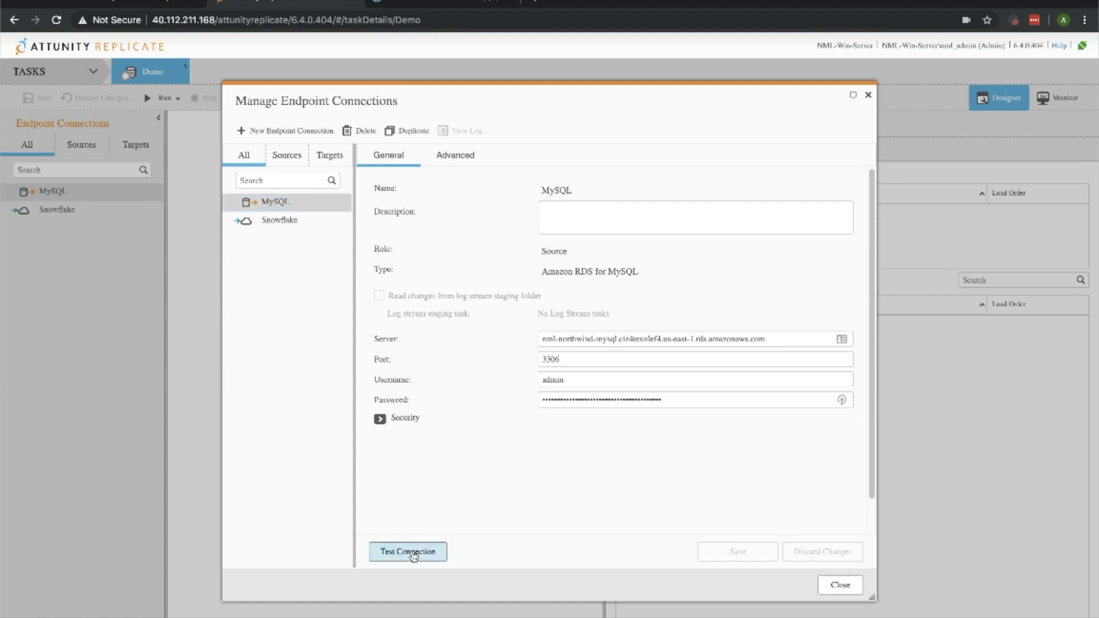
click(407, 551)
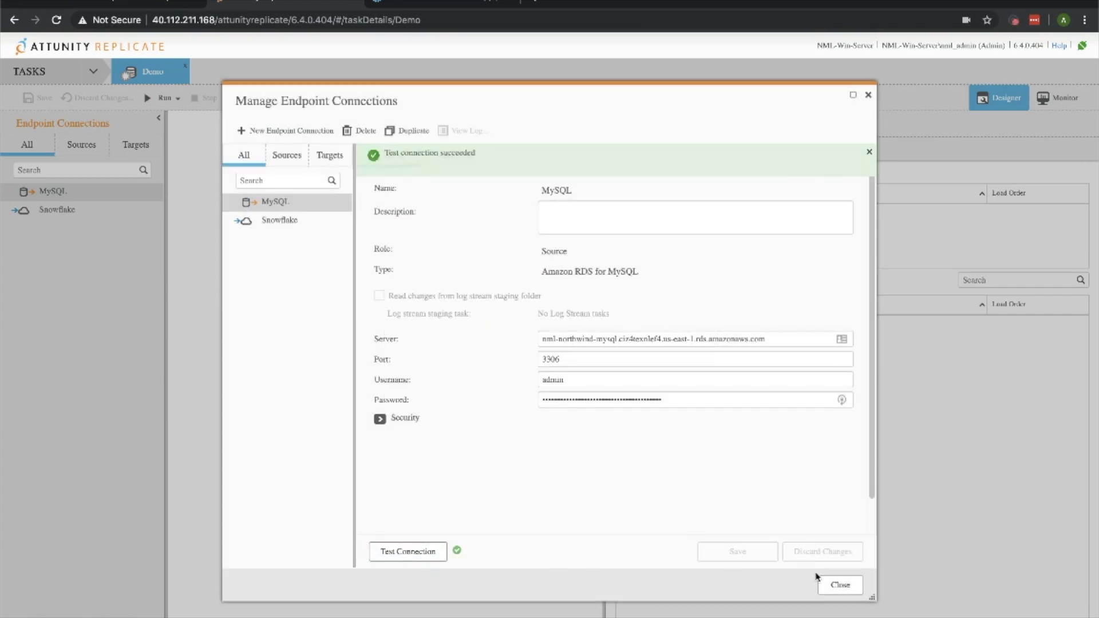
- Review the Snowflake target's Snowflake and Azure Blob staging settings and confirm its connection test passes
click(839, 585)
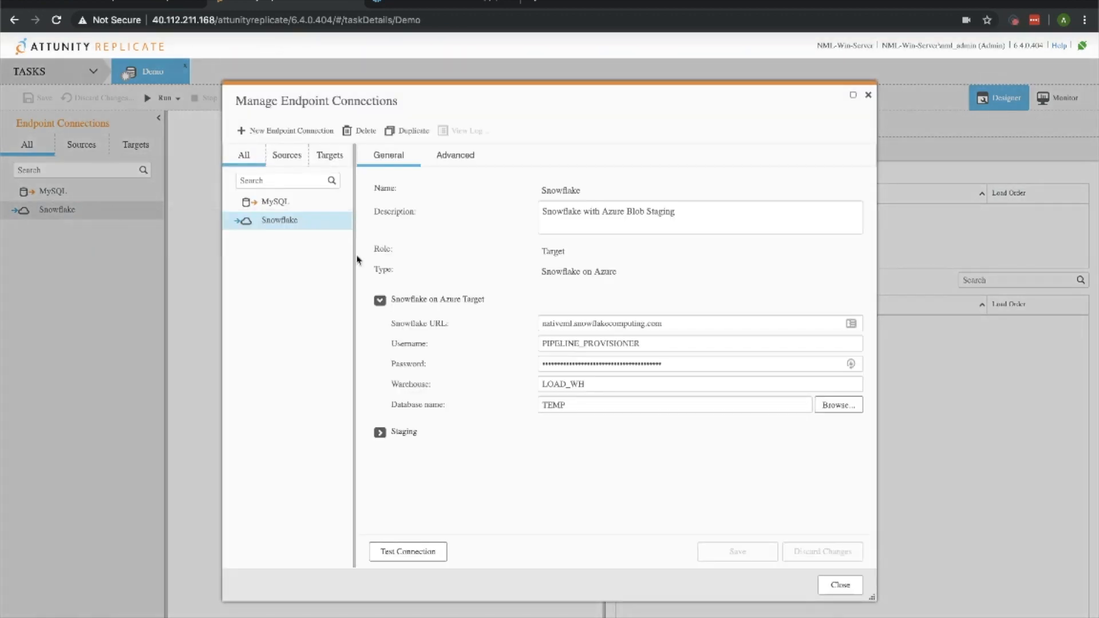
mouse_move(311, 322)
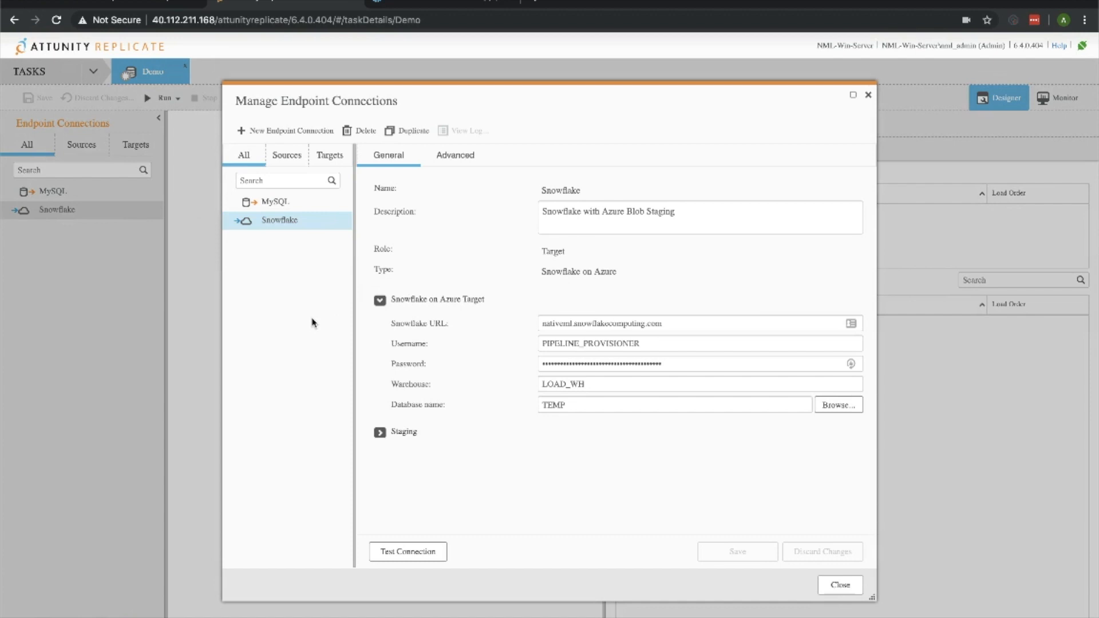
mouse_move(475, 328)
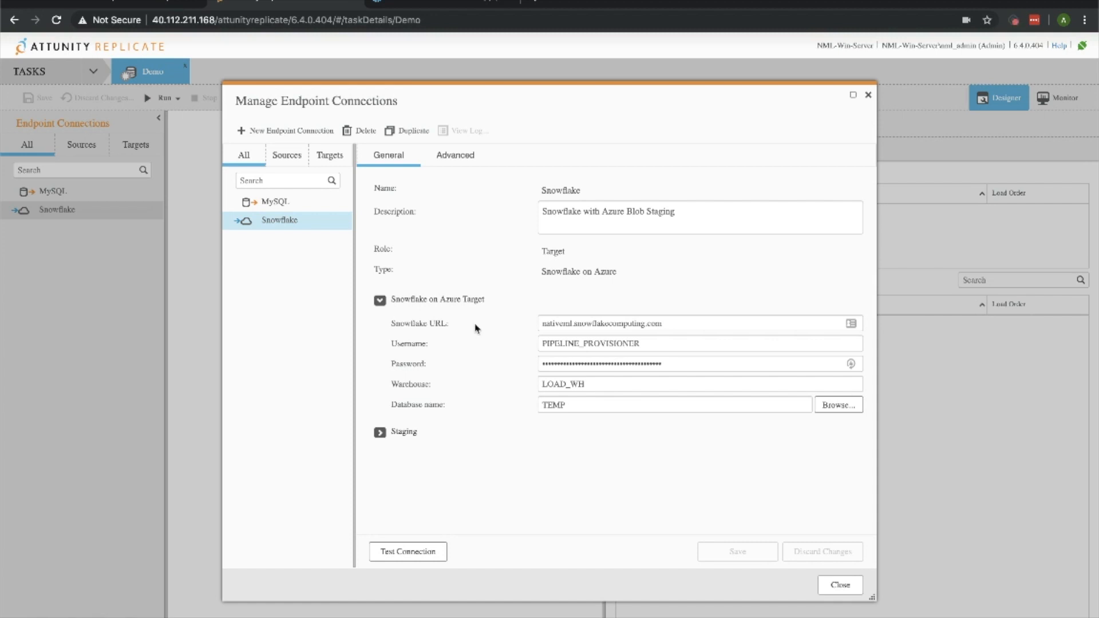
mouse_move(619, 356)
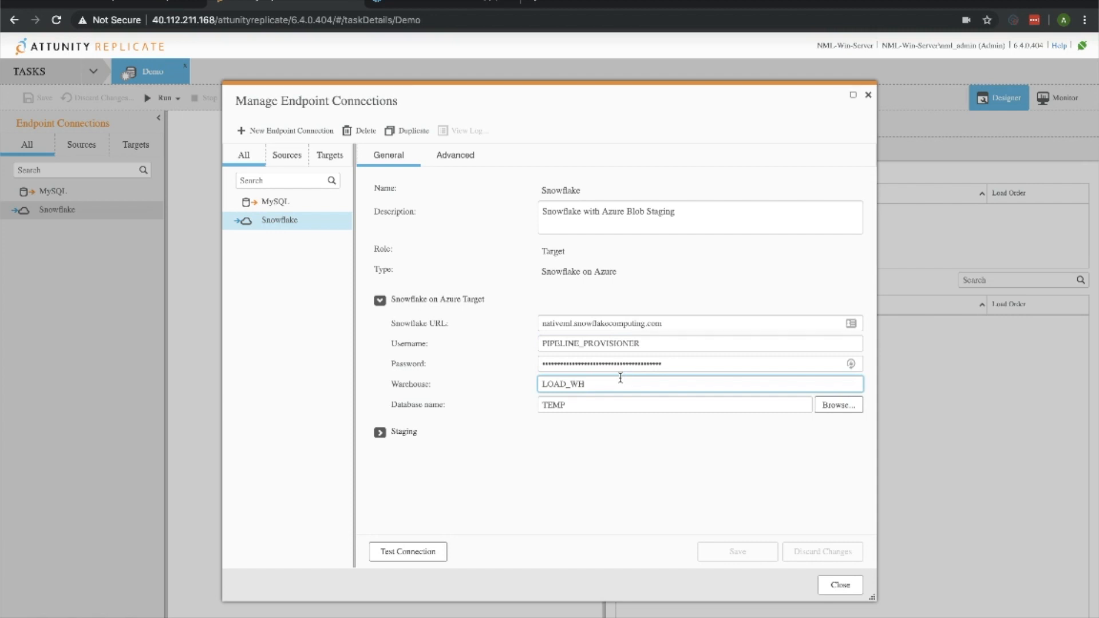
click(673, 404)
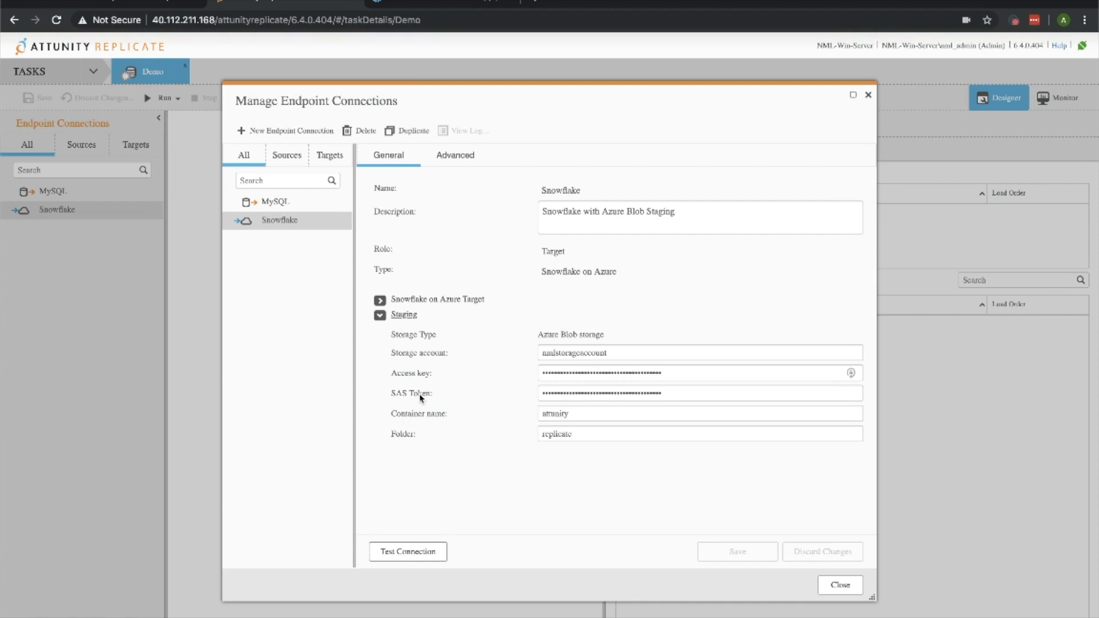
mouse_move(508, 364)
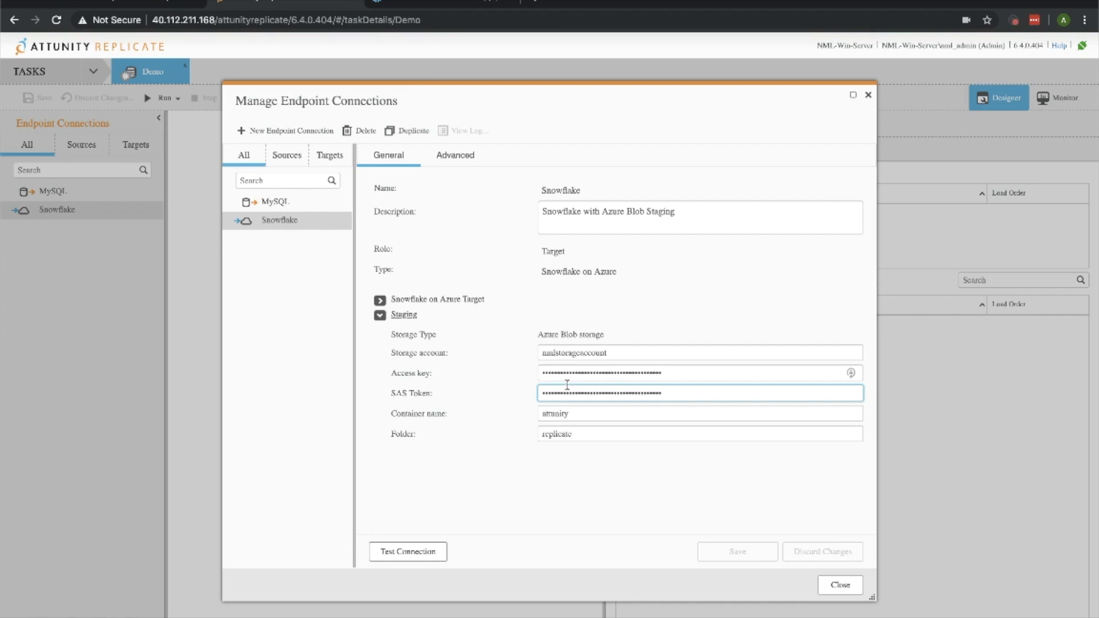
click(407, 550)
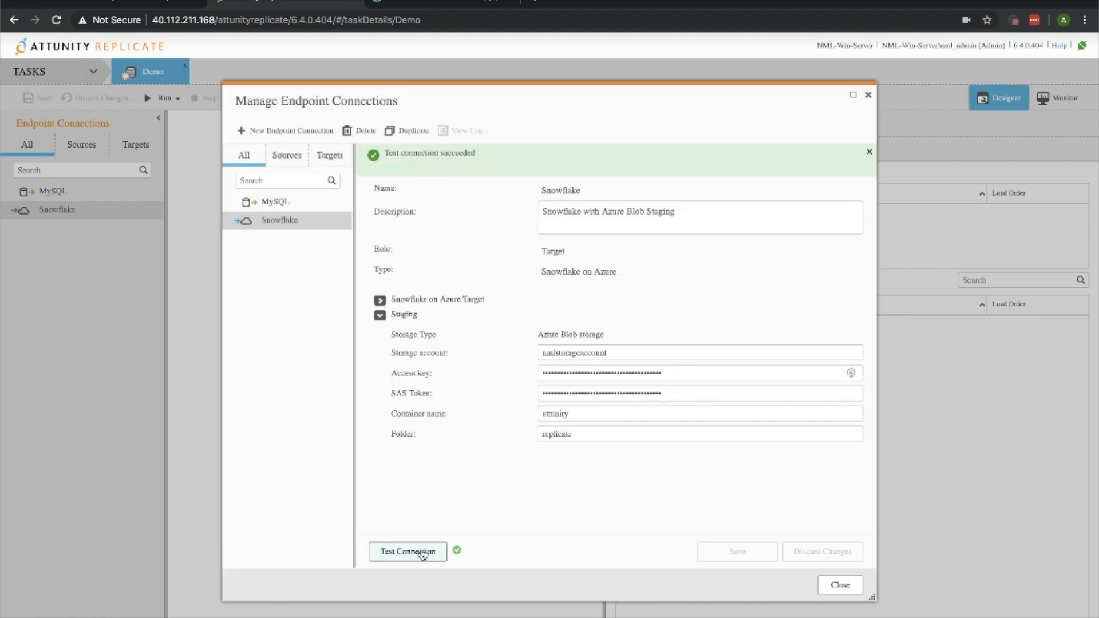
click(839, 585)
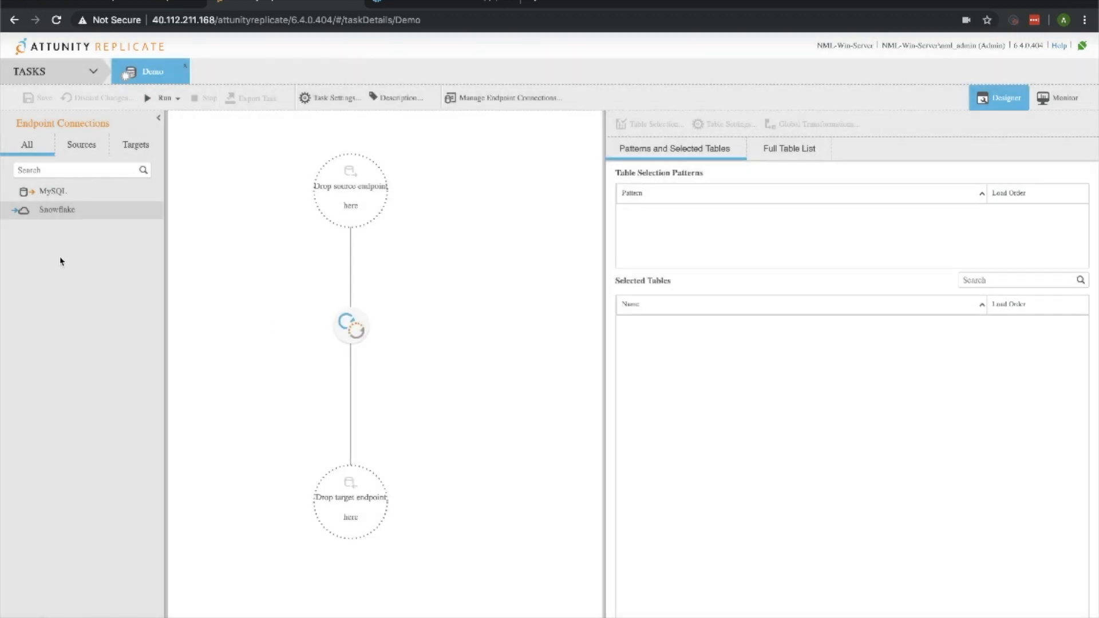
- Drag MySQL in as the Demo task's source and Snowflake on Azure as its target
drag(52, 191, 294, 191)
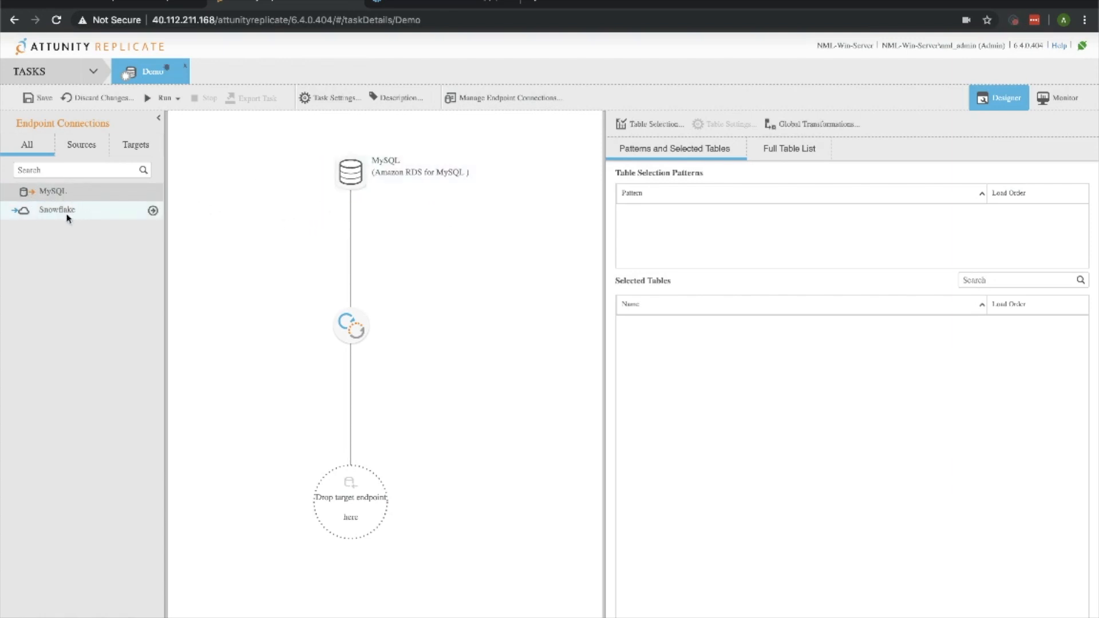
drag(57, 209, 388, 520)
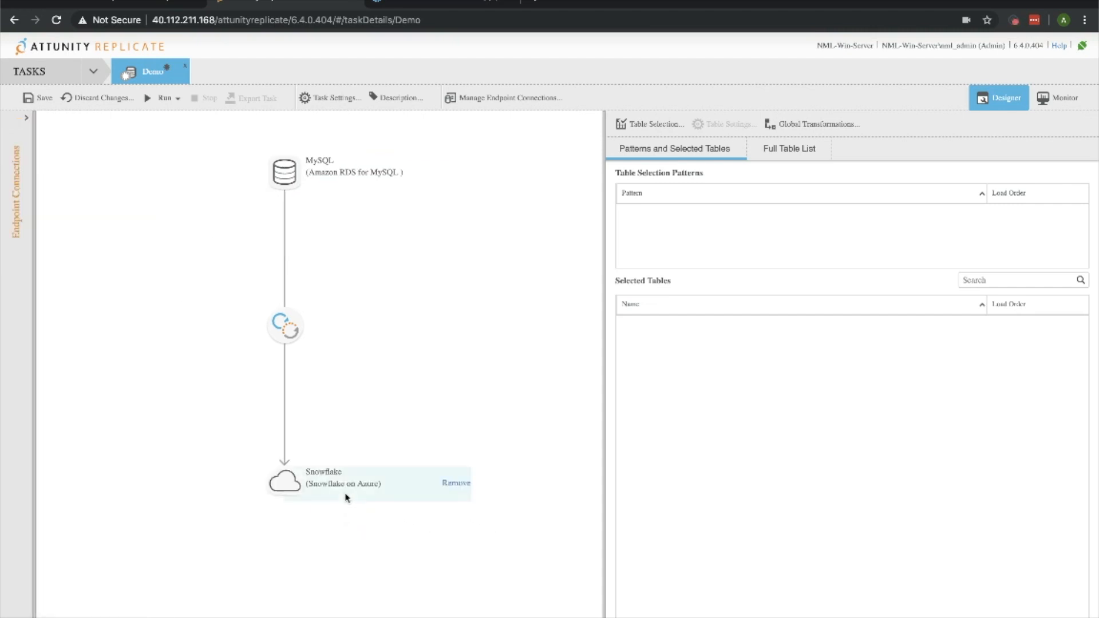
mouse_move(340, 389)
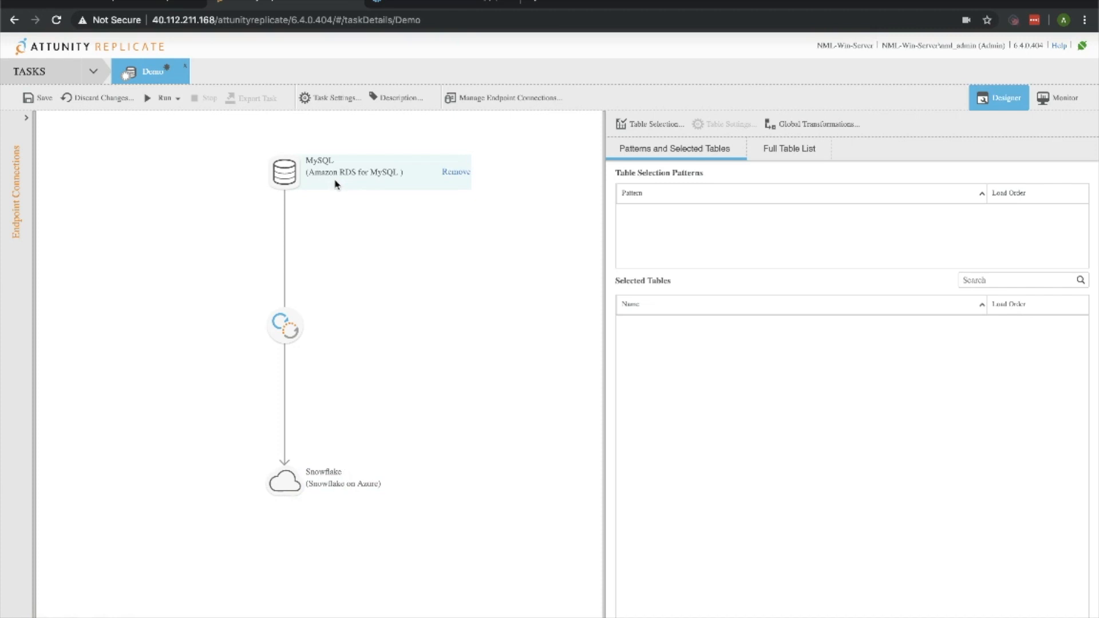
mouse_move(360, 479)
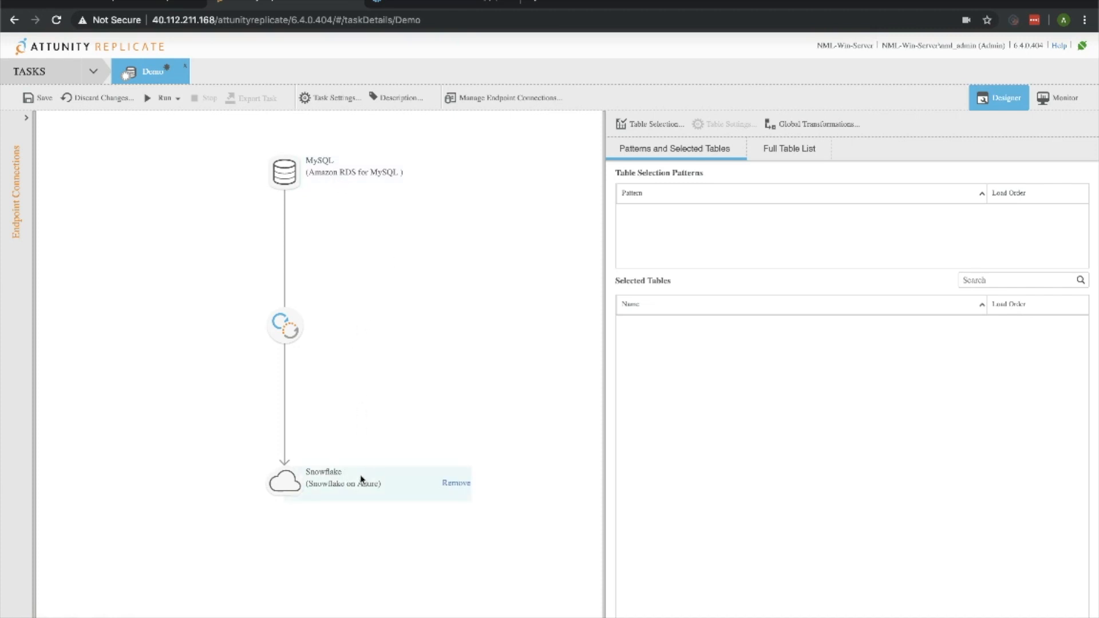
mouse_move(370, 360)
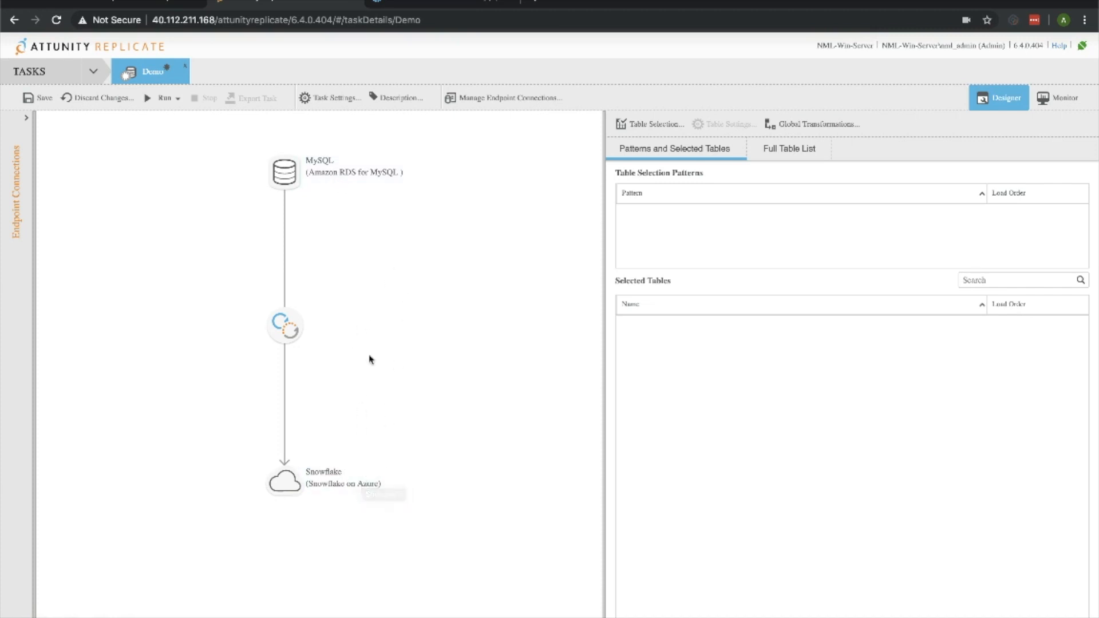
mouse_move(361, 273)
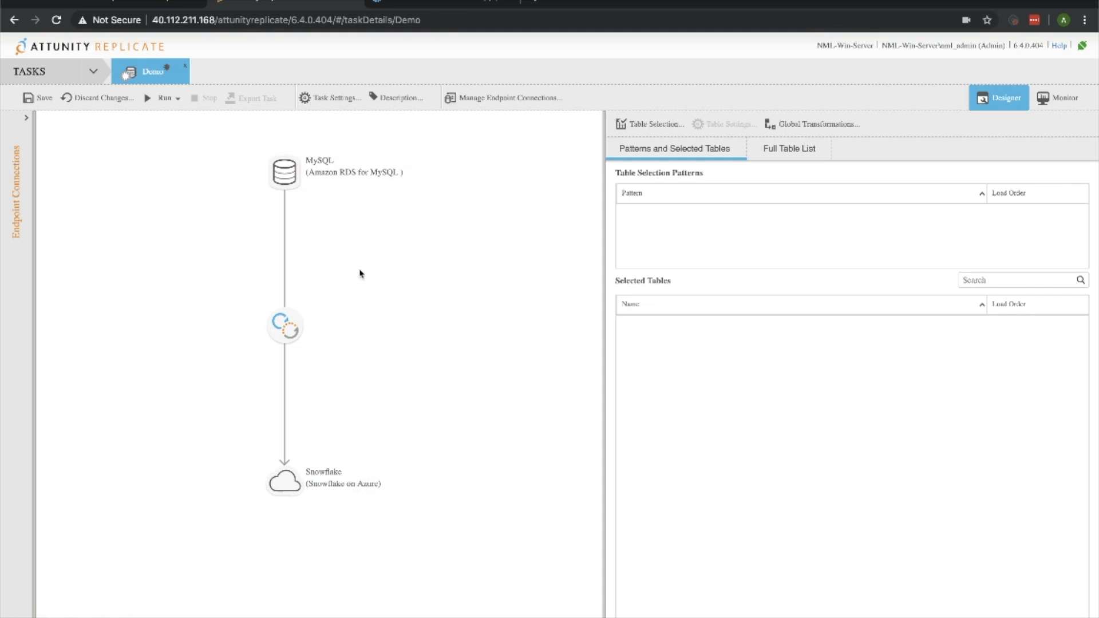
mouse_move(560, 204)
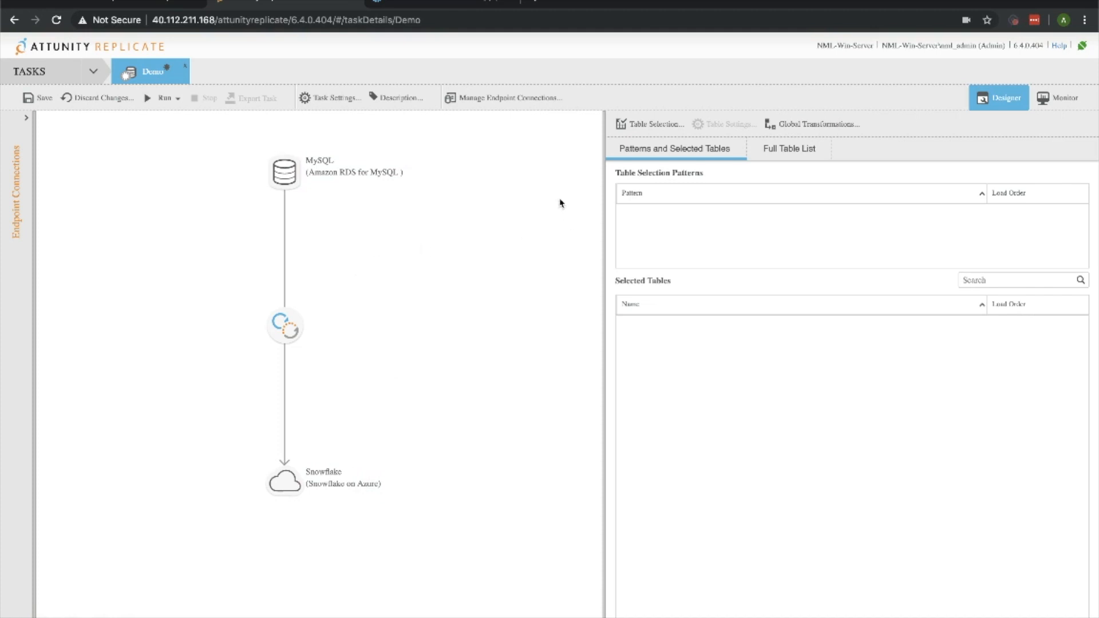
mouse_move(536, 200)
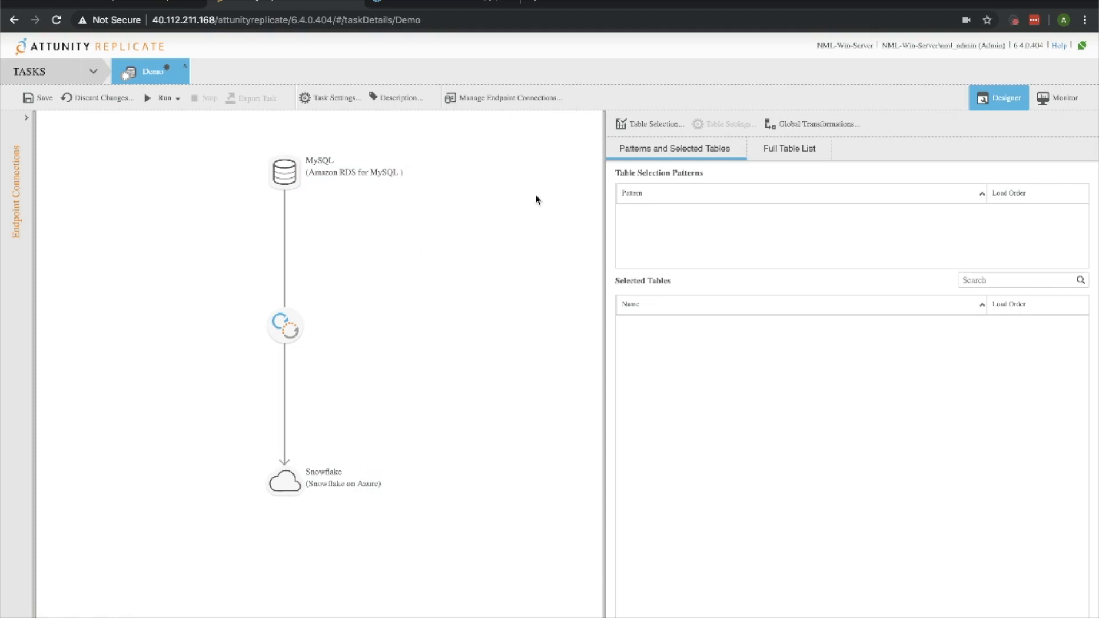
mouse_move(413, 169)
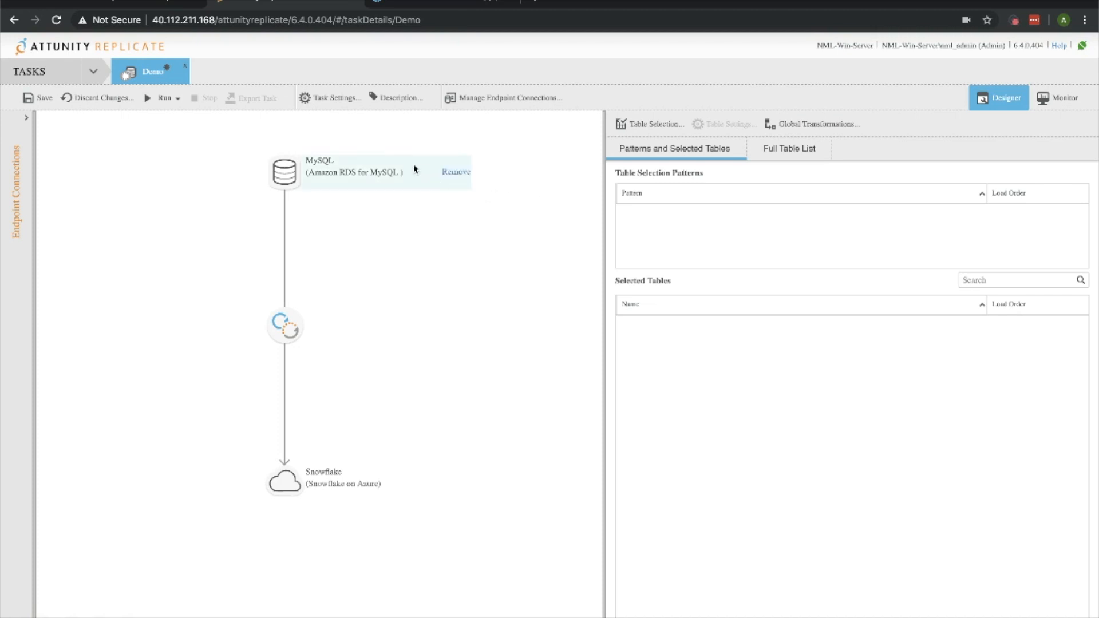
mouse_move(423, 173)
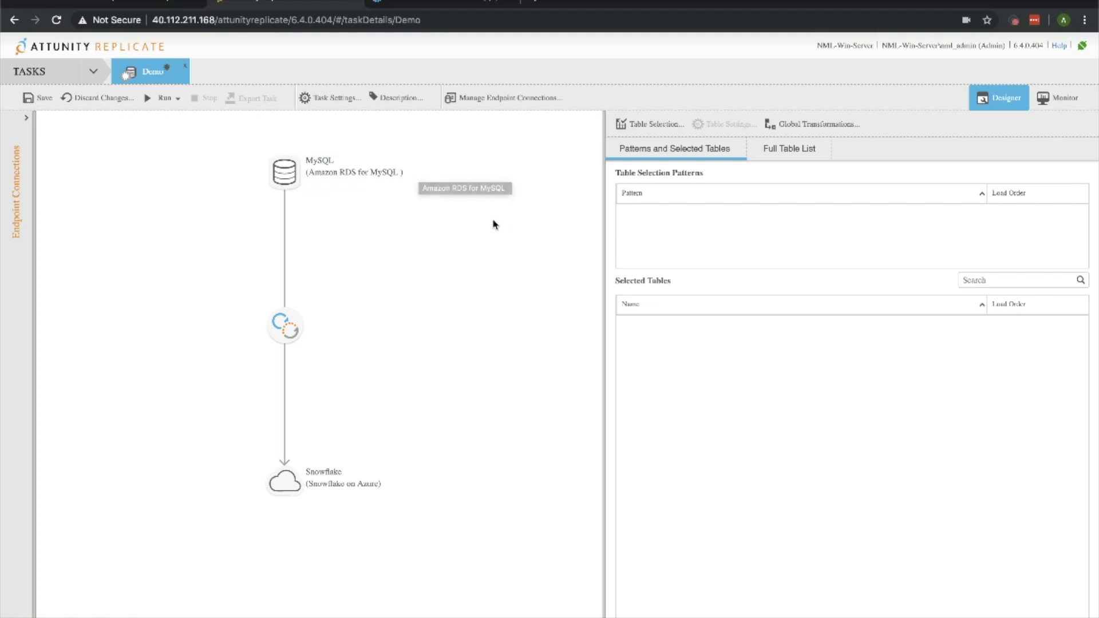
mouse_move(516, 225)
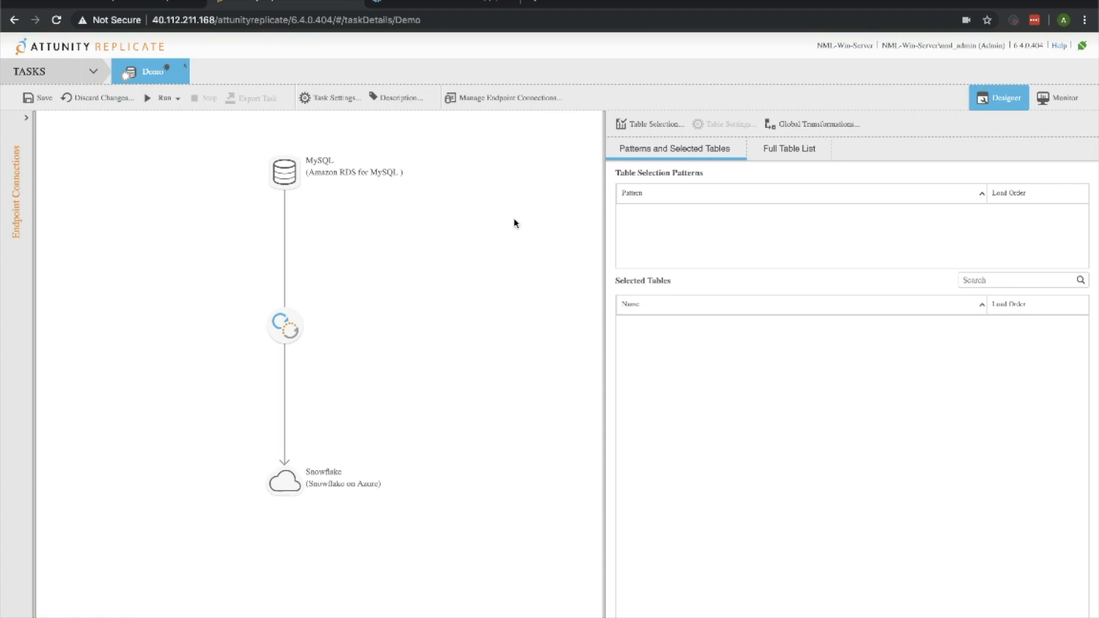
mouse_move(881, 279)
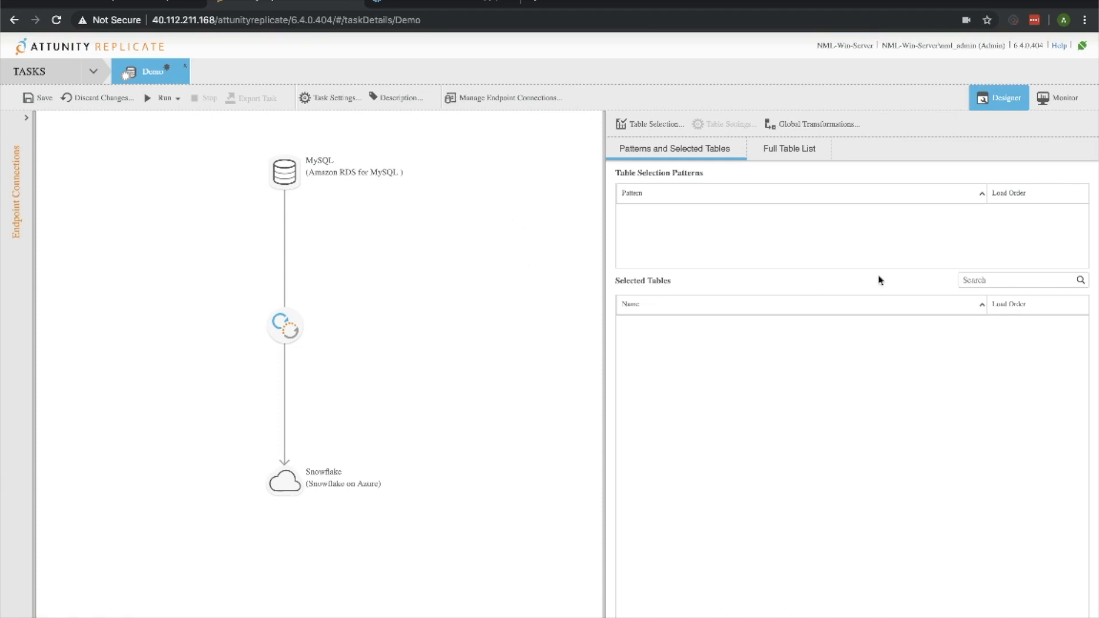
mouse_move(875, 144)
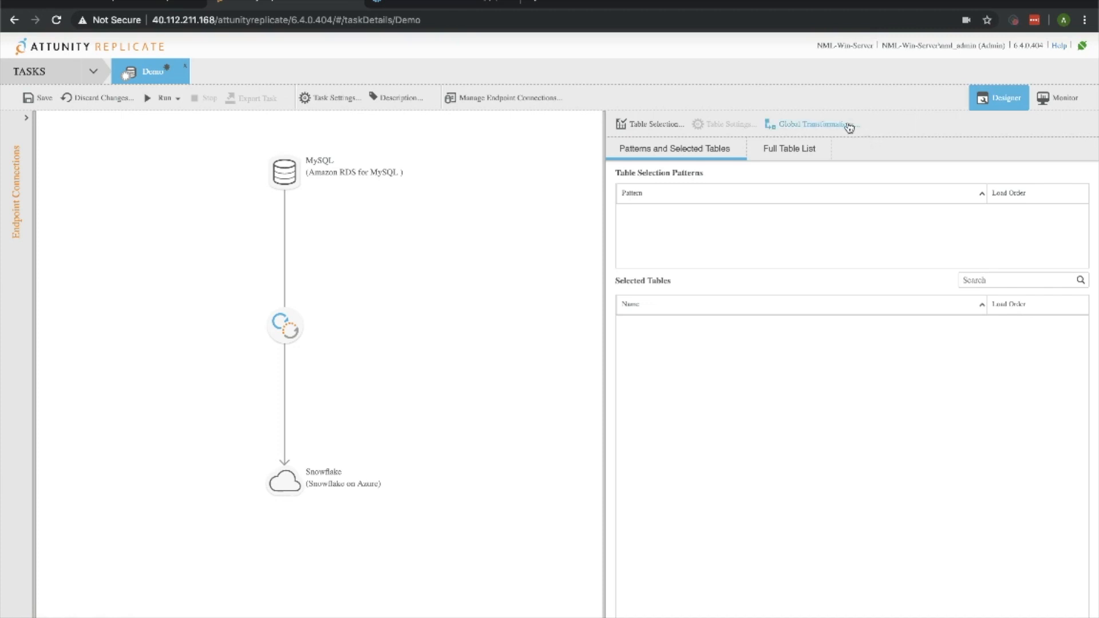
- Start a Rename schema global rule named Northwind Schema Rename
click(812, 124)
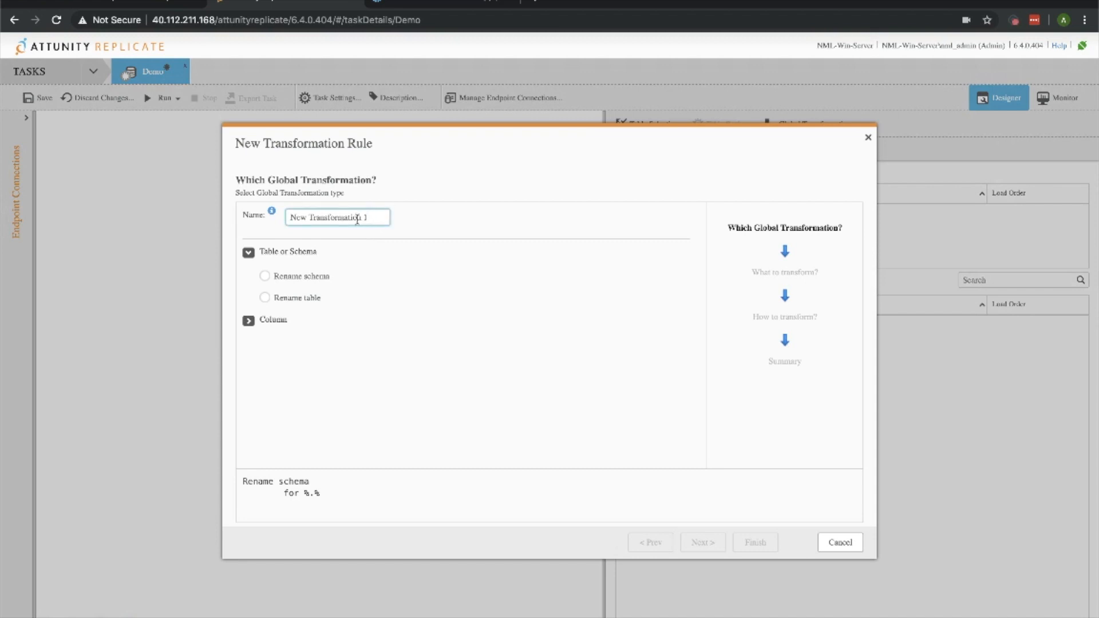
click(264, 276)
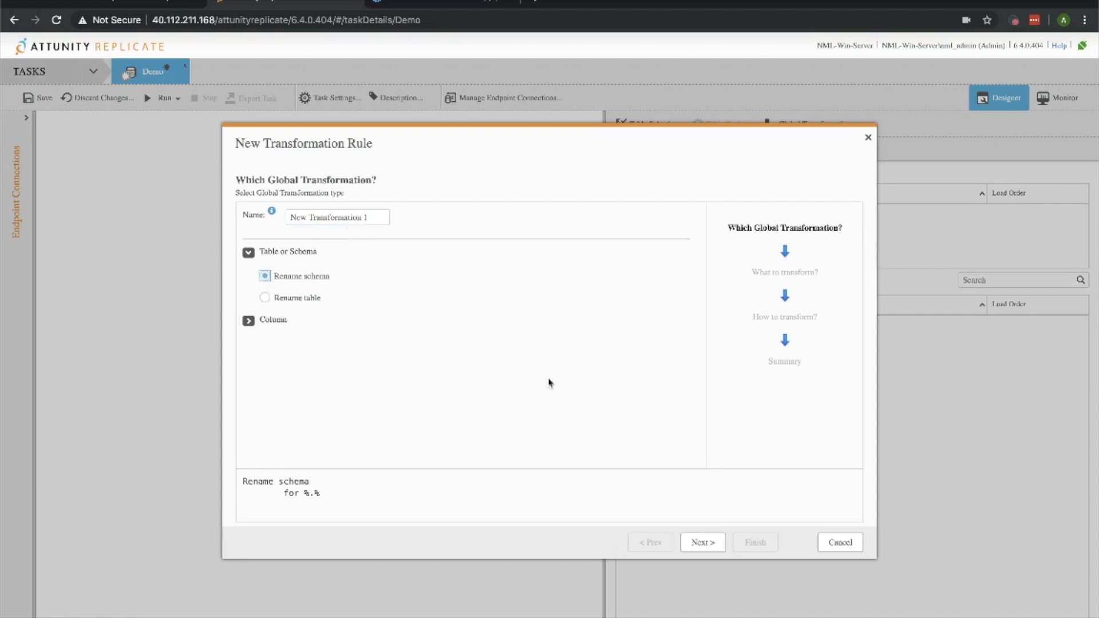
click(701, 541)
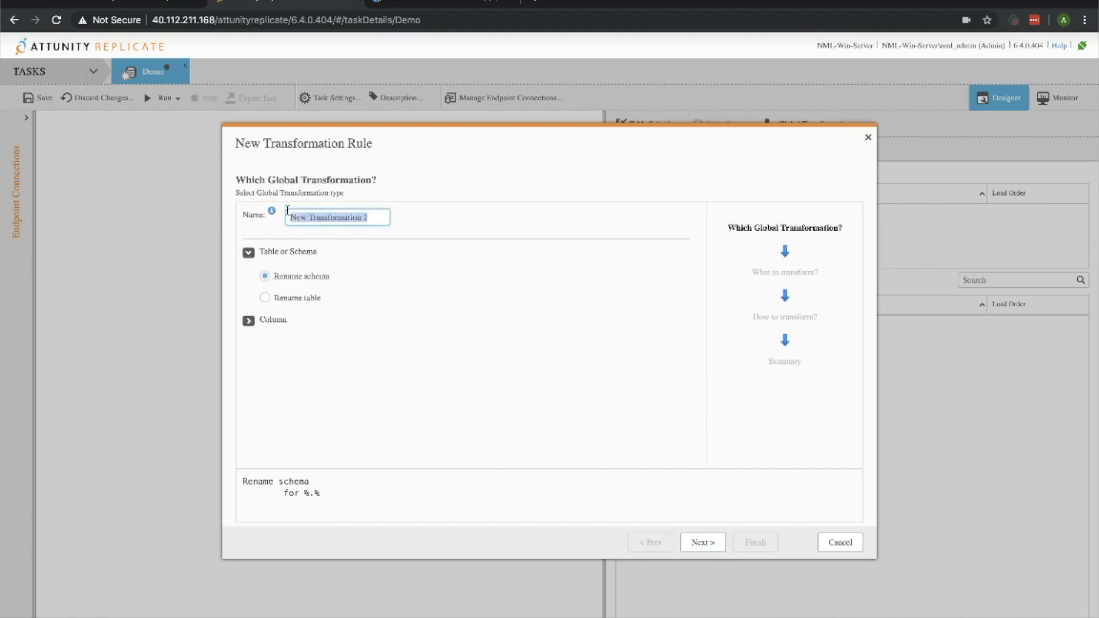
text(Northwind Schema Rename)
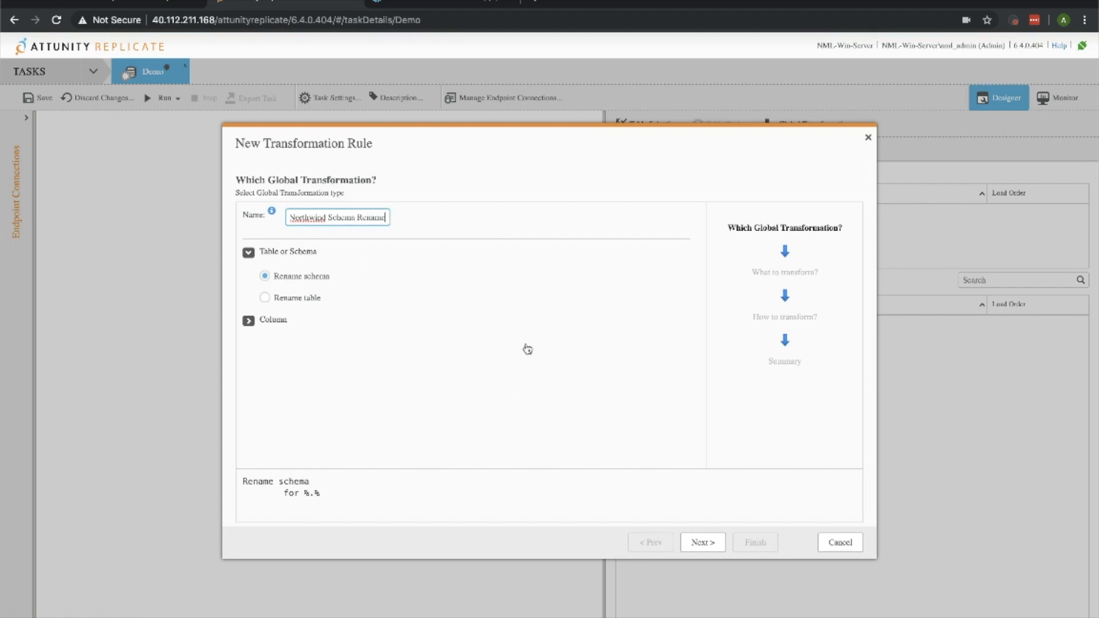
click(702, 541)
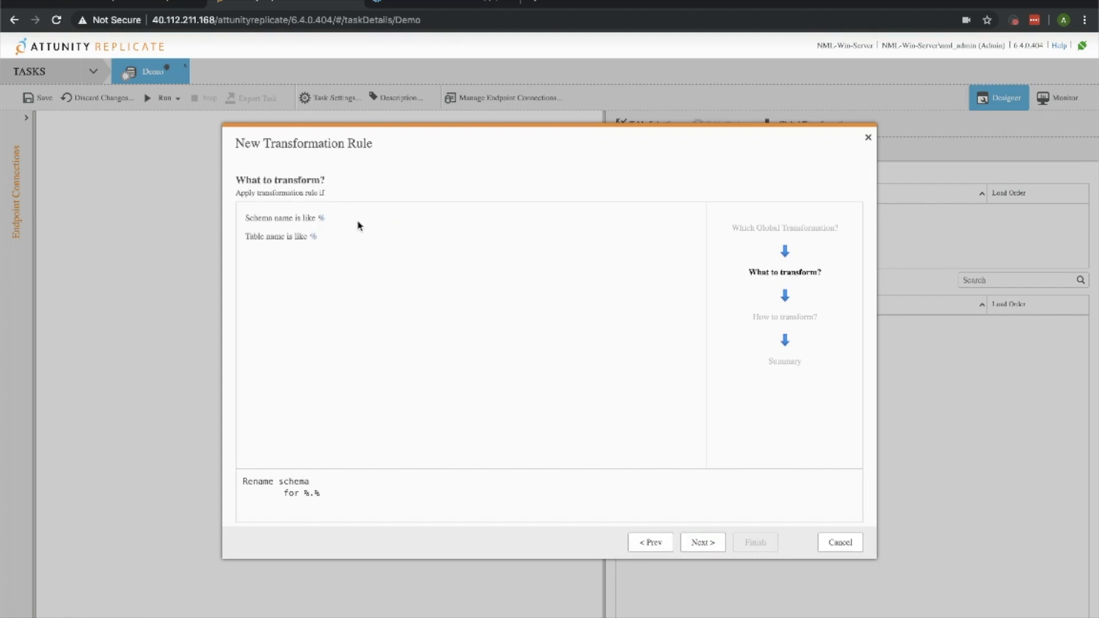
- Scope the rule to schema like northwind, convert schema name to uppercase, and finish it
click(382, 217)
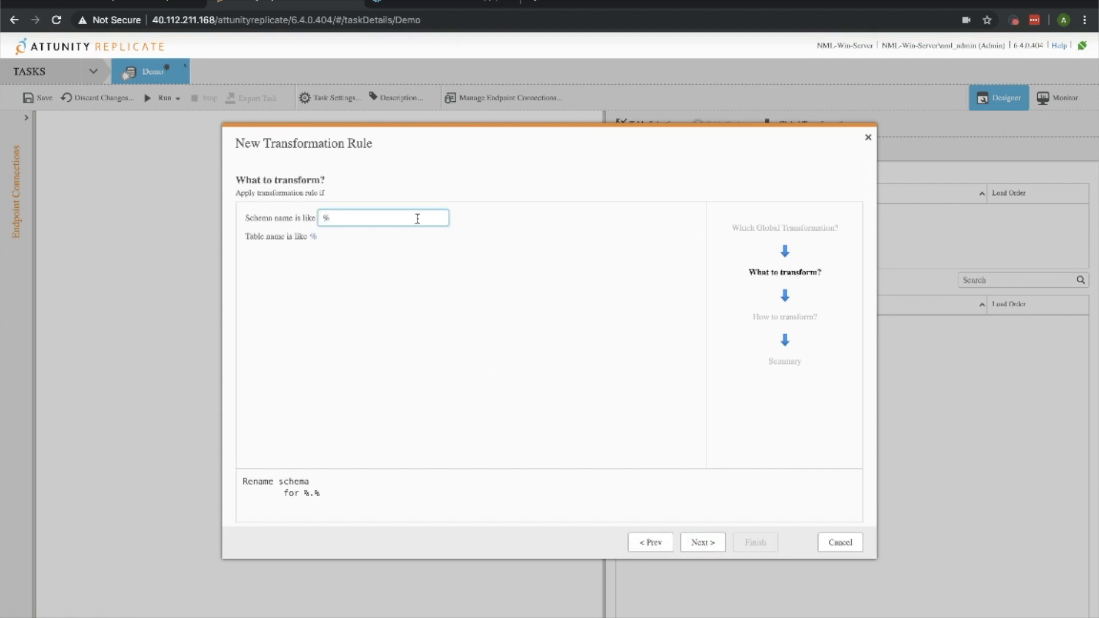
text(nar)
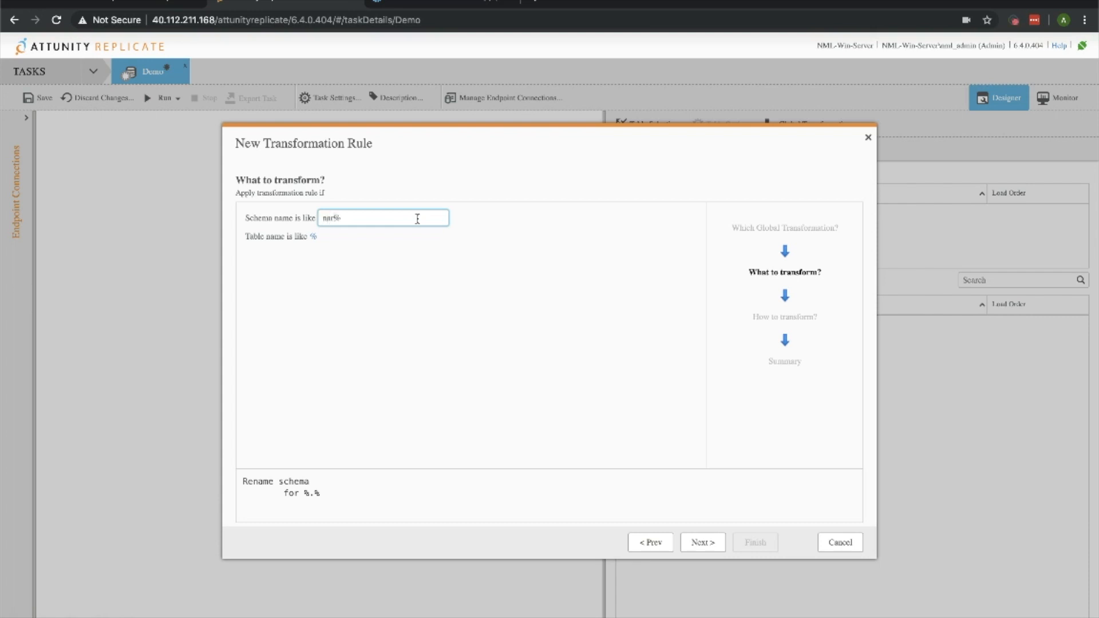
text(northwind.)
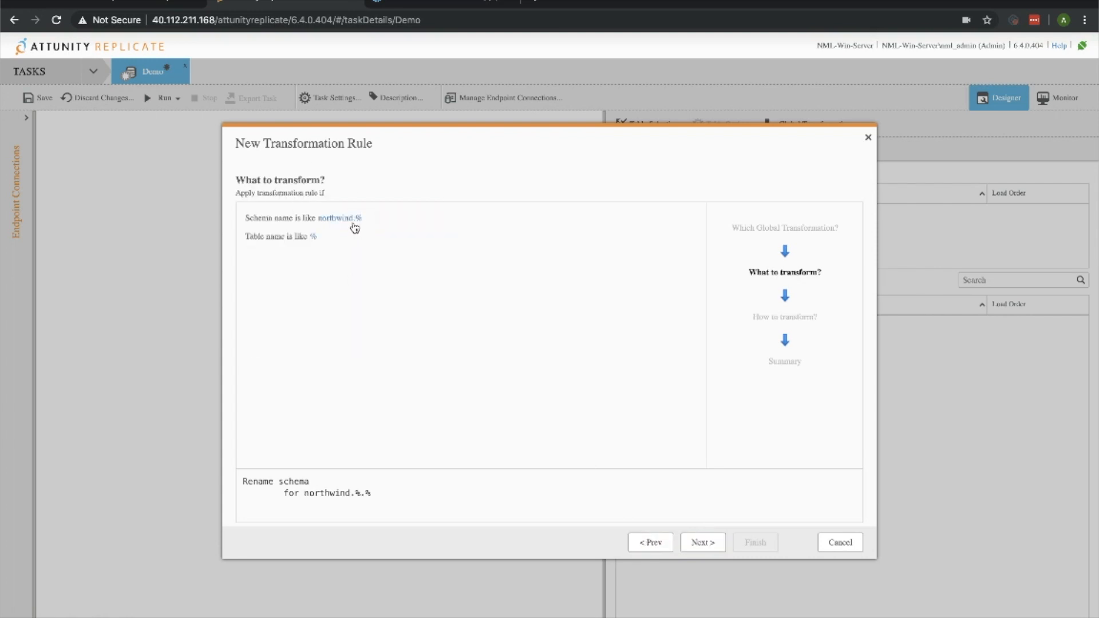
click(340, 217)
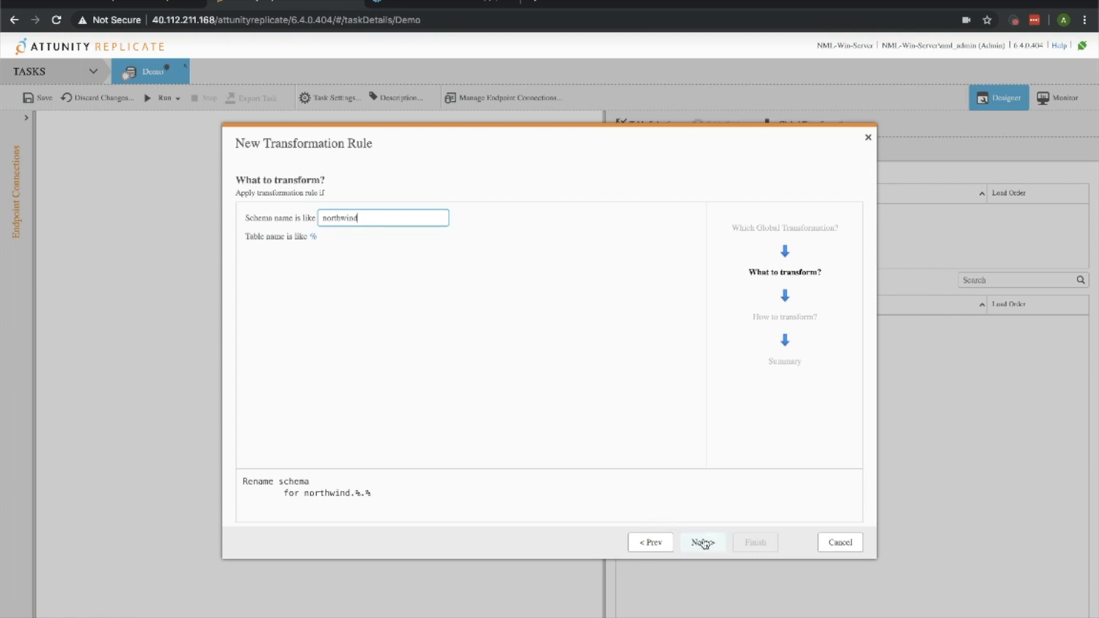
click(702, 541)
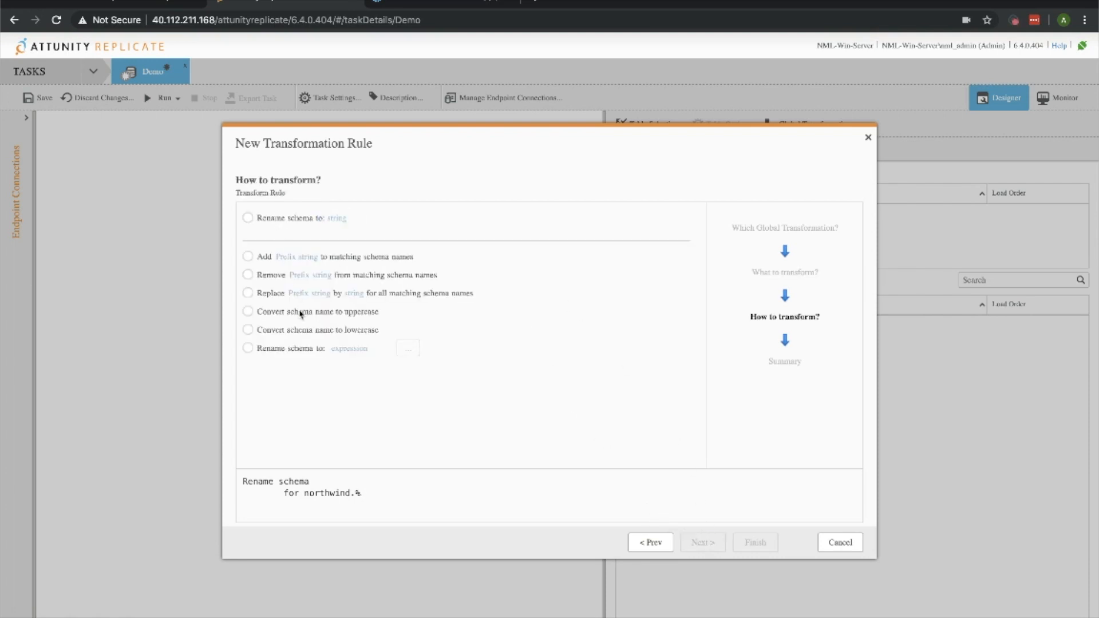
mouse_move(251, 319)
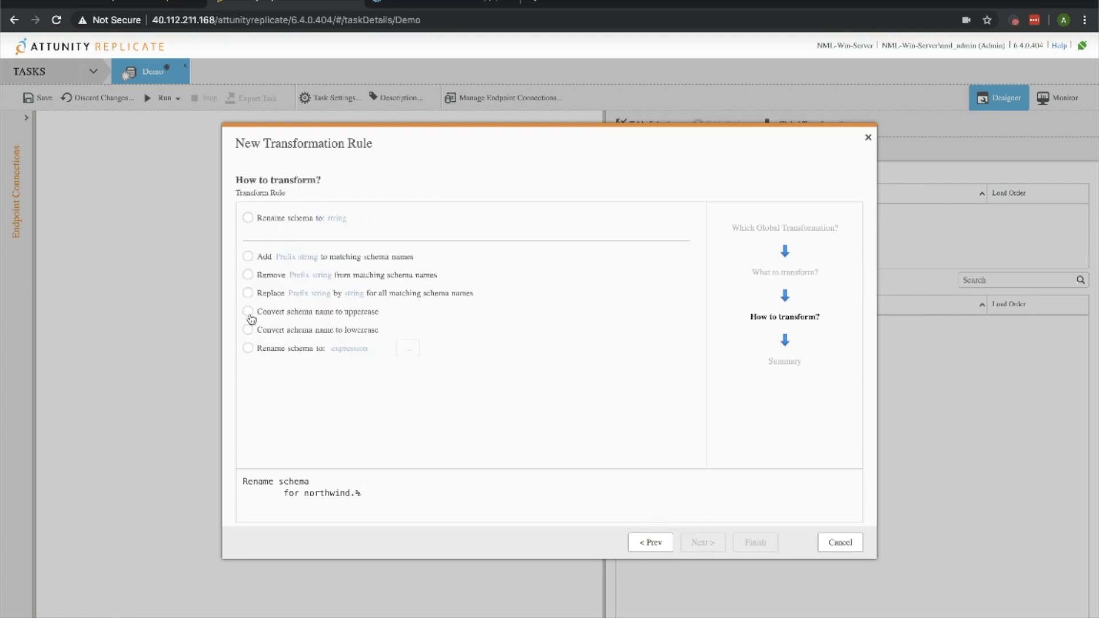
click(249, 312)
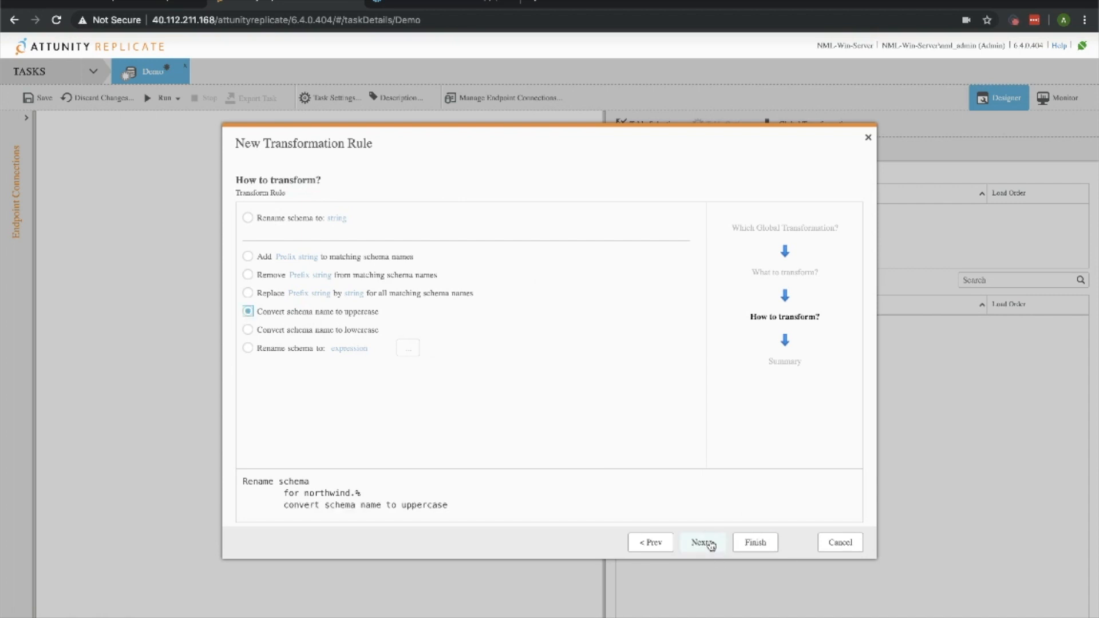
click(701, 541)
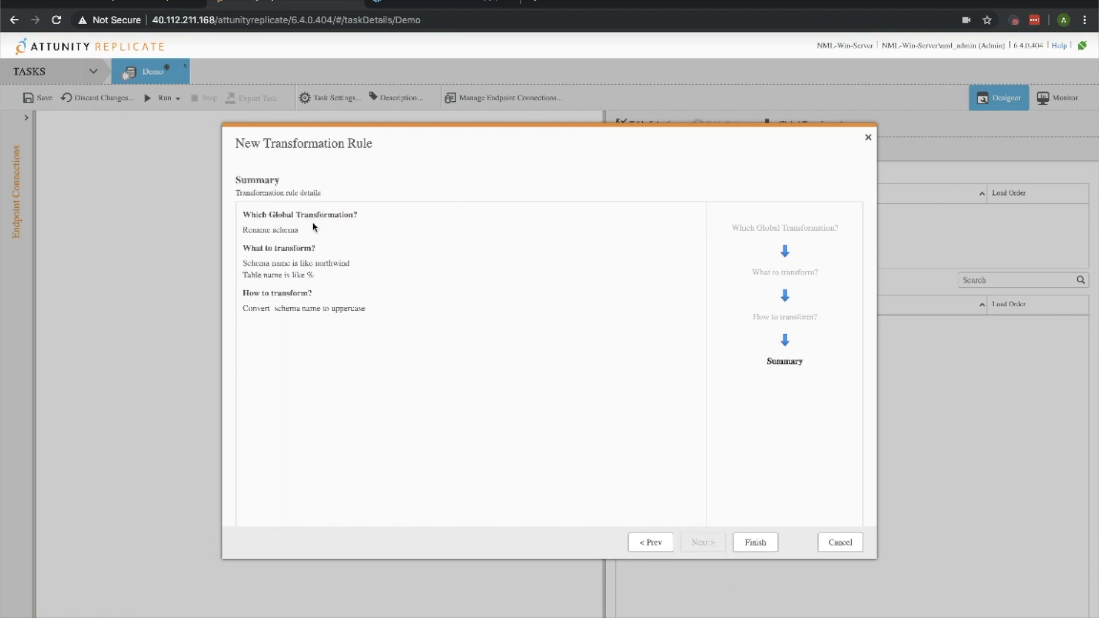
mouse_move(348, 333)
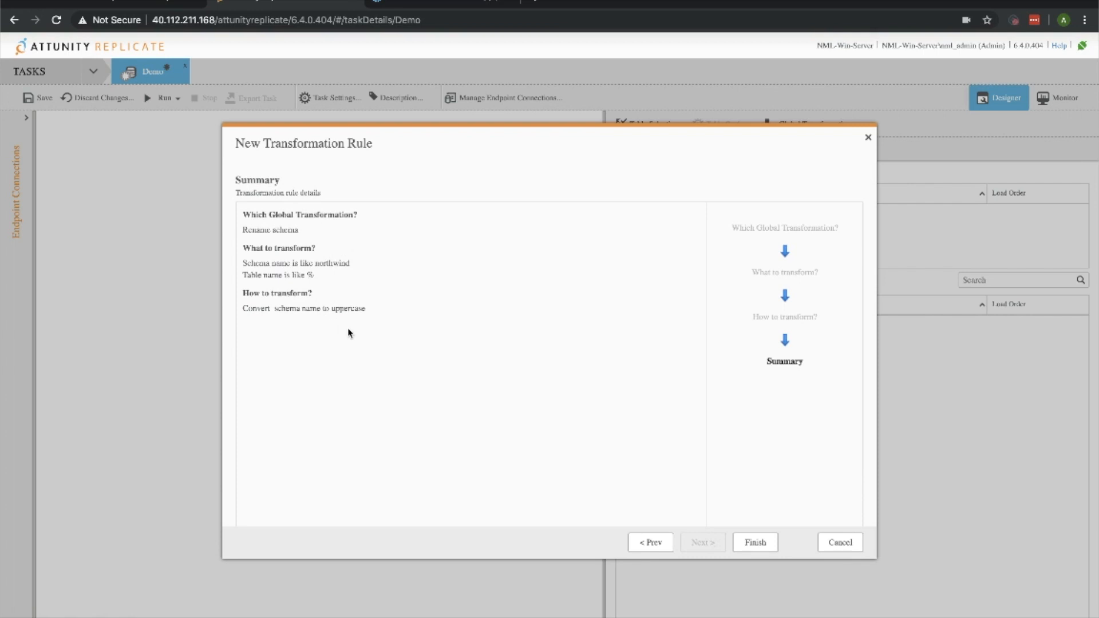
mouse_move(754, 547)
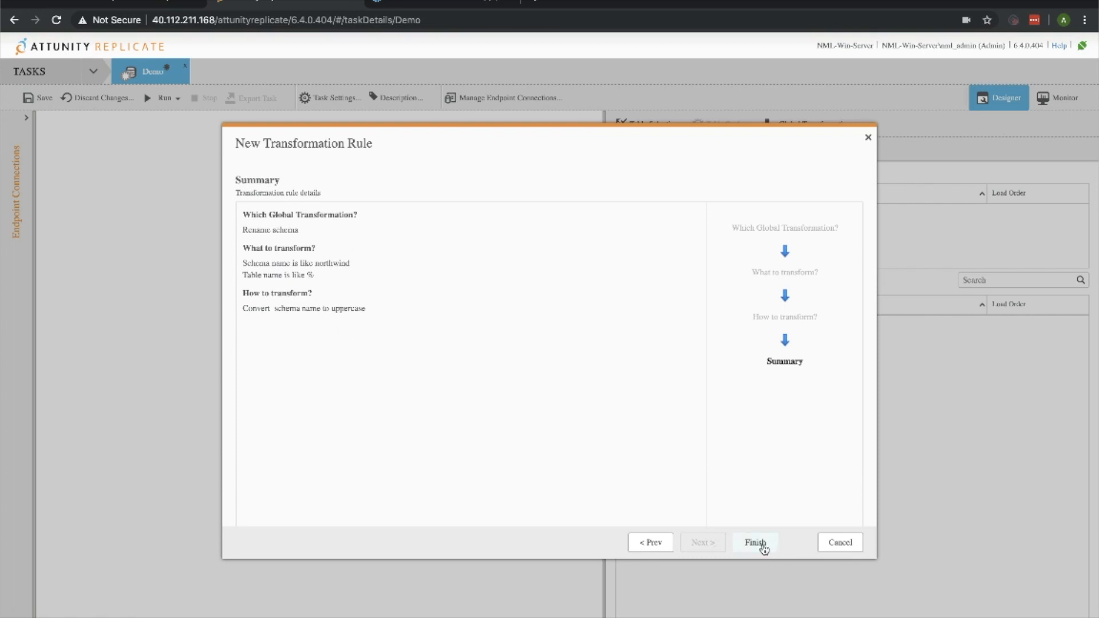
click(754, 542)
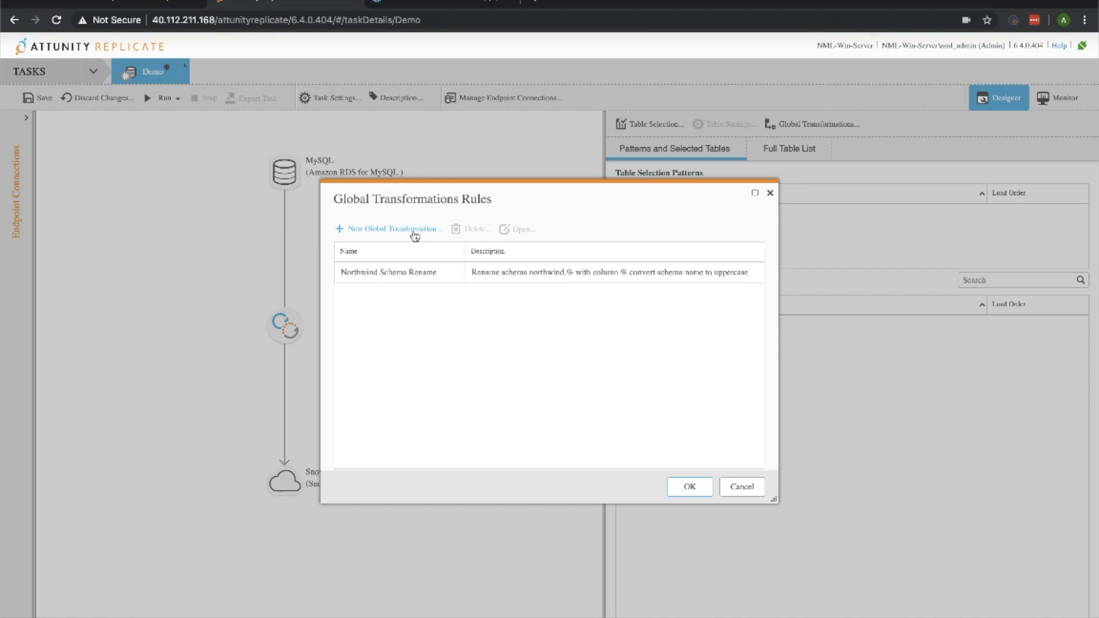
- Start a Rename table global rule named Northwind Table Transformation
click(391, 229)
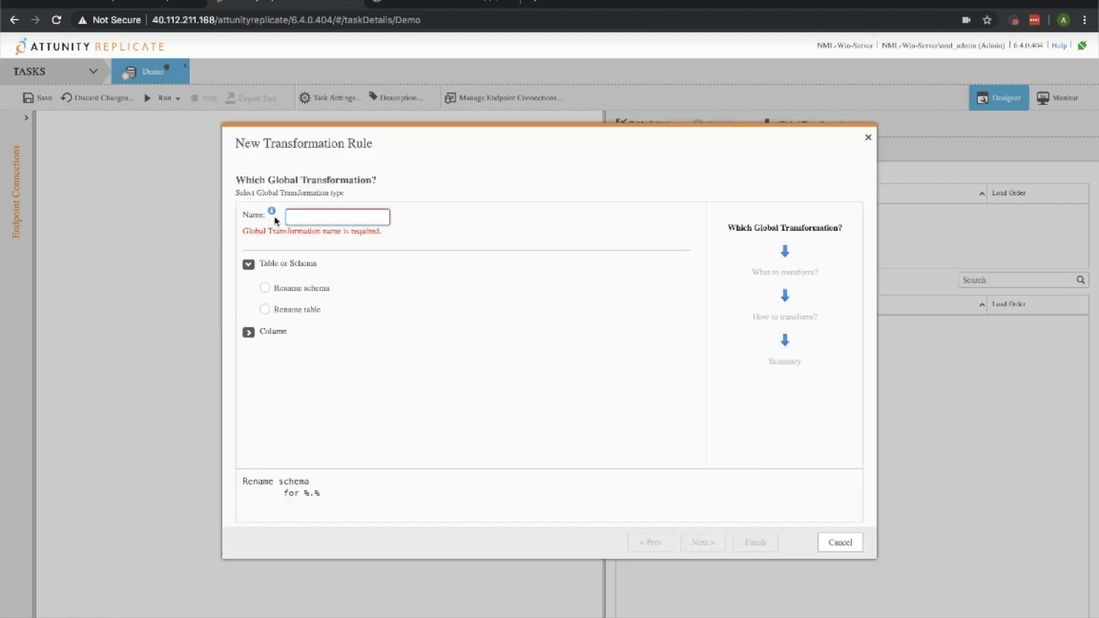
text(Northwind Table T)
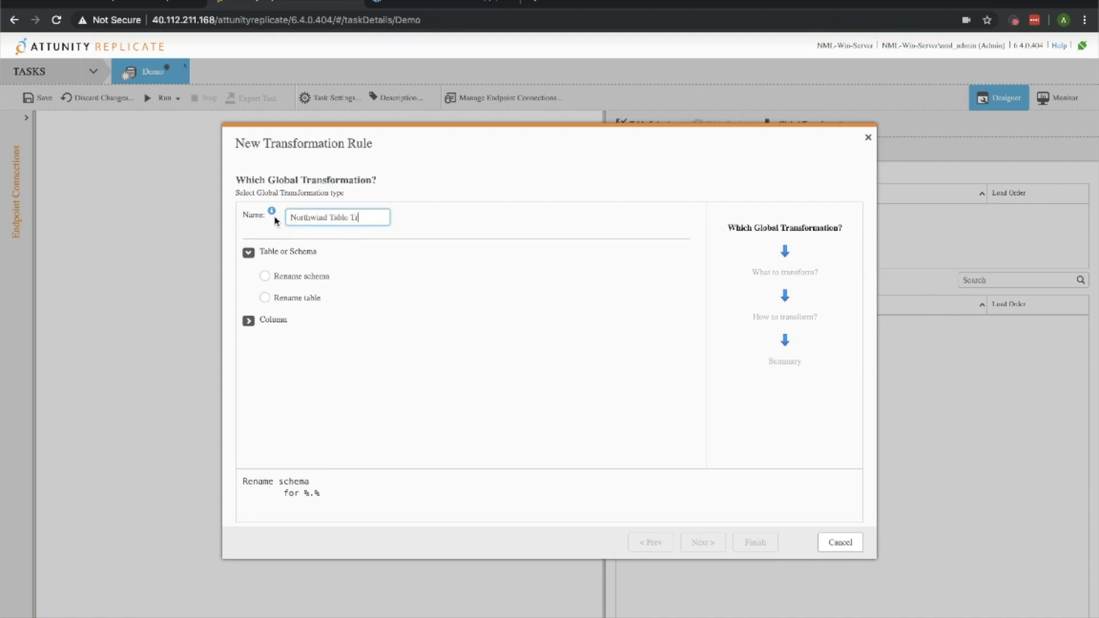
text(ransformation)
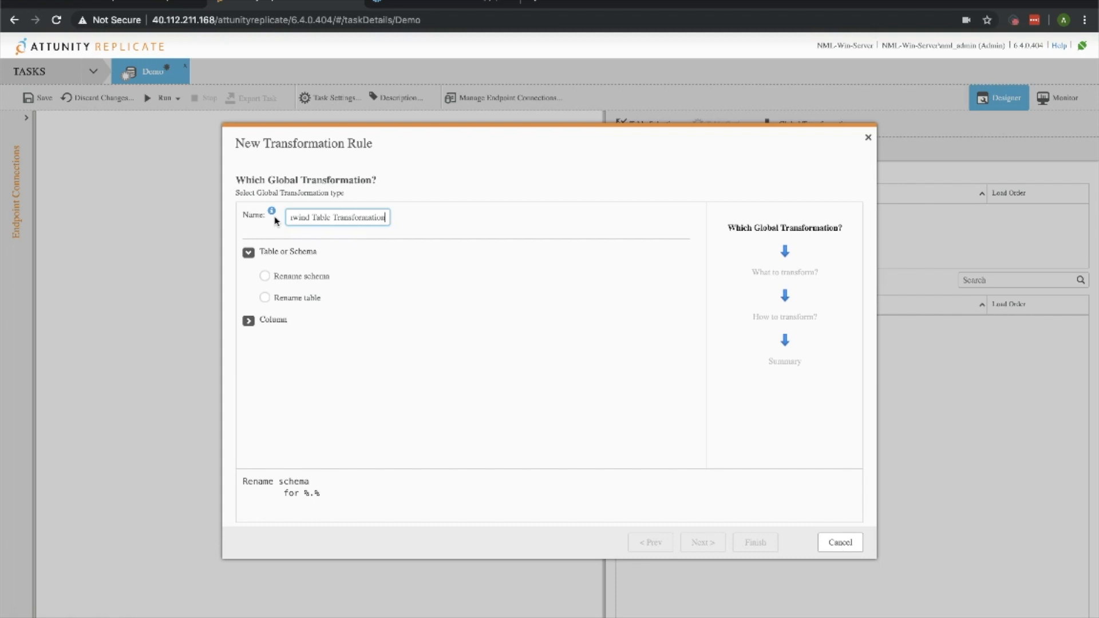
click(264, 297)
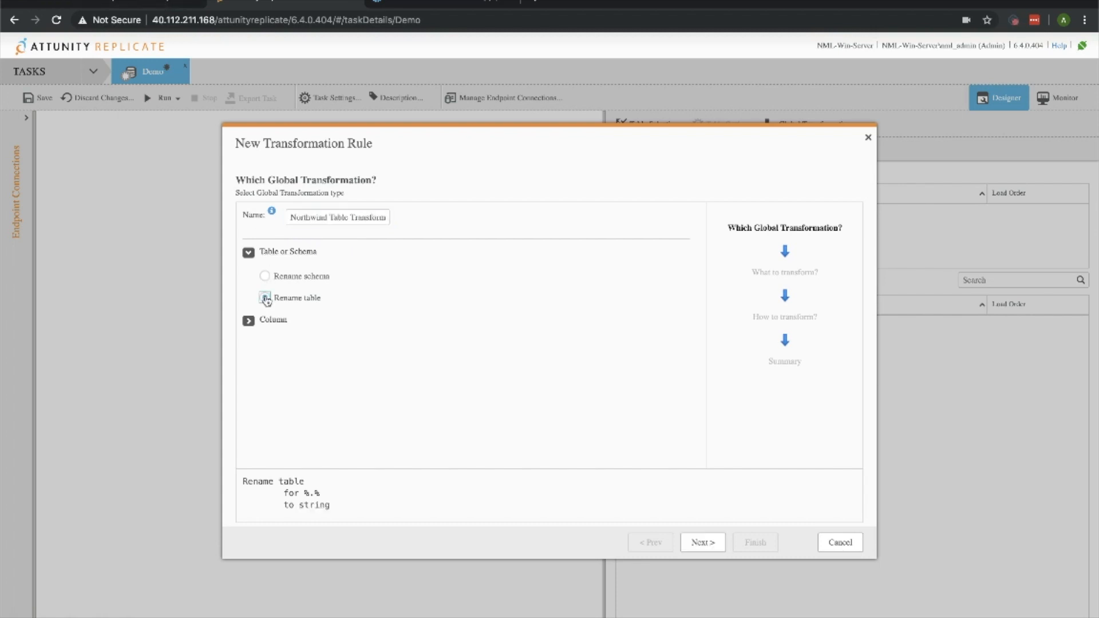
click(702, 542)
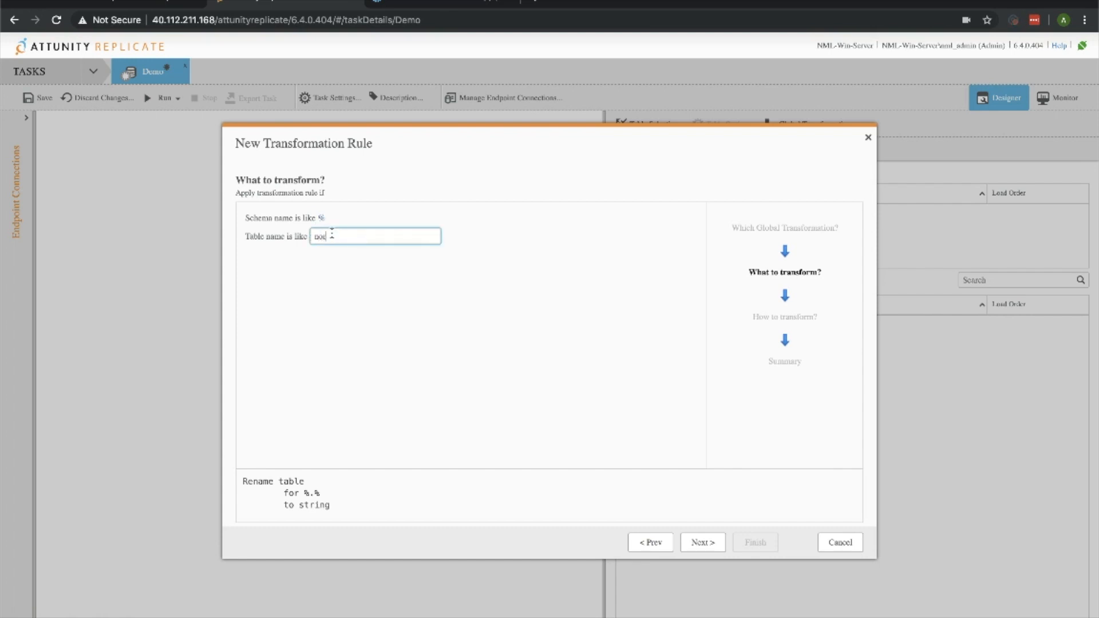
- Scope the rule to schema northwind with table name like %
text(northwind)
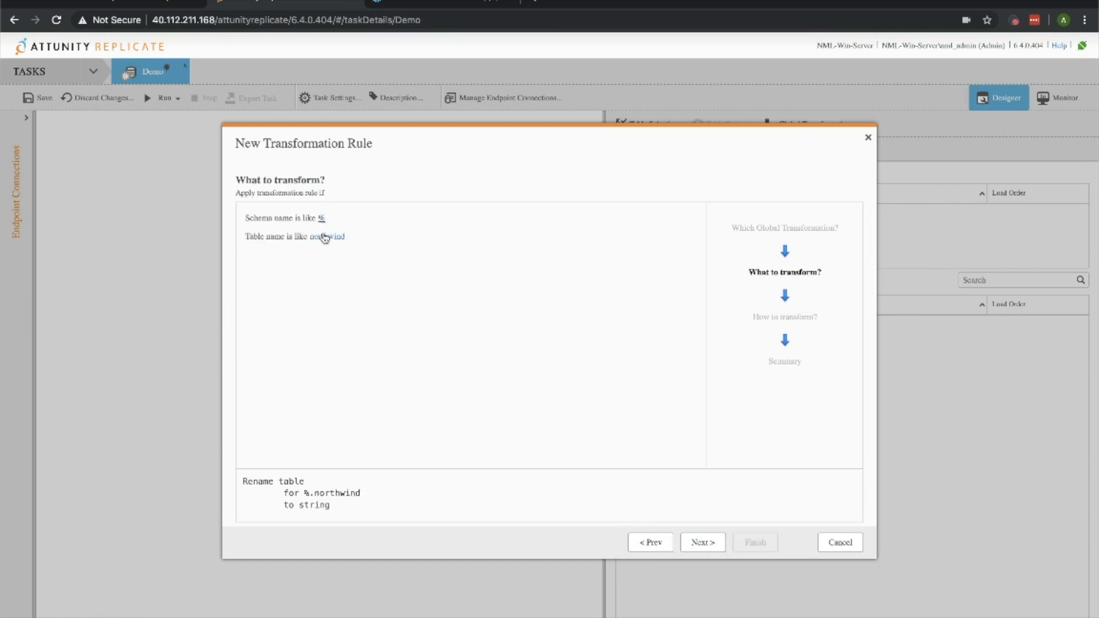
mouse_move(317, 393)
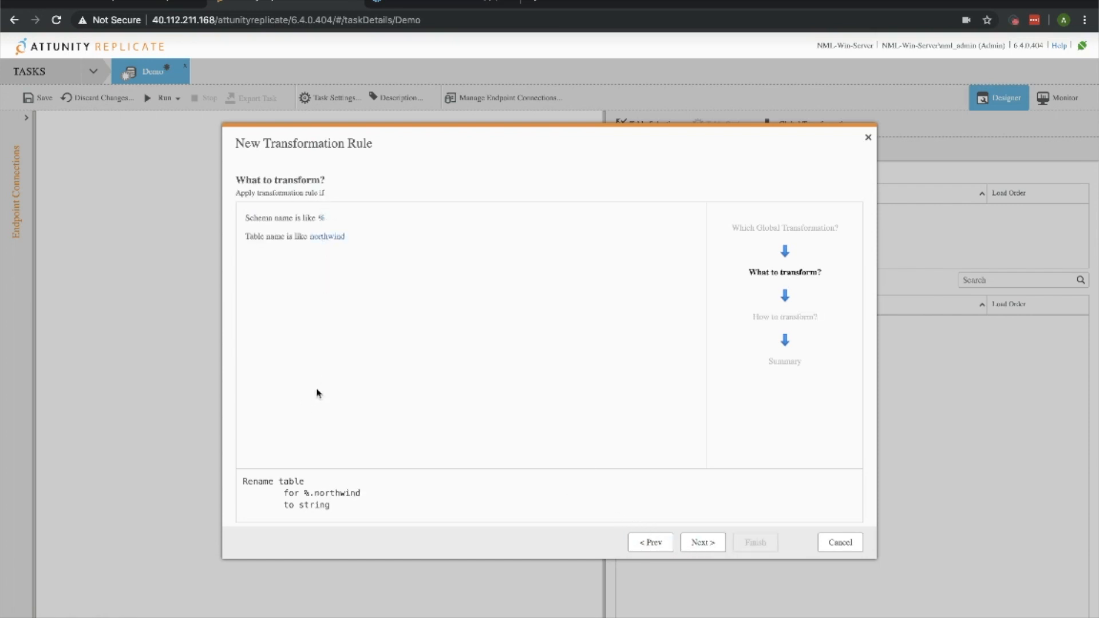
click(326, 235)
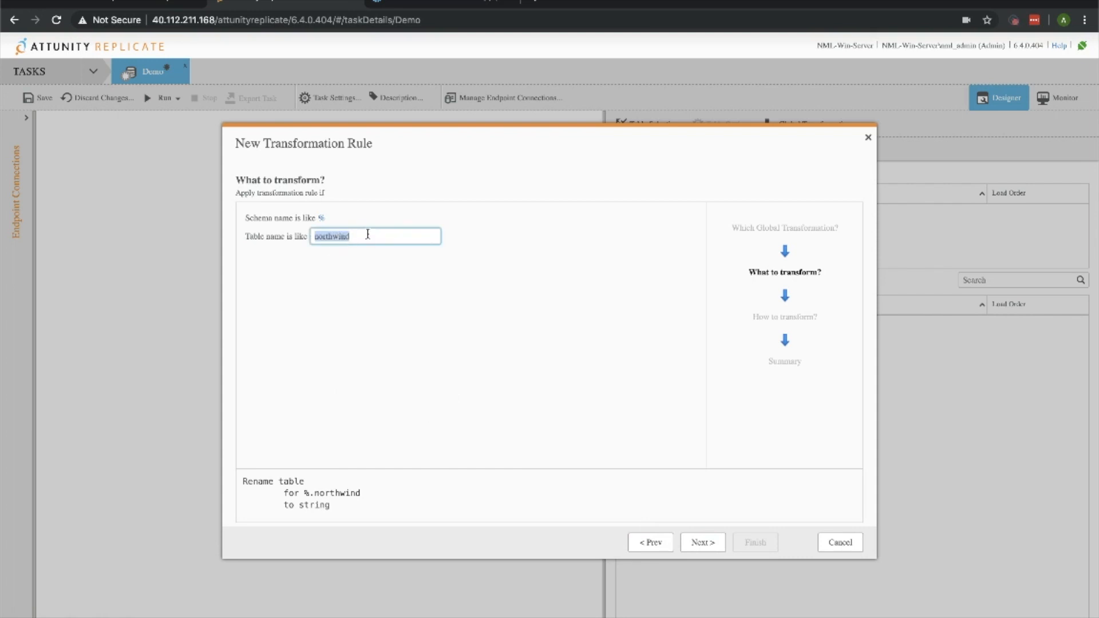
text(%)
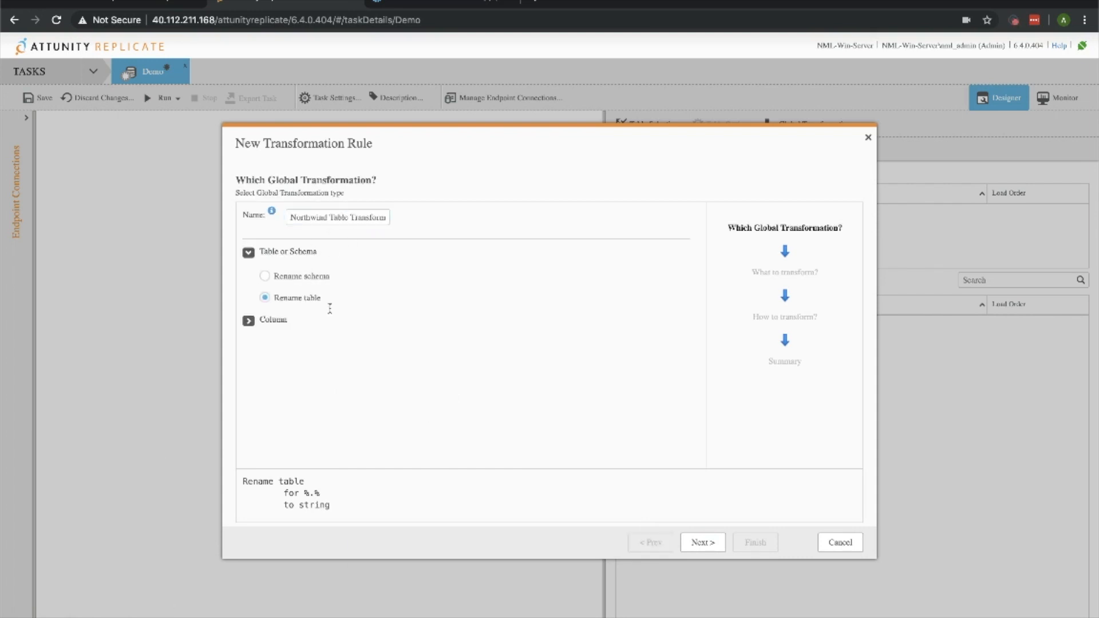
click(701, 542)
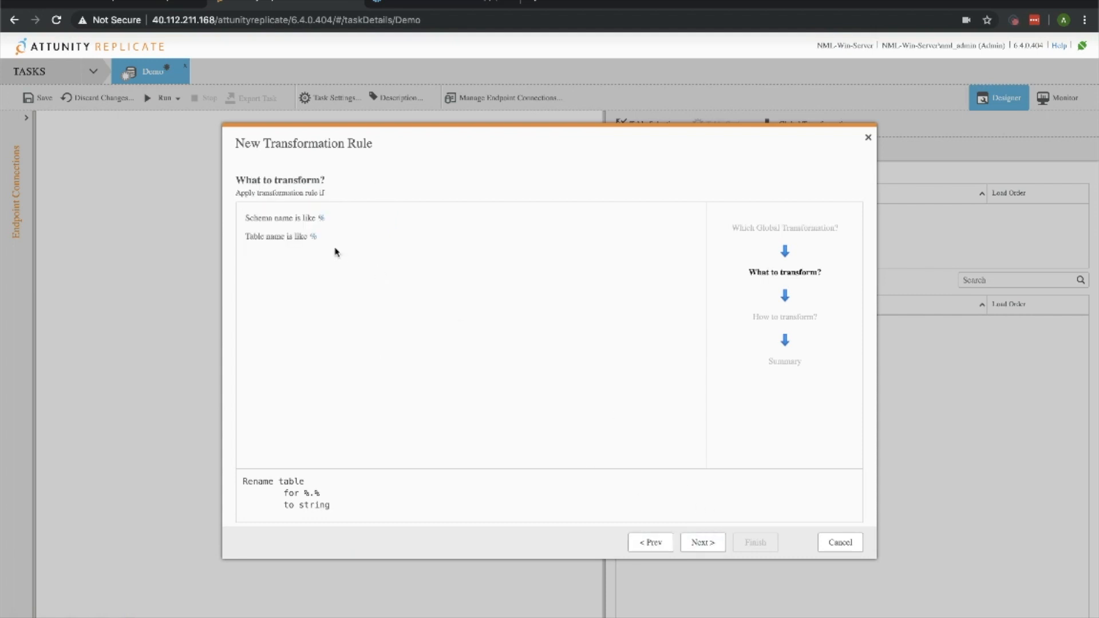
click(382, 218)
text(northin)
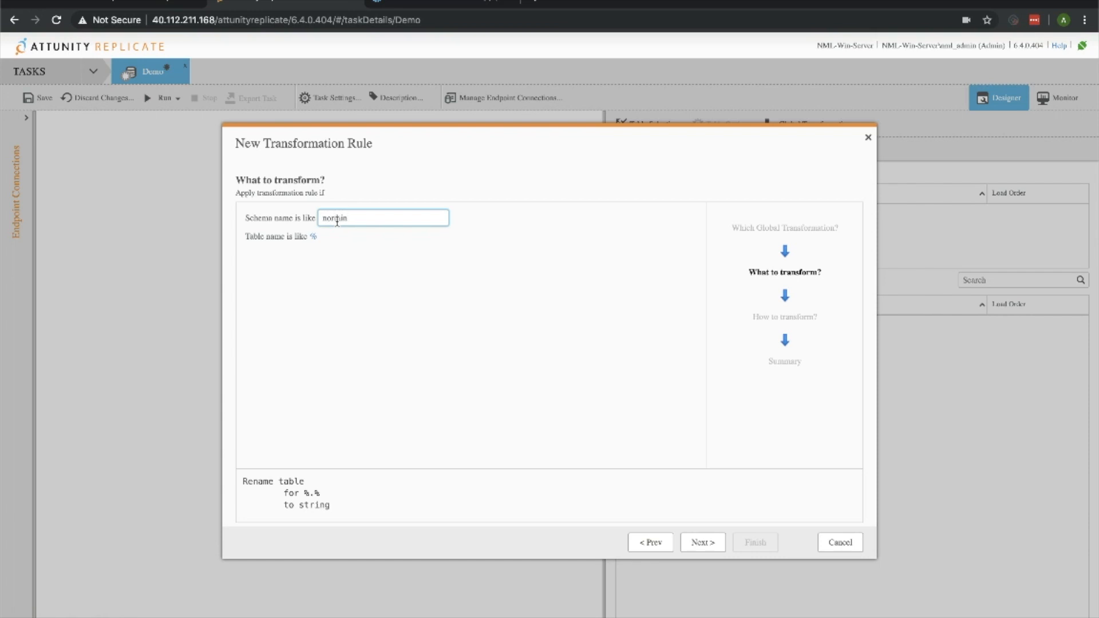
key(BackSpace)
text(wind)
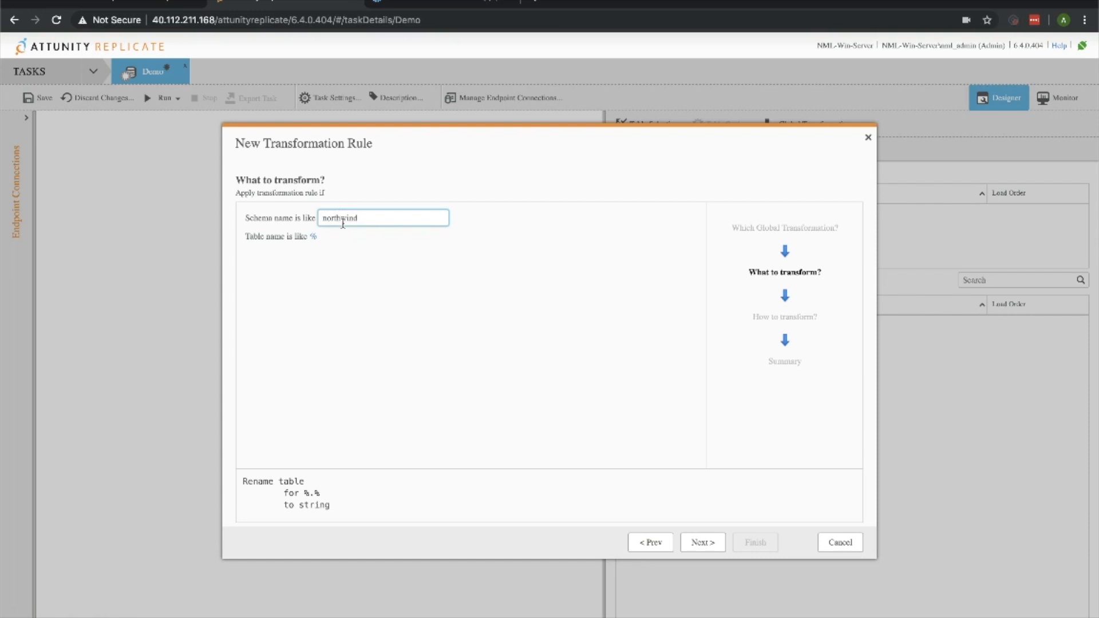
click(701, 541)
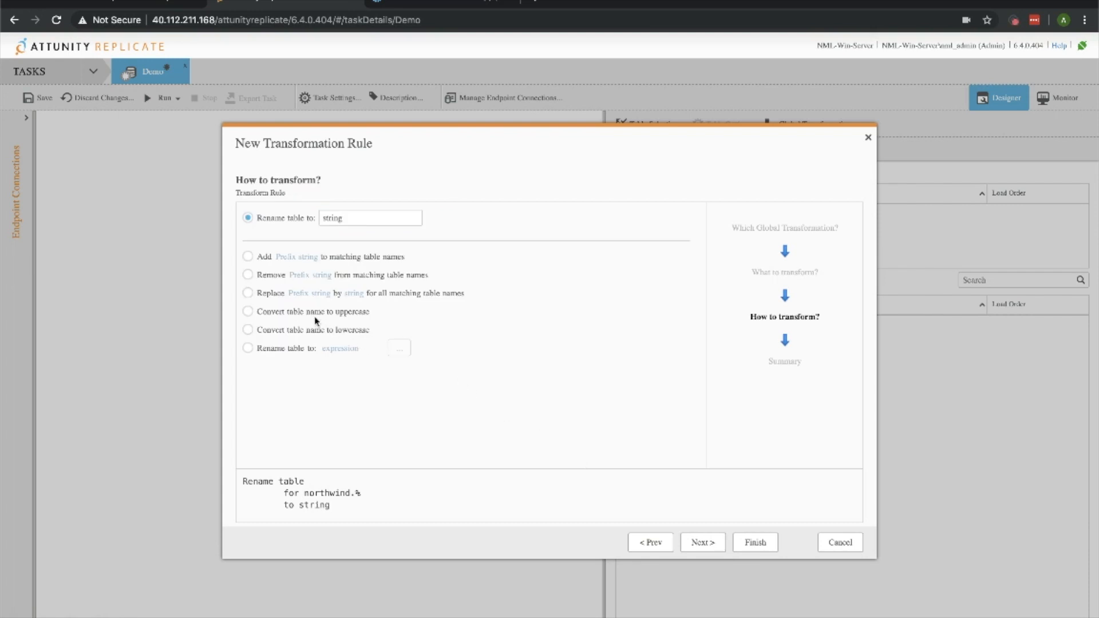
- Convert table names to uppercase and finish the rule
click(247, 312)
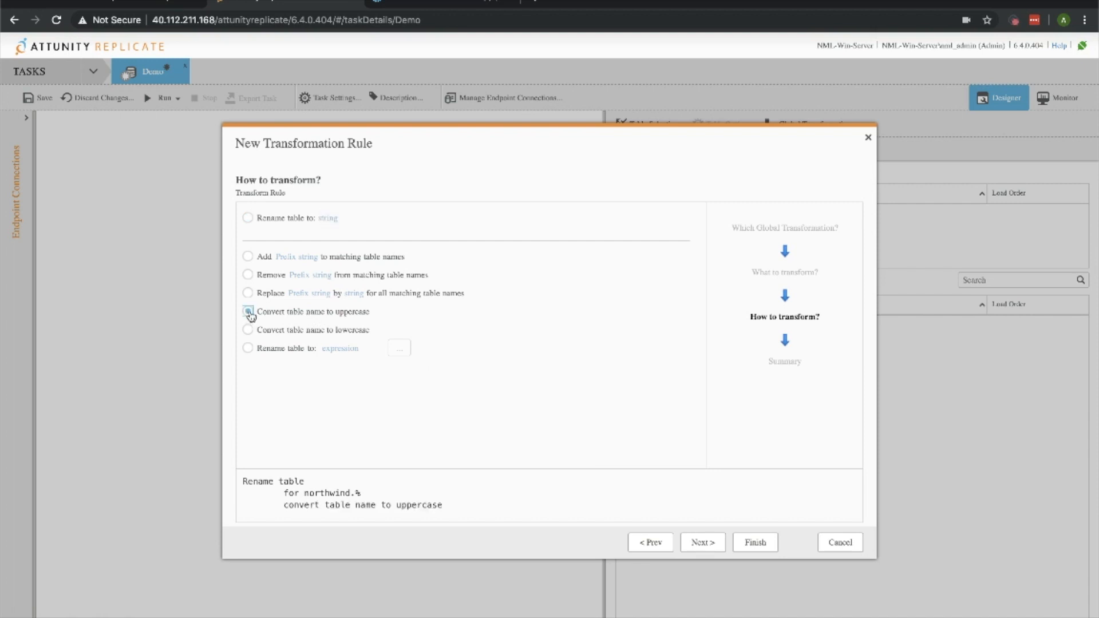
click(702, 542)
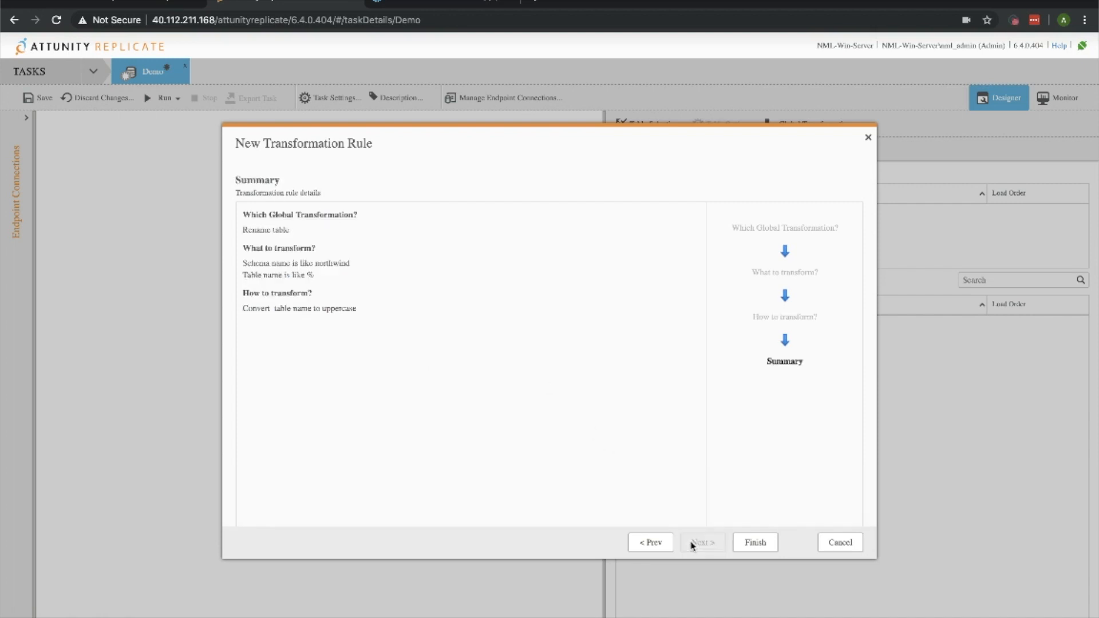
click(754, 542)
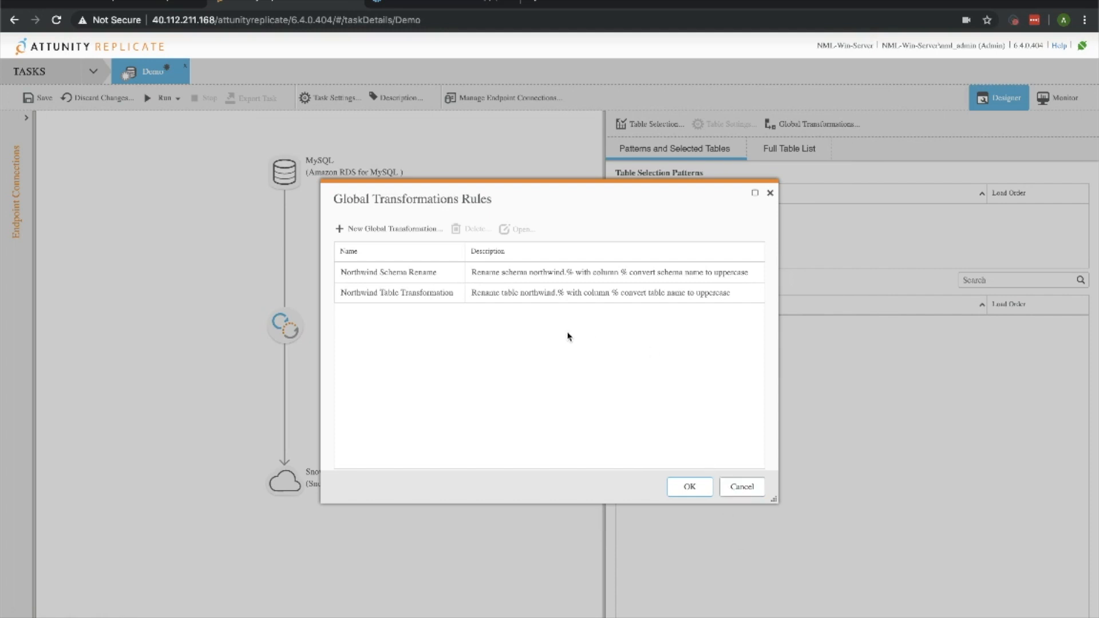
mouse_move(547, 313)
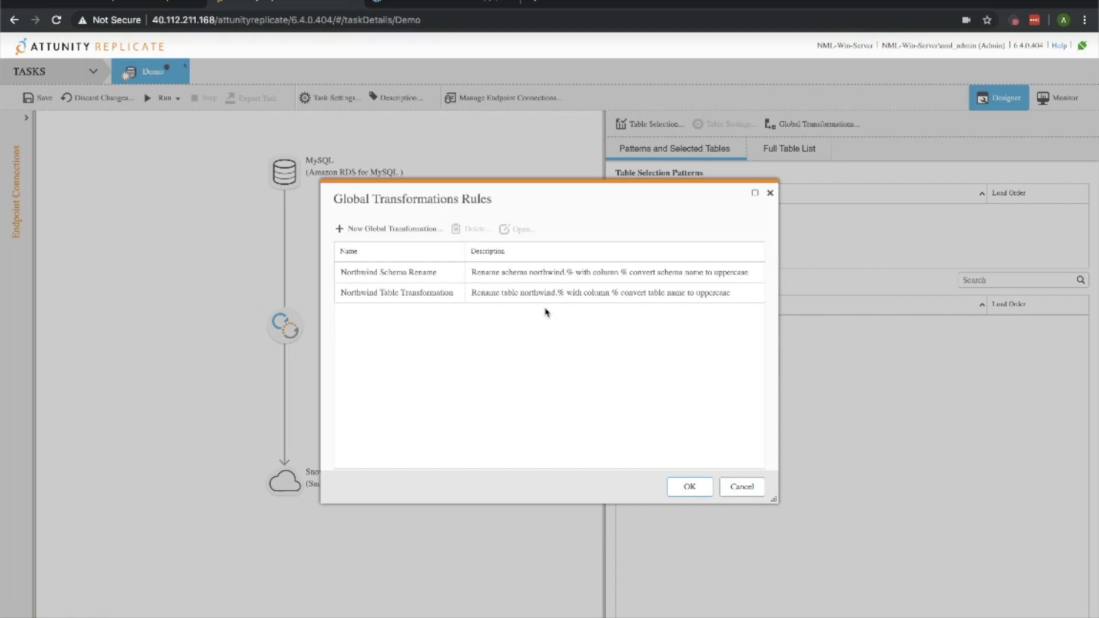
mouse_move(389, 229)
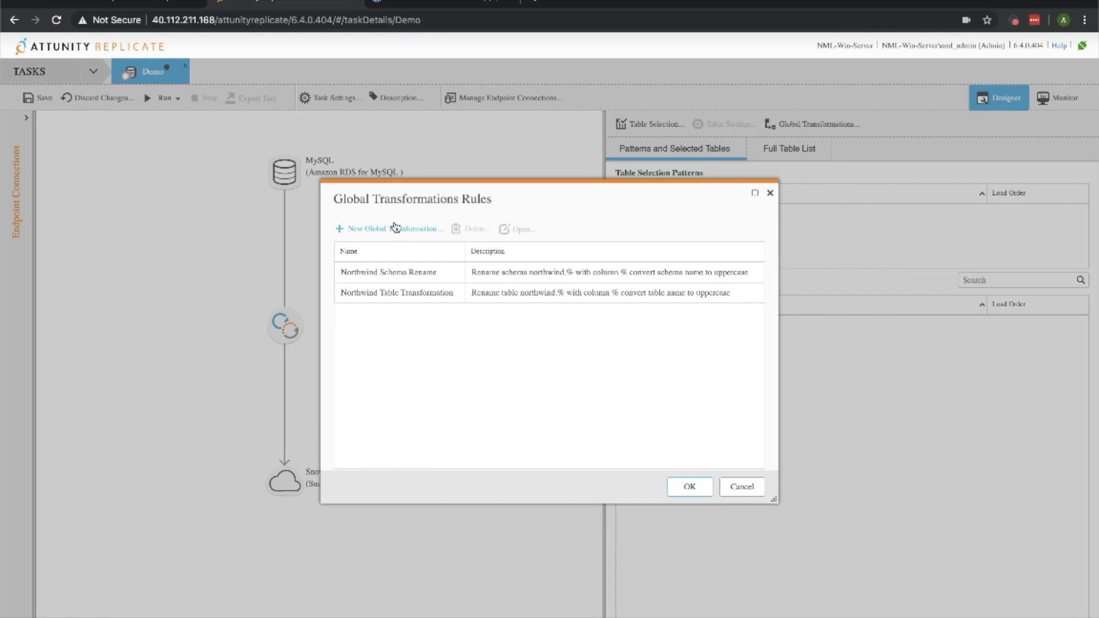
- Start a Rename column global rule named Northwind Column Transformation
click(390, 229)
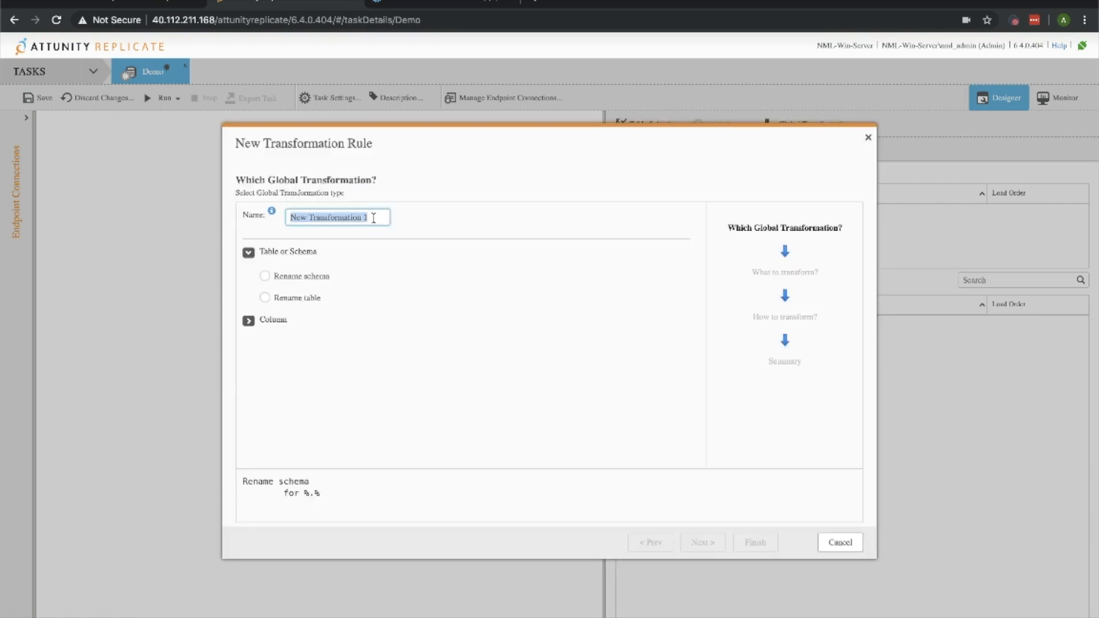
text(Nortwi)
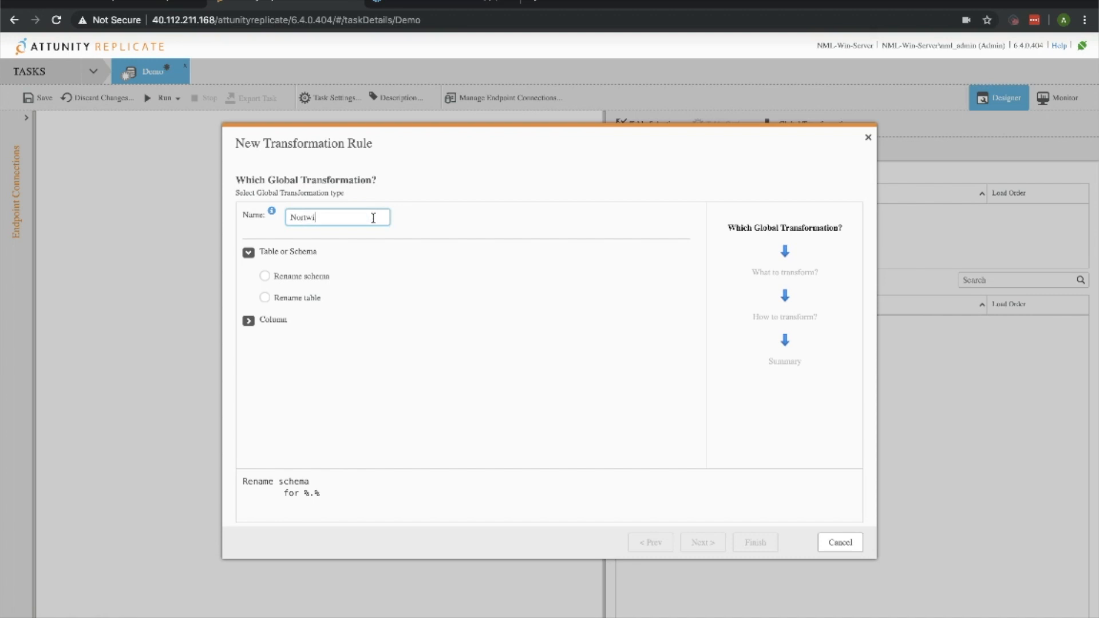
key(BackSpace)
text(hwind Column Transfo)
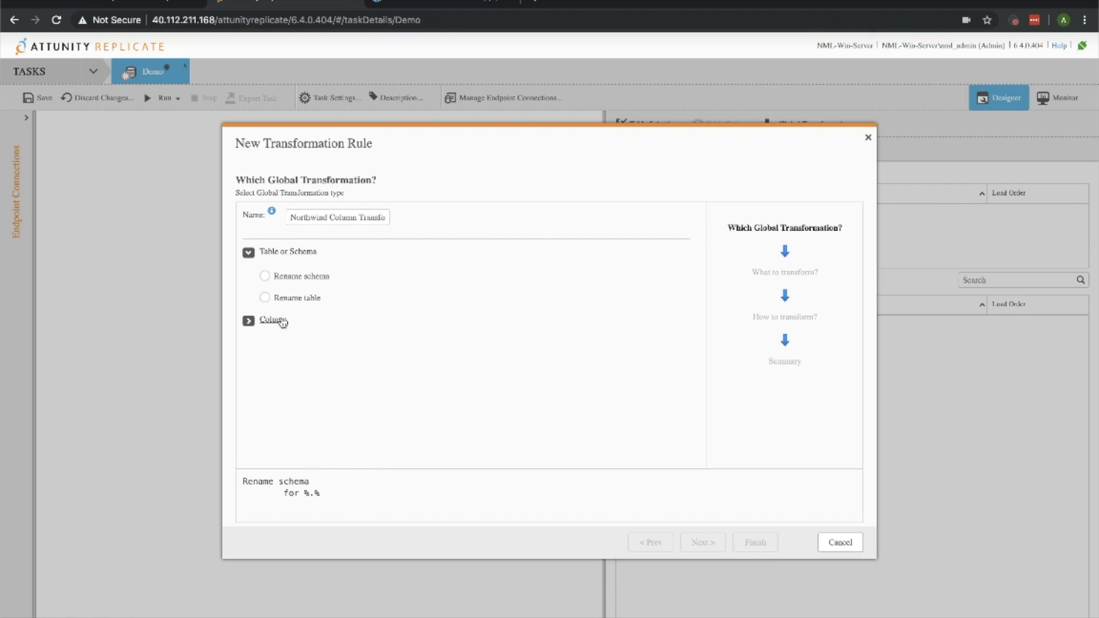
click(273, 321)
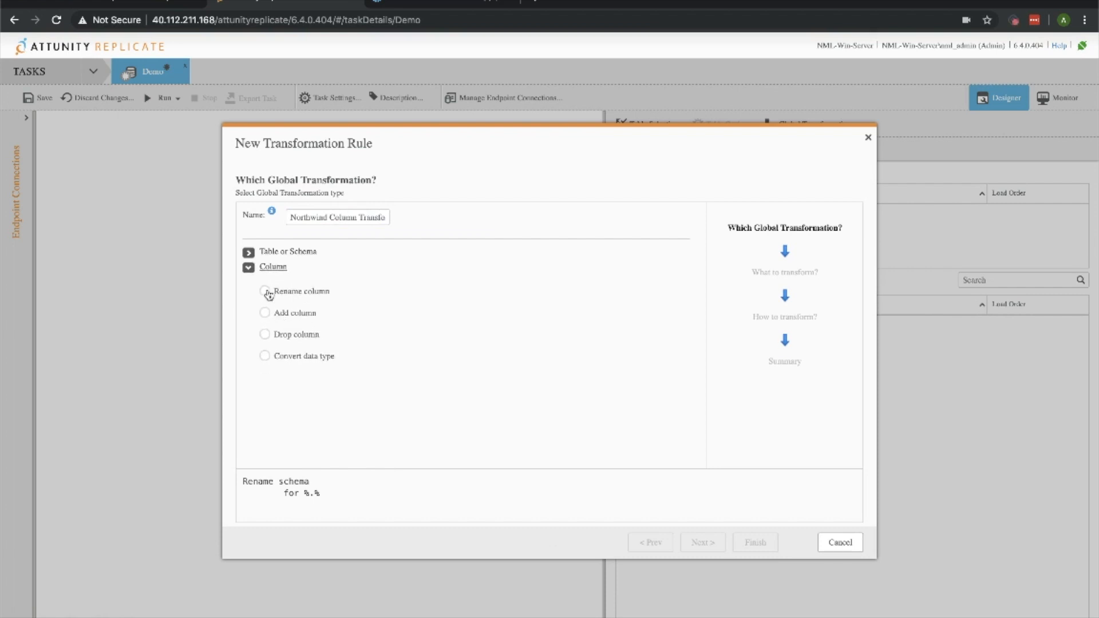
click(264, 291)
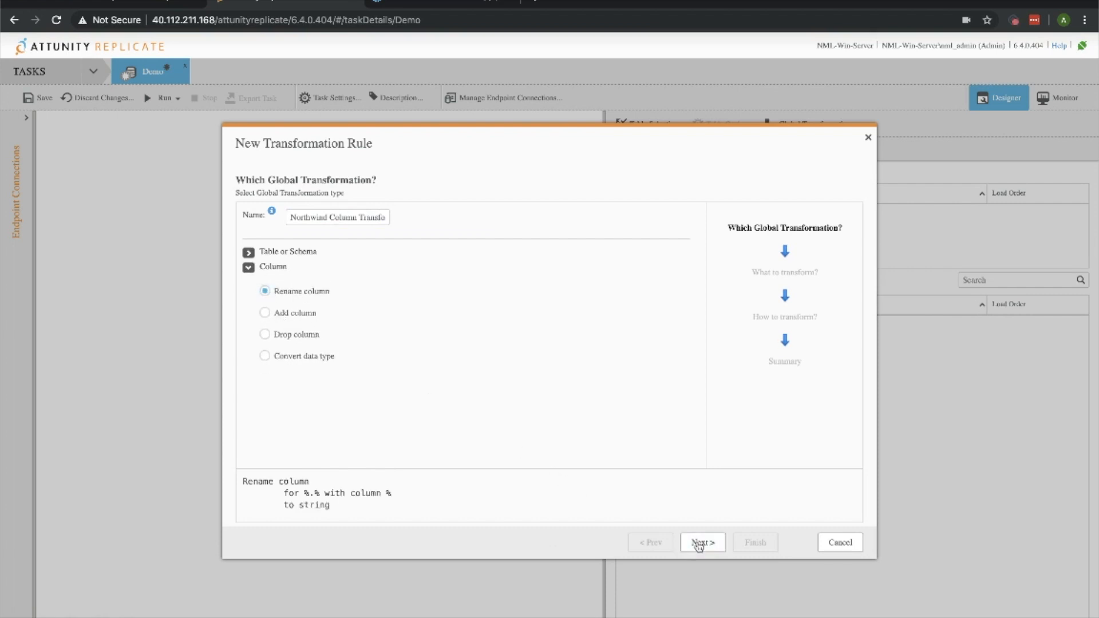
click(702, 541)
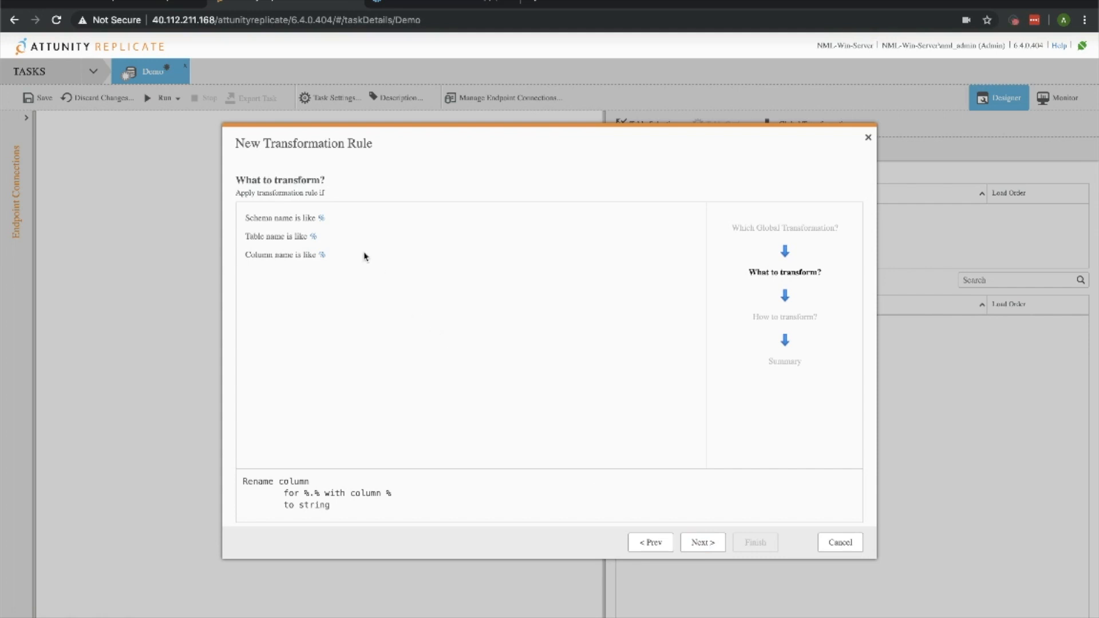
mouse_move(319, 220)
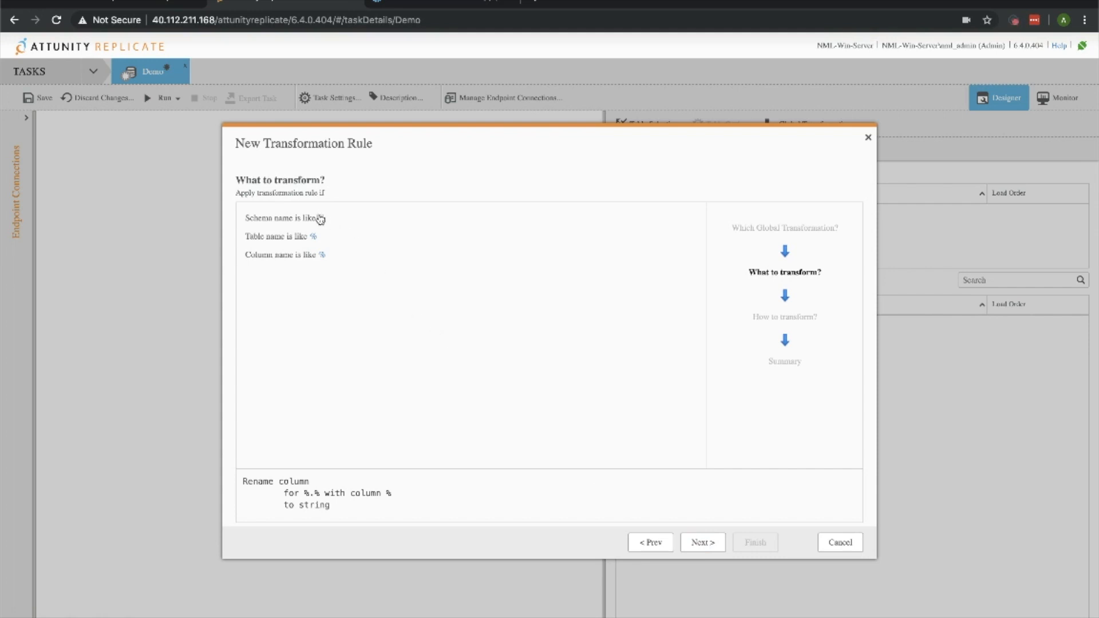
- Scope it to schema northwind, convert column names to uppercase, finish, and accept all three rules
click(327, 218)
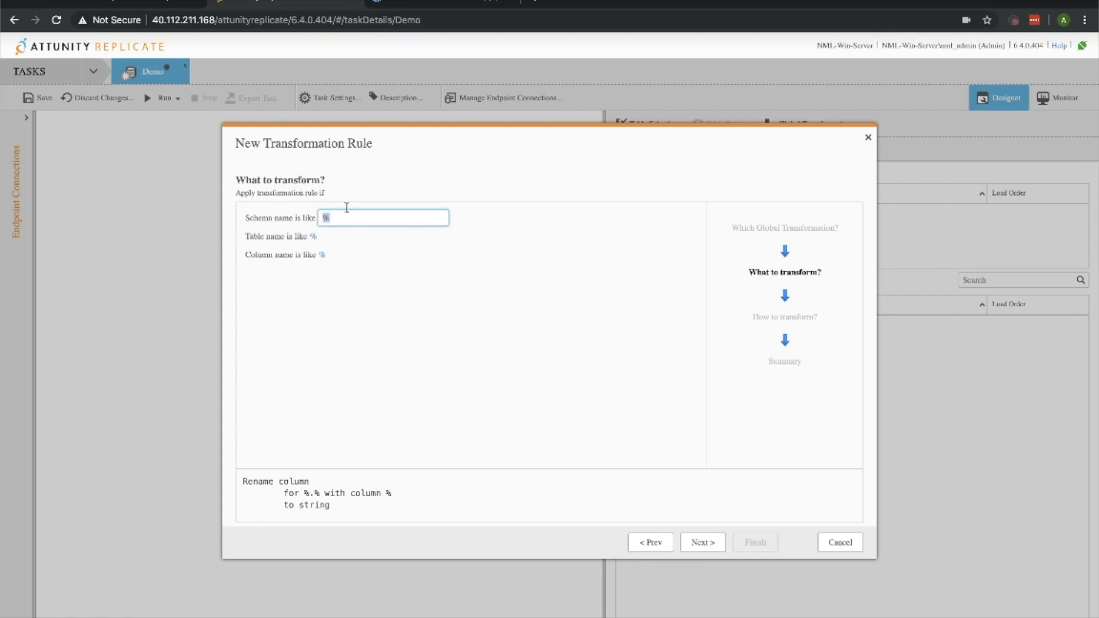
text(nortw)
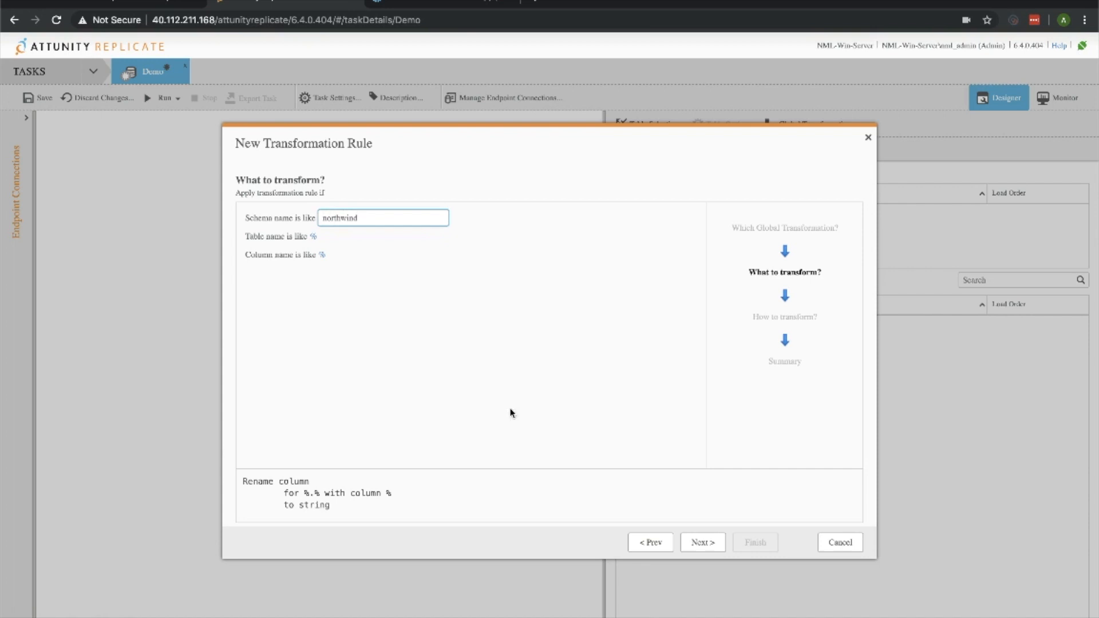
click(701, 542)
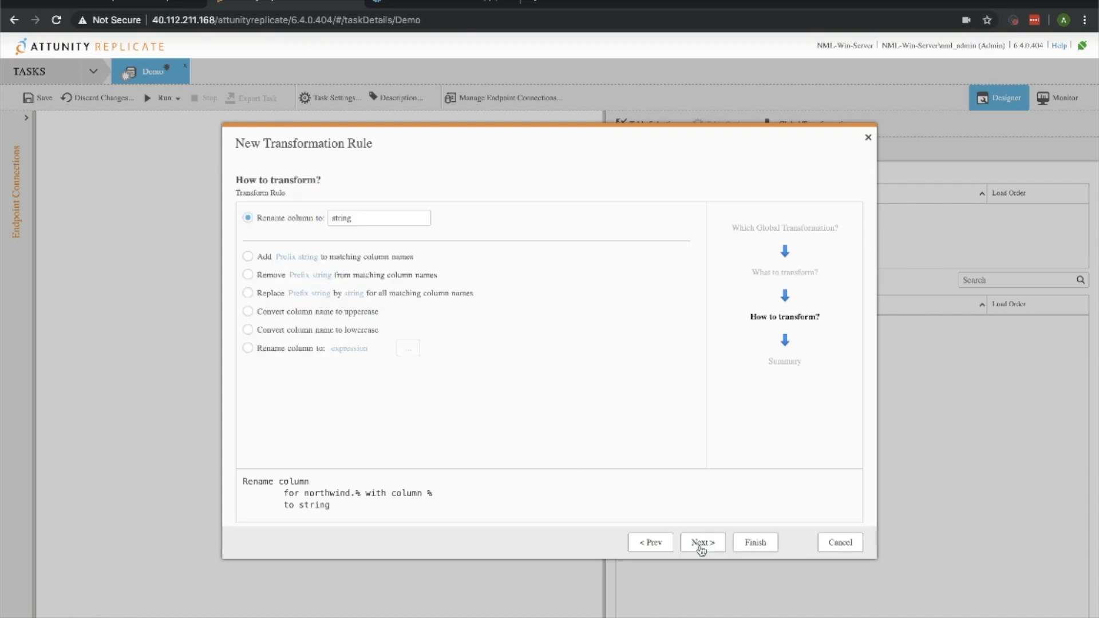
mouse_move(248, 317)
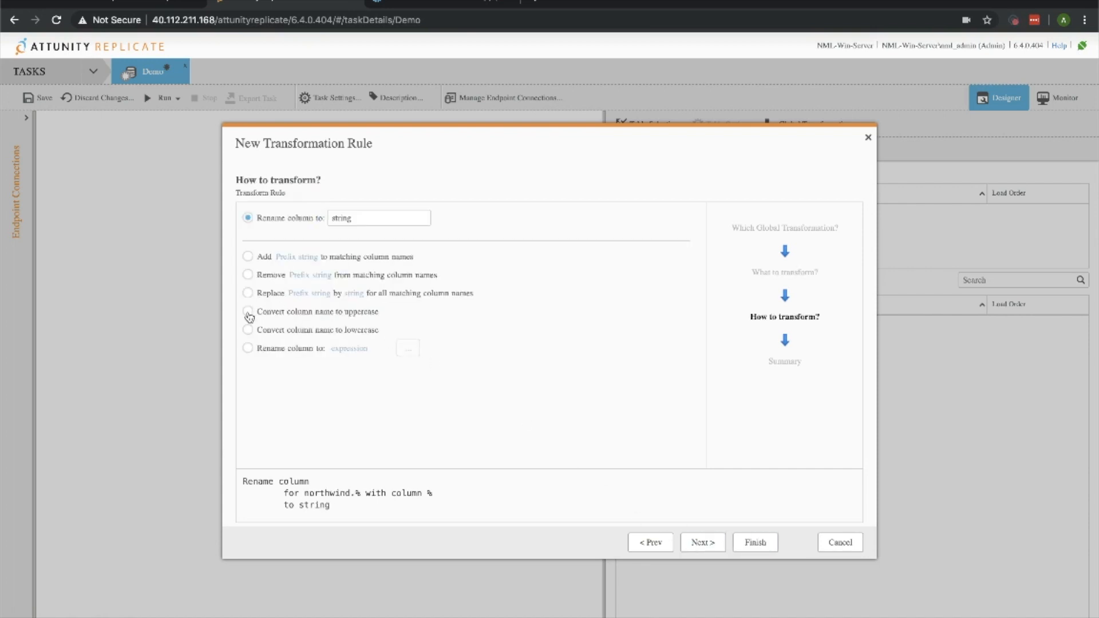
click(248, 311)
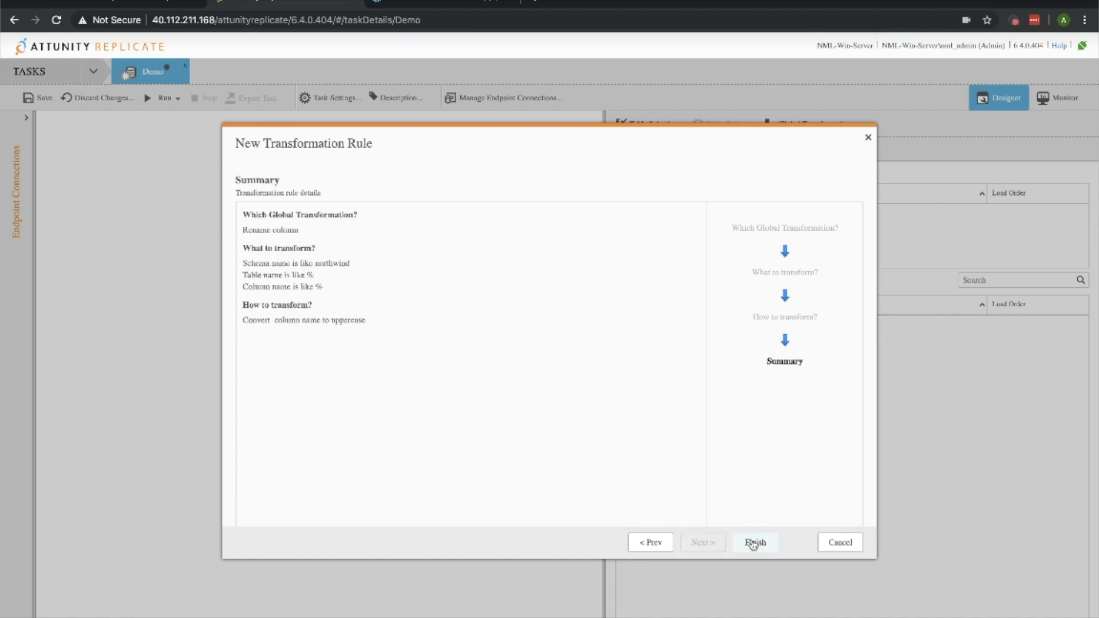
click(755, 542)
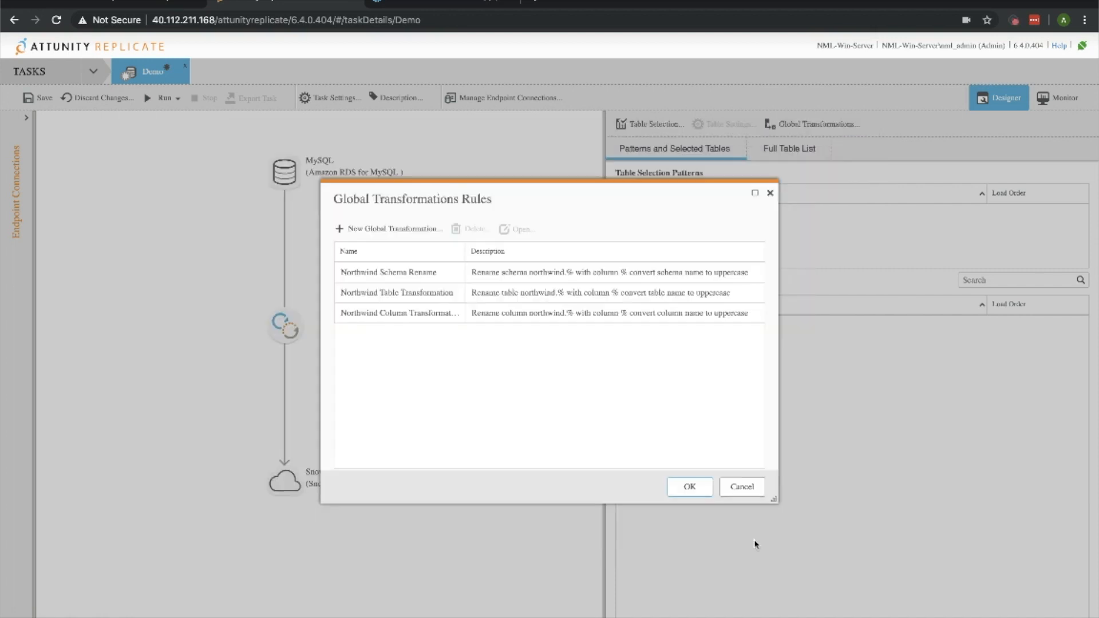
mouse_move(652, 392)
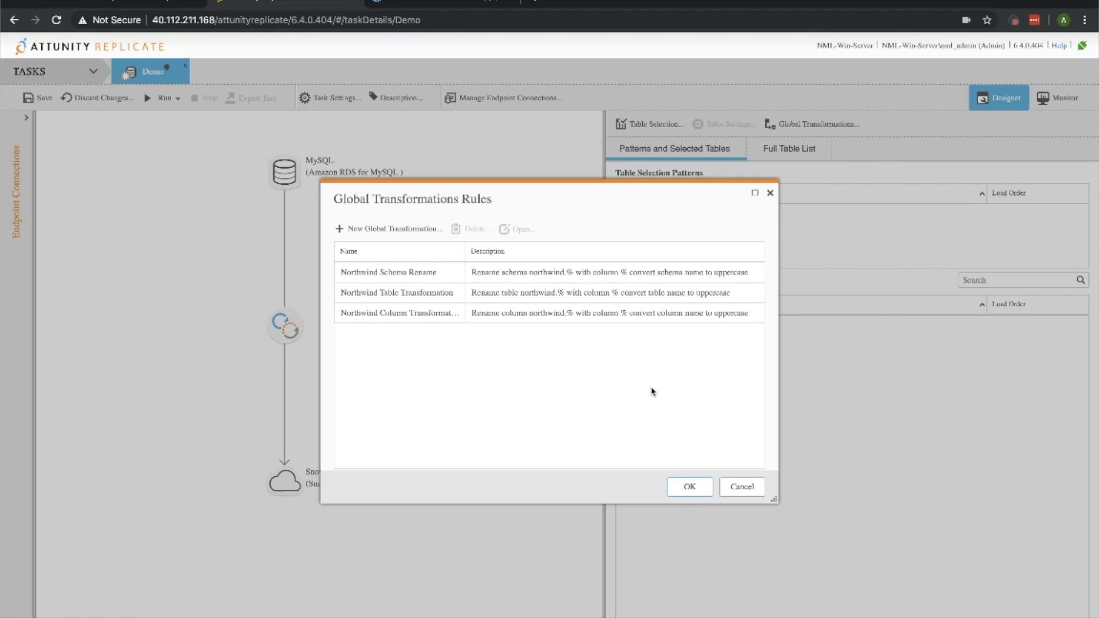
mouse_move(685, 471)
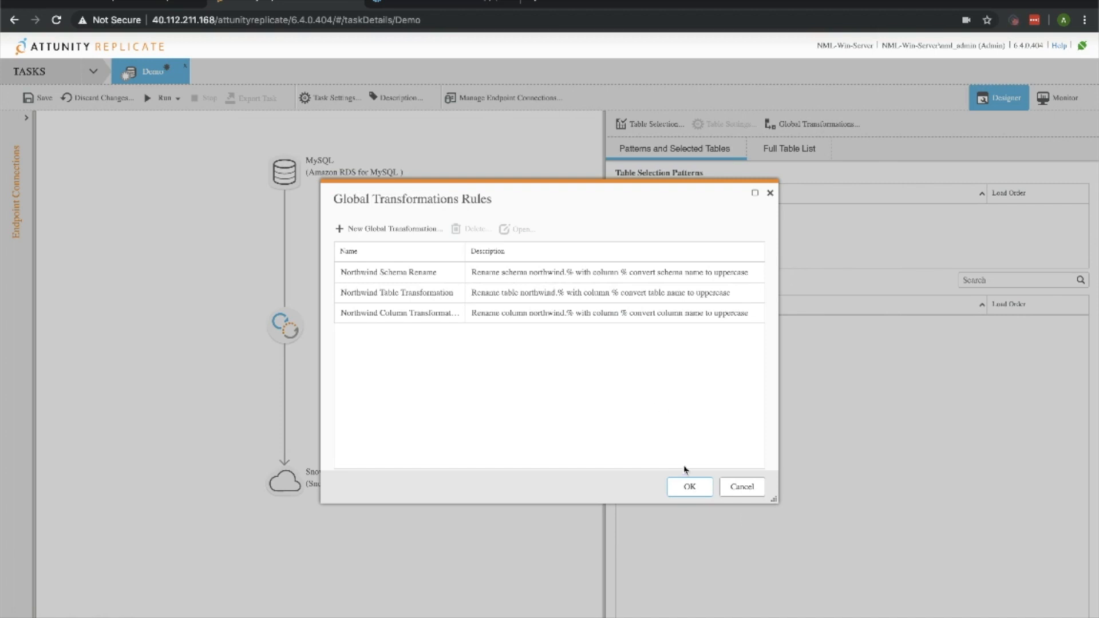
click(687, 486)
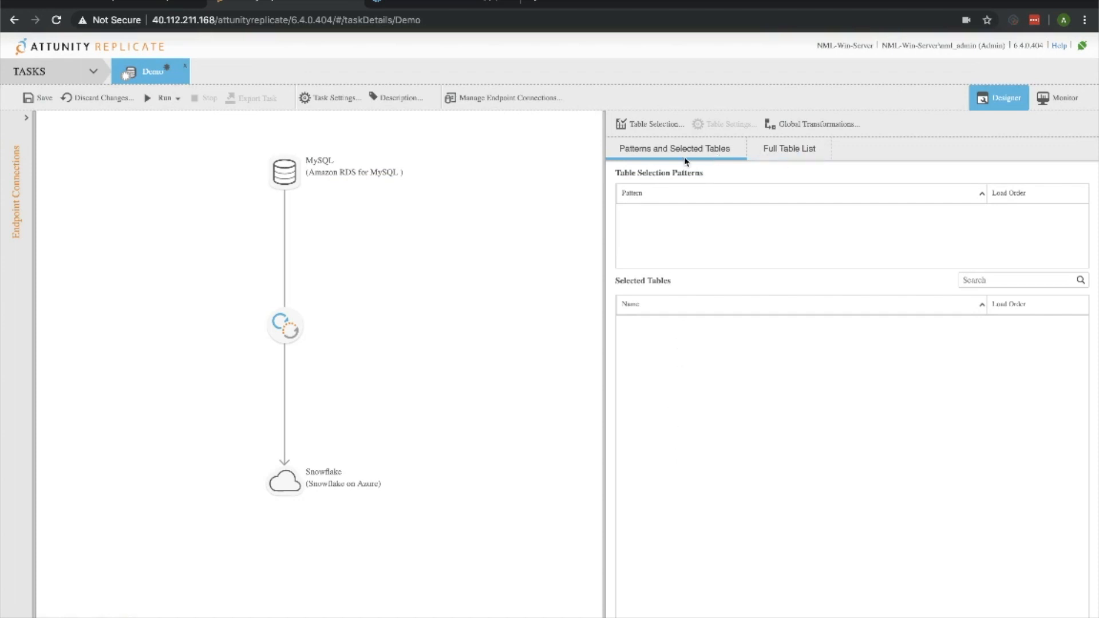
mouse_move(670, 148)
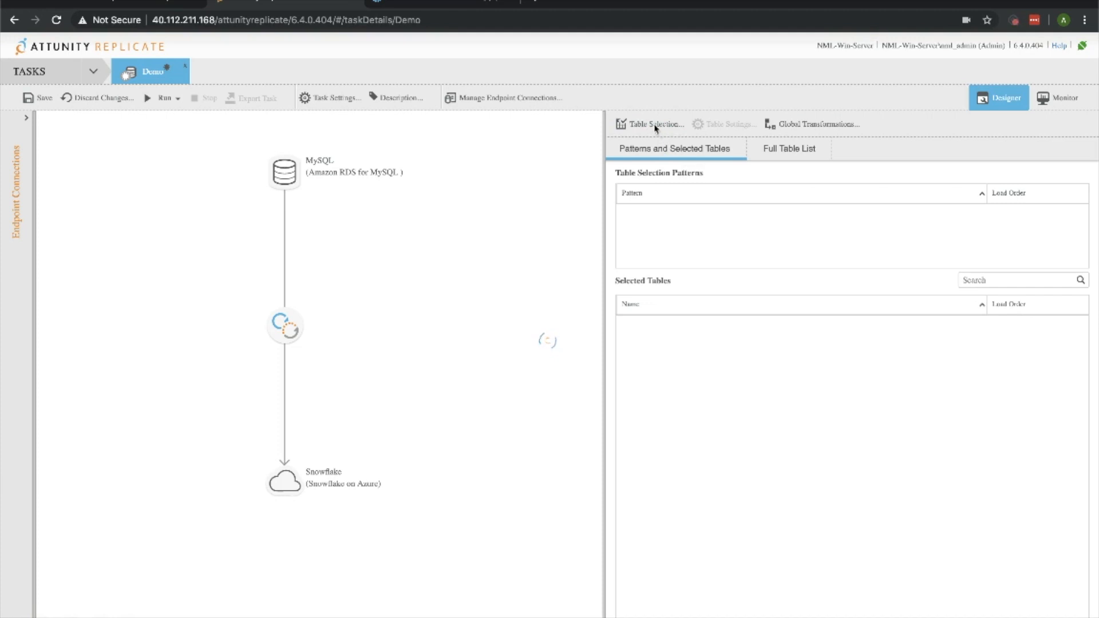
- Search the northwind schema with % and add all 13 found tables to the task
click(655, 124)
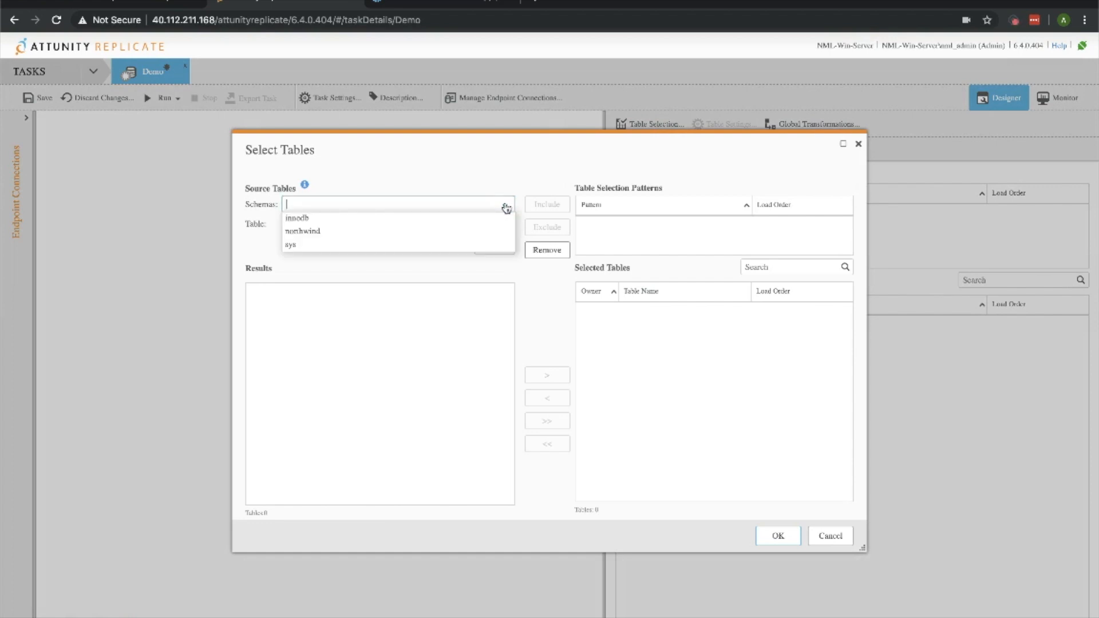
click(302, 231)
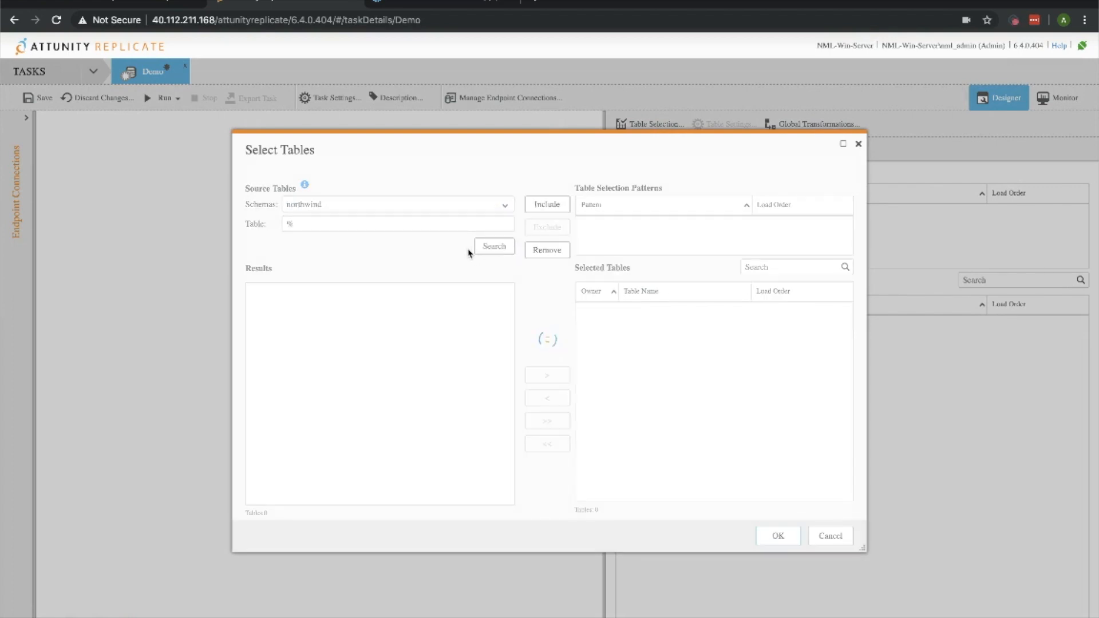
click(493, 246)
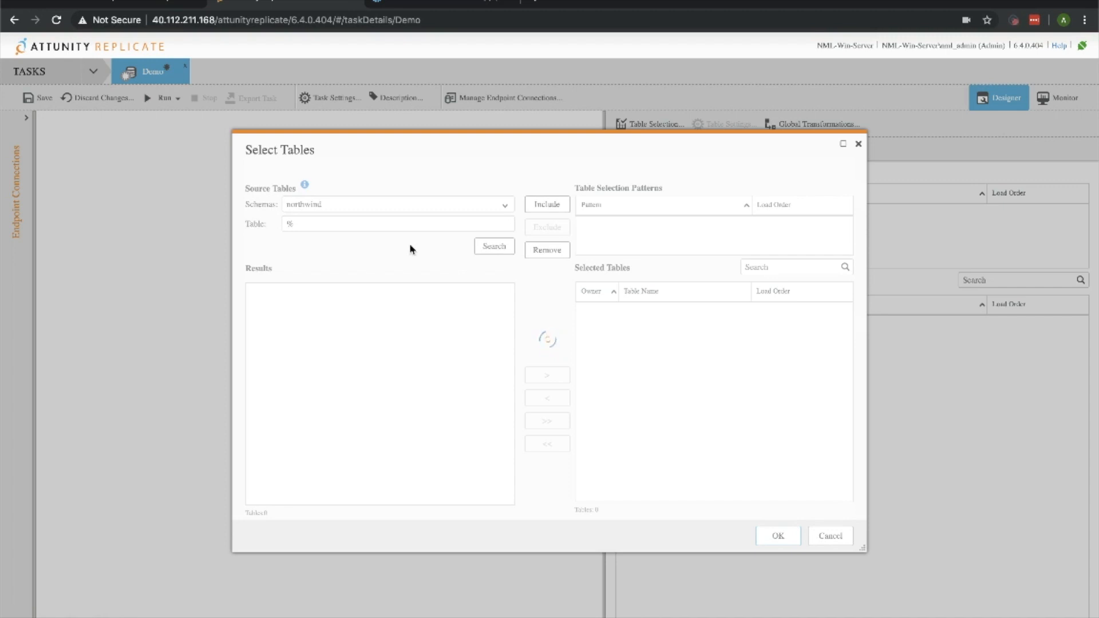
click(493, 246)
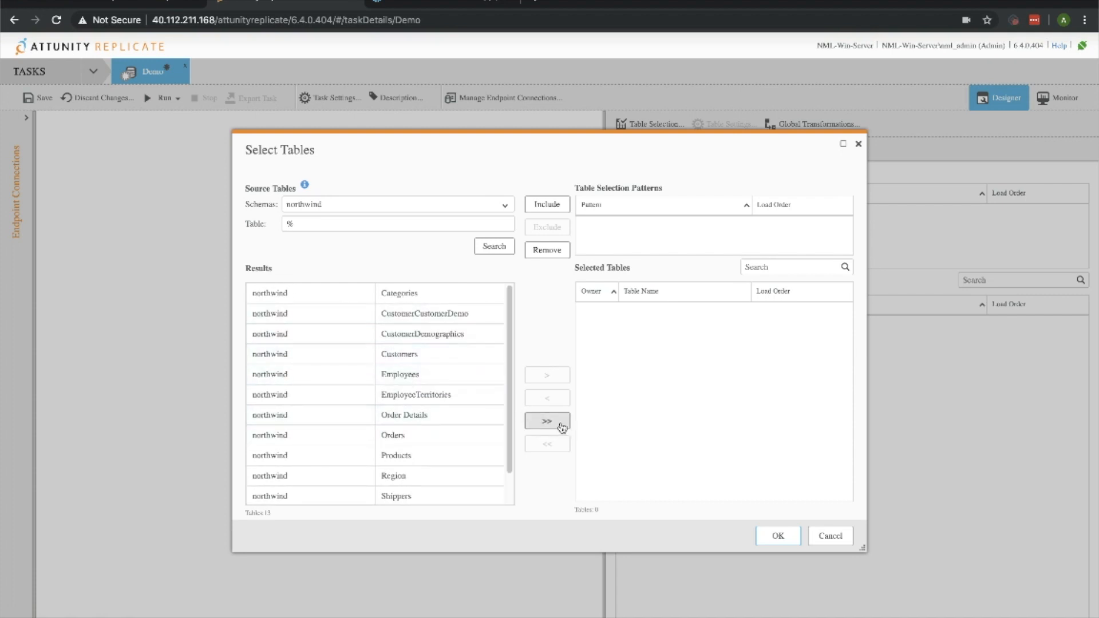
click(547, 421)
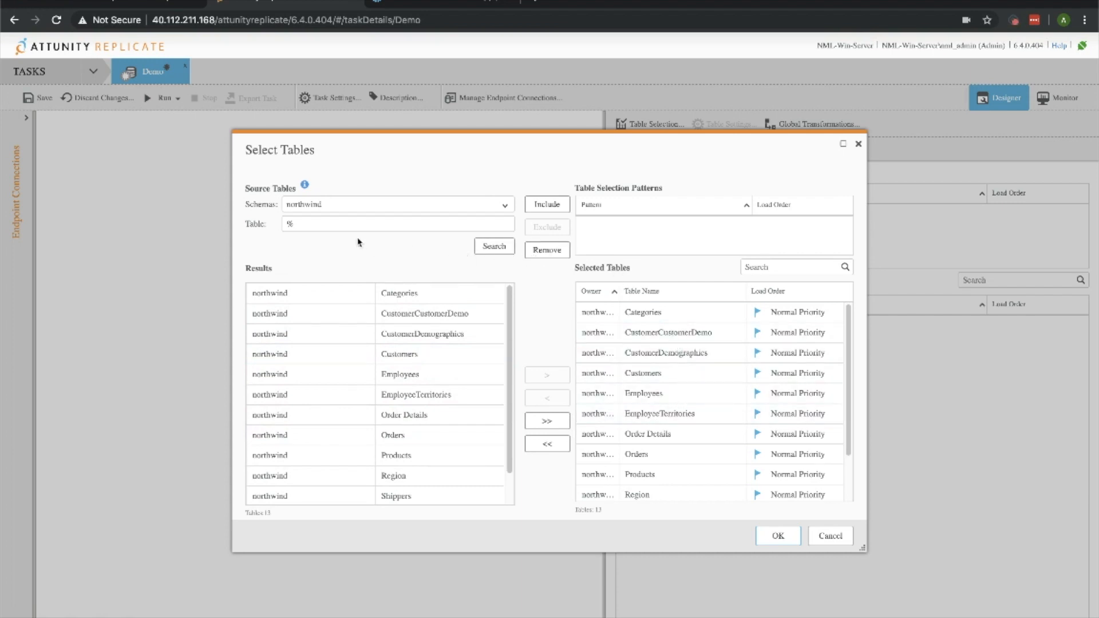
mouse_move(666, 230)
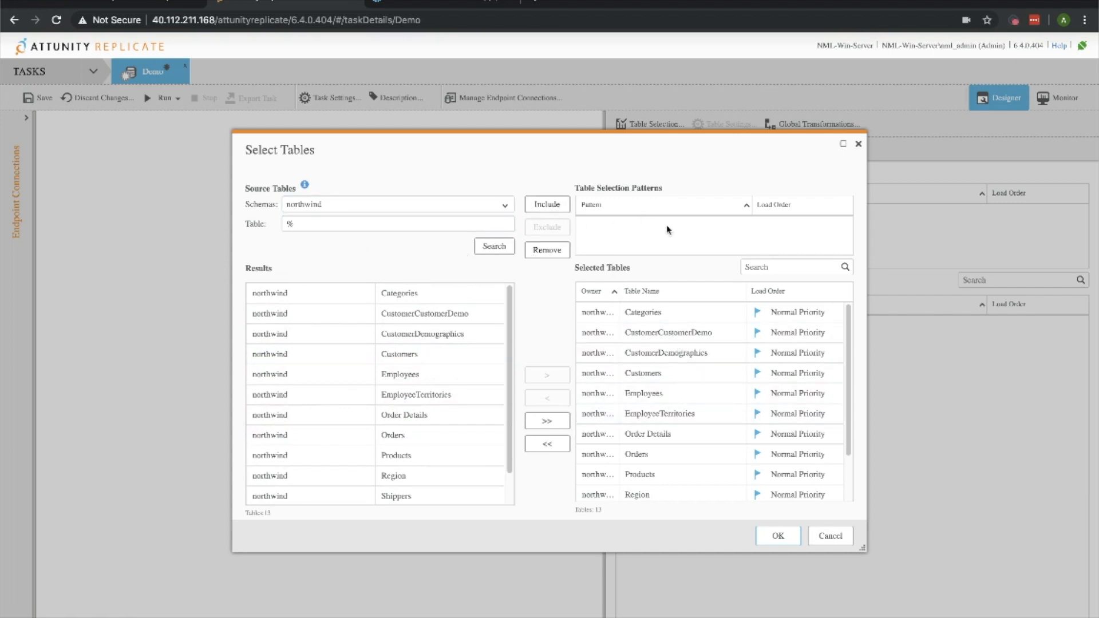
- Add an include pattern covering every northwind table and confirm the selection
click(547, 204)
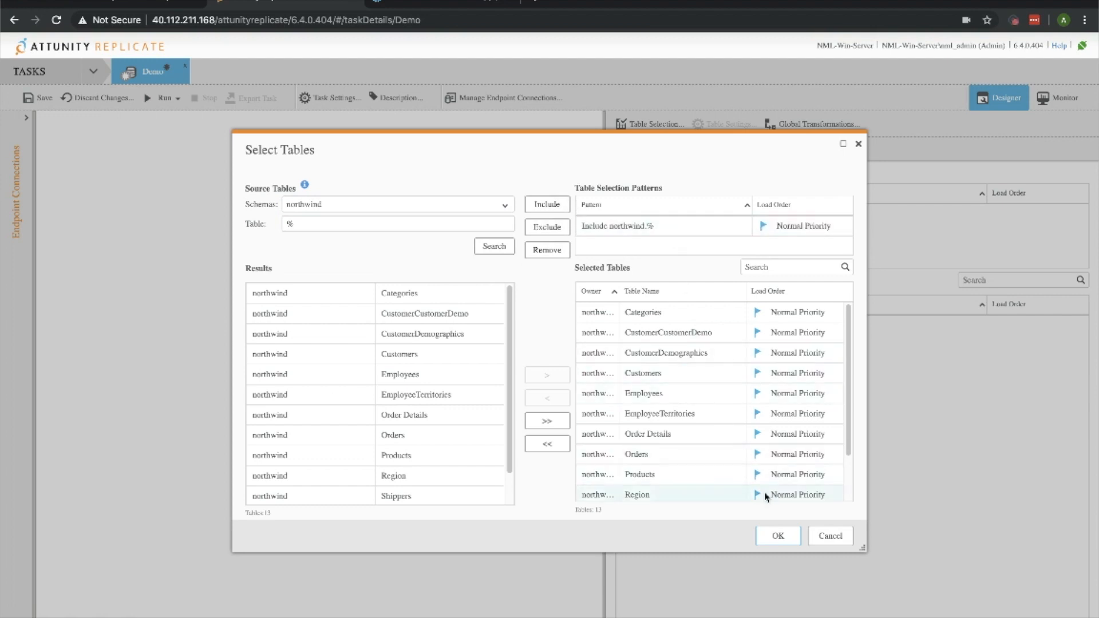
click(776, 536)
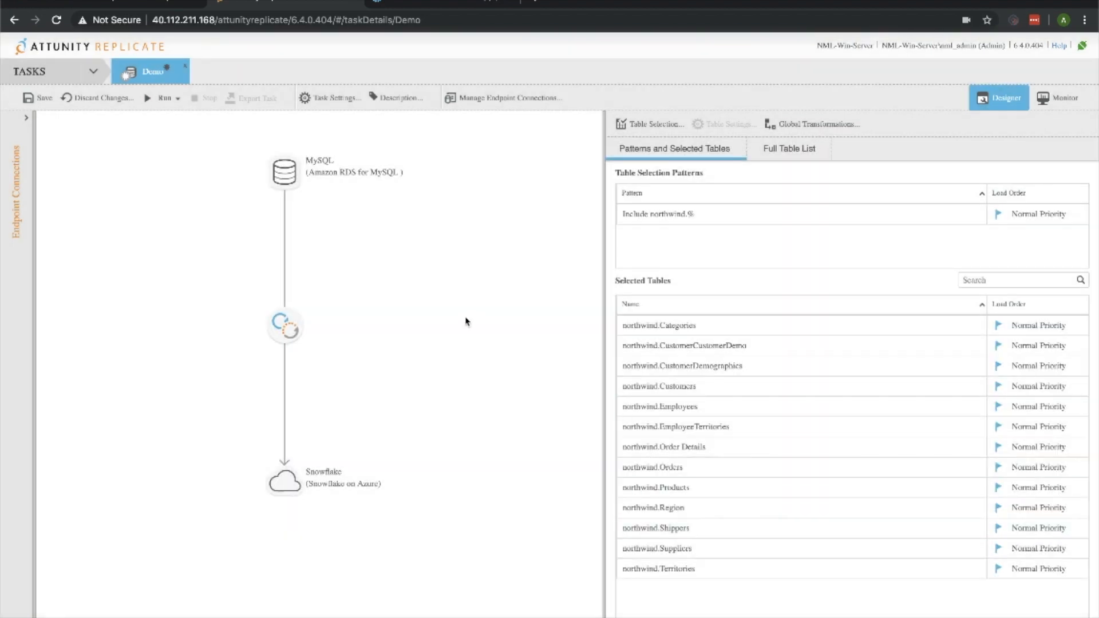
mouse_move(544, 124)
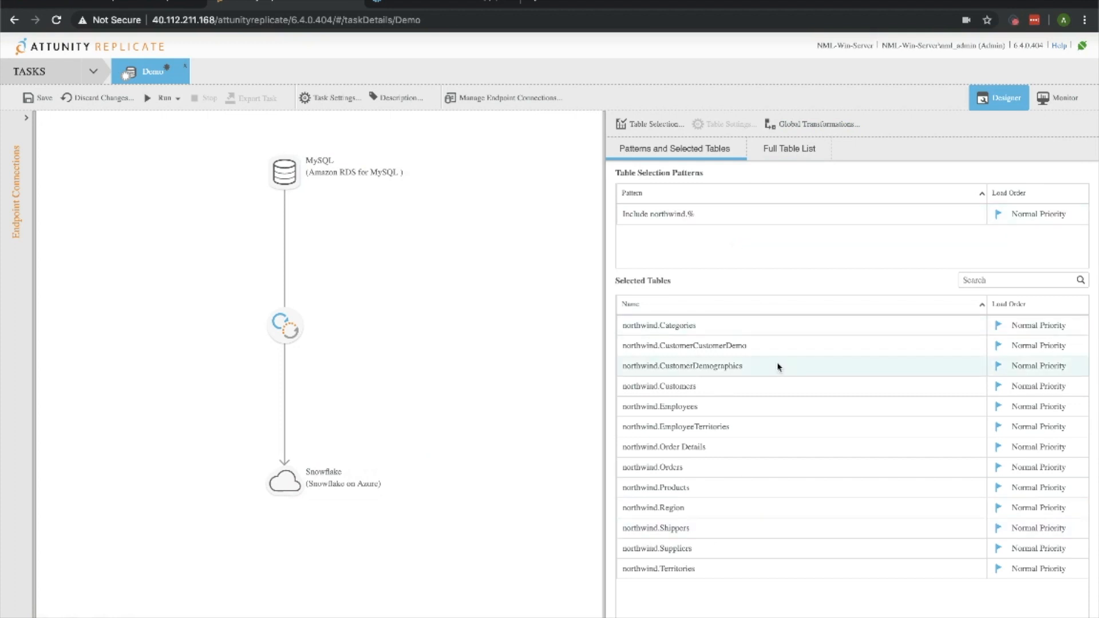
mouse_move(773, 363)
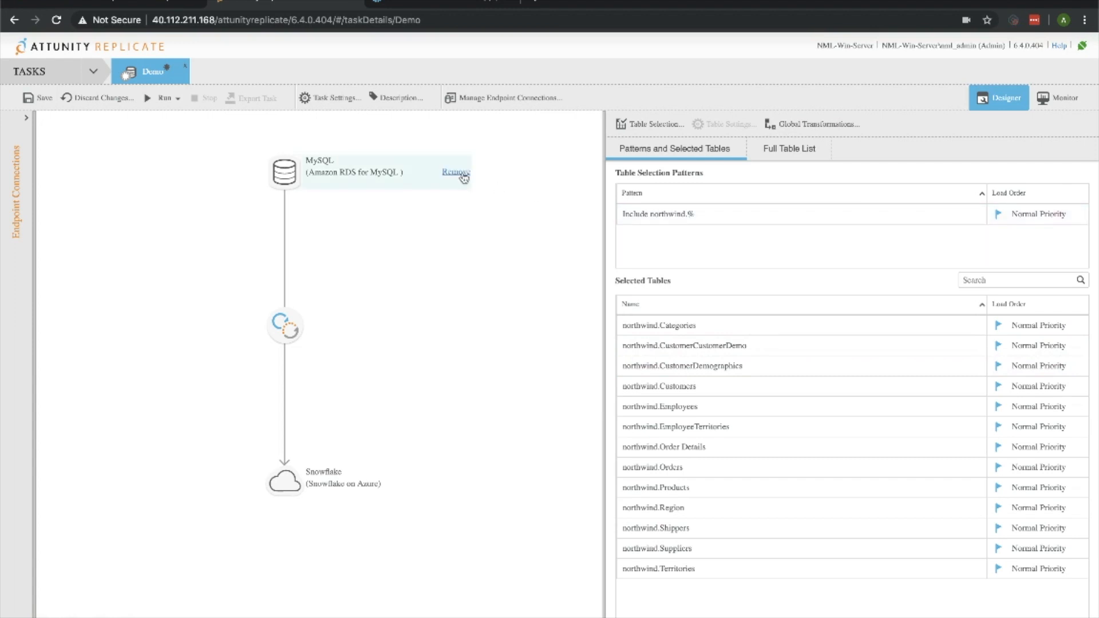
- Switch the Demo task from Designer to Monitor view
click(1063, 98)
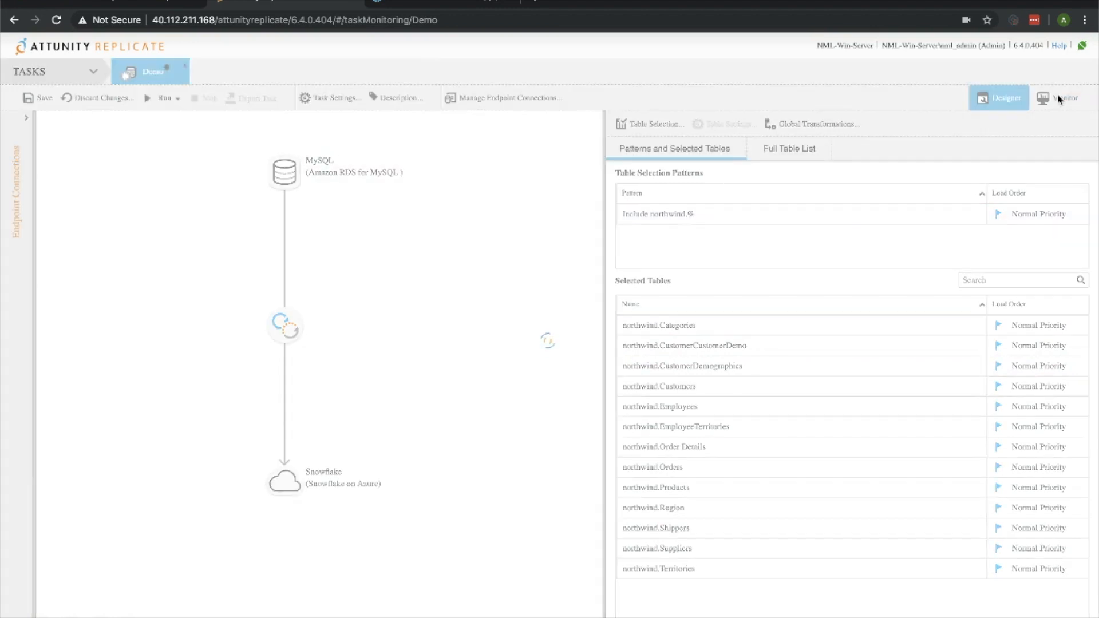
- From the Monitor view's Run menu choose Start Processing to begin the full load
click(1063, 97)
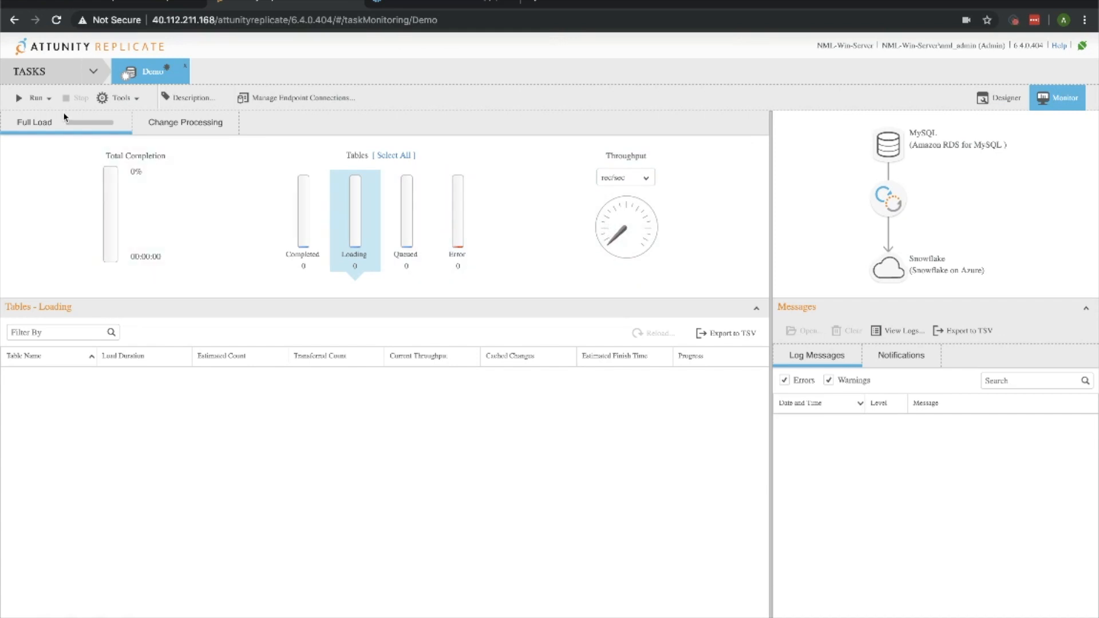
click(37, 99)
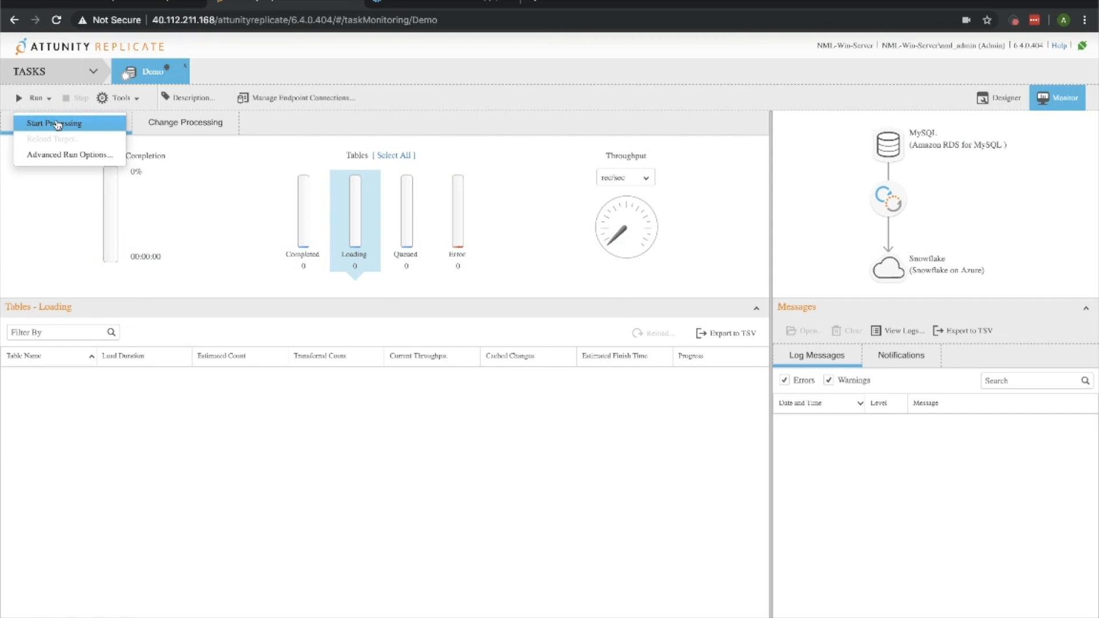
click(54, 122)
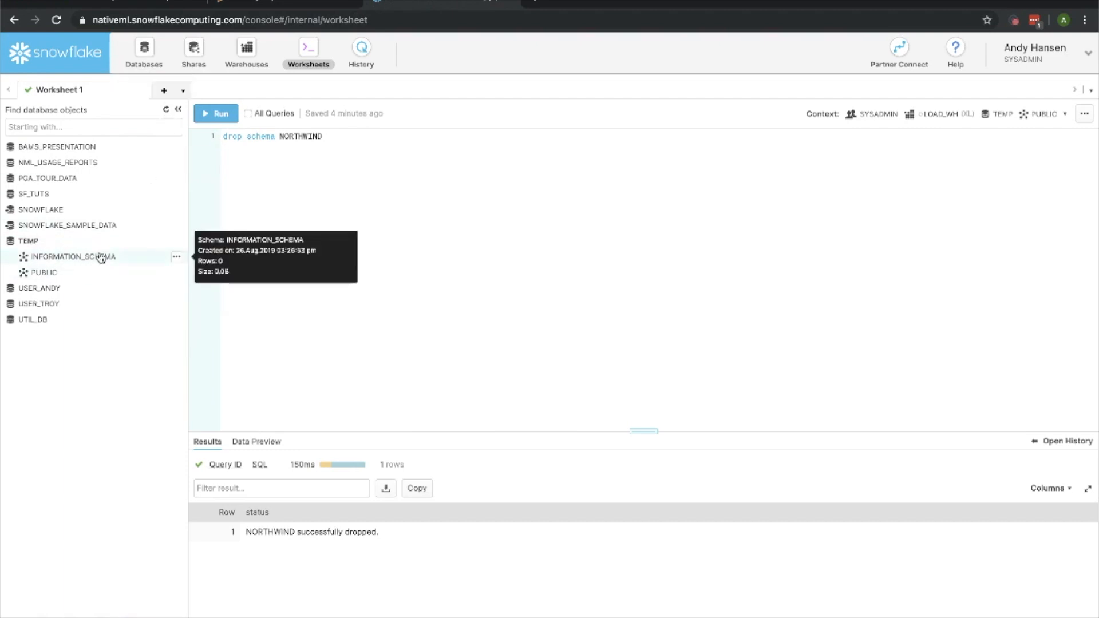
mouse_move(166, 113)
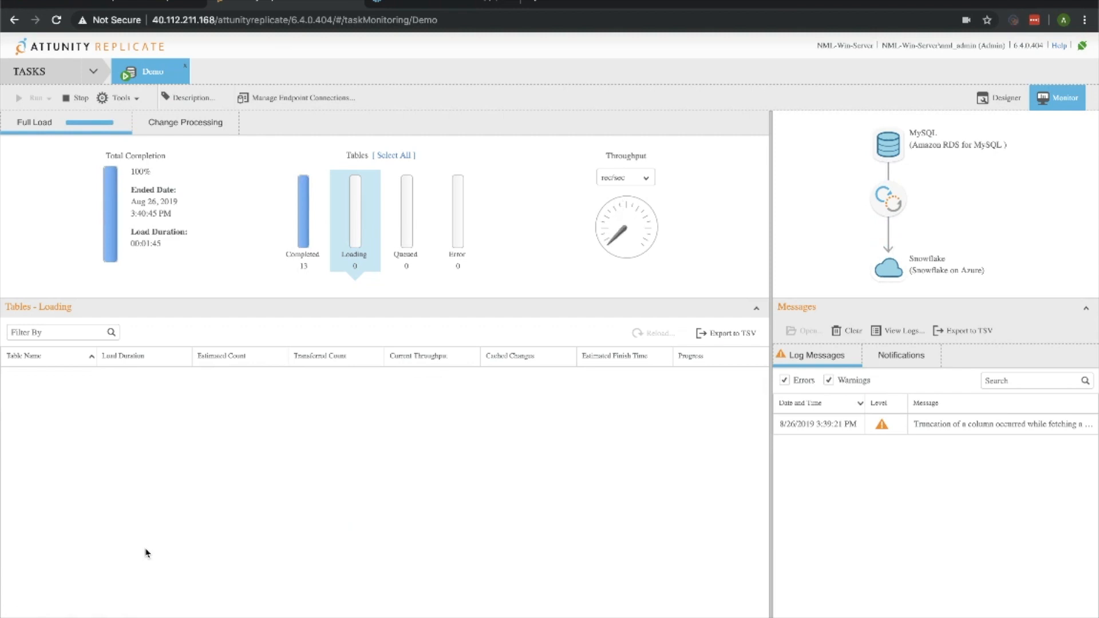
mouse_move(405, 110)
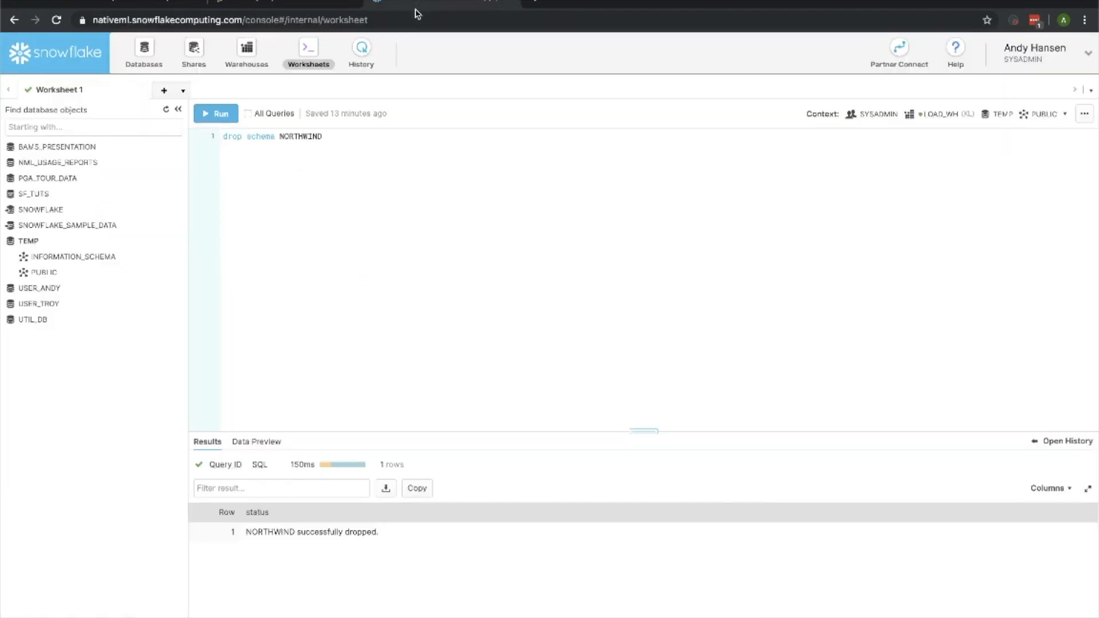
mouse_move(166, 112)
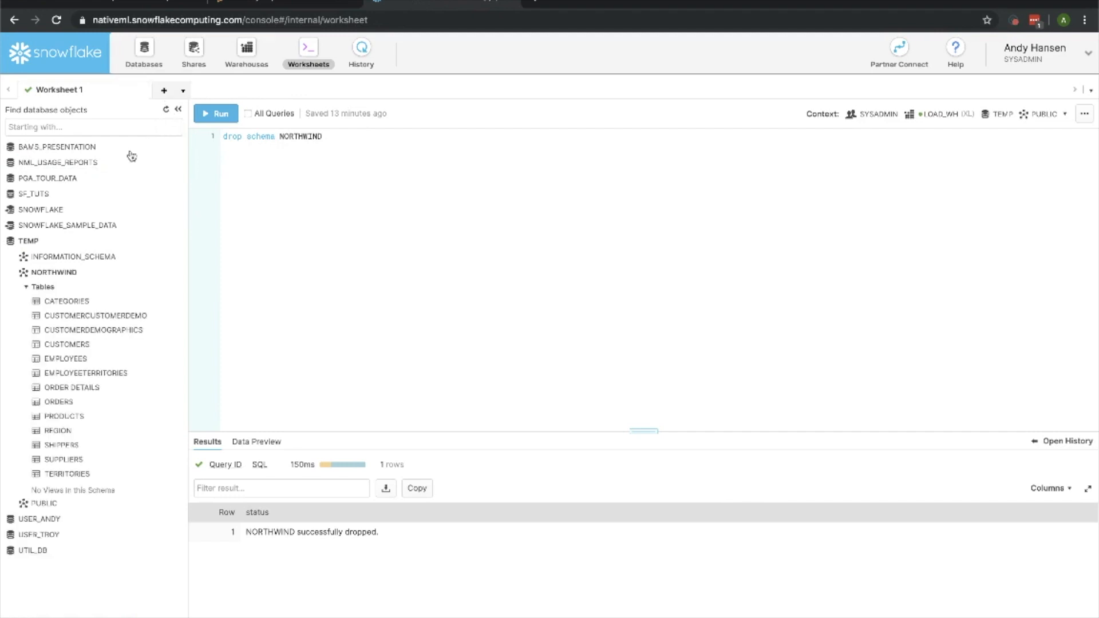
mouse_move(54, 273)
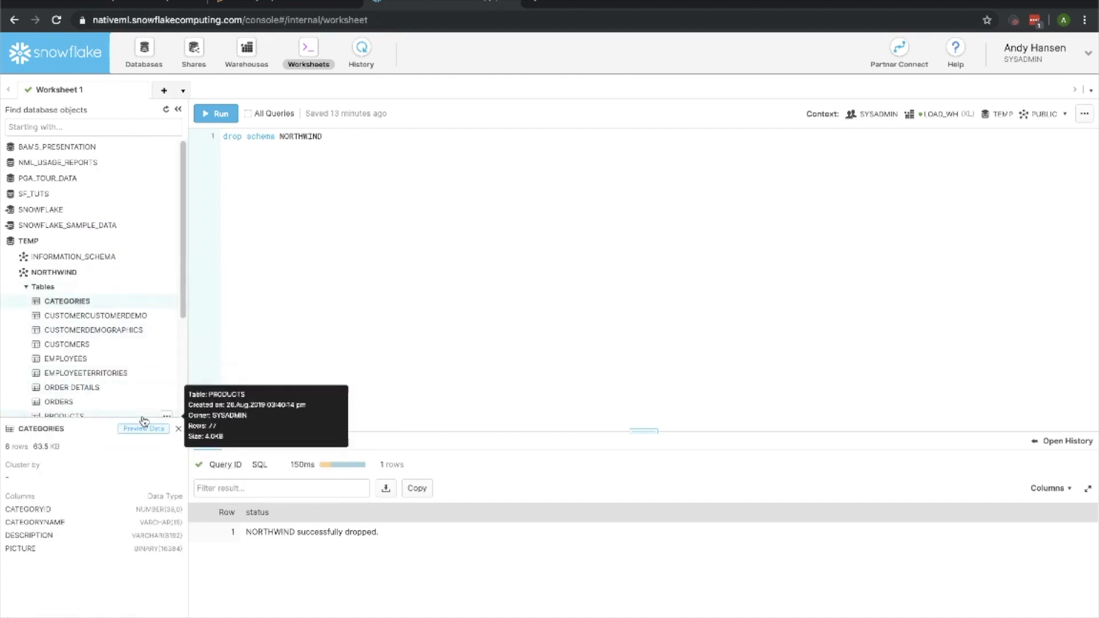
- Preview the CATEGORIES rows, showing uppercase columns and Beverages, Condiments and other categories
click(143, 428)
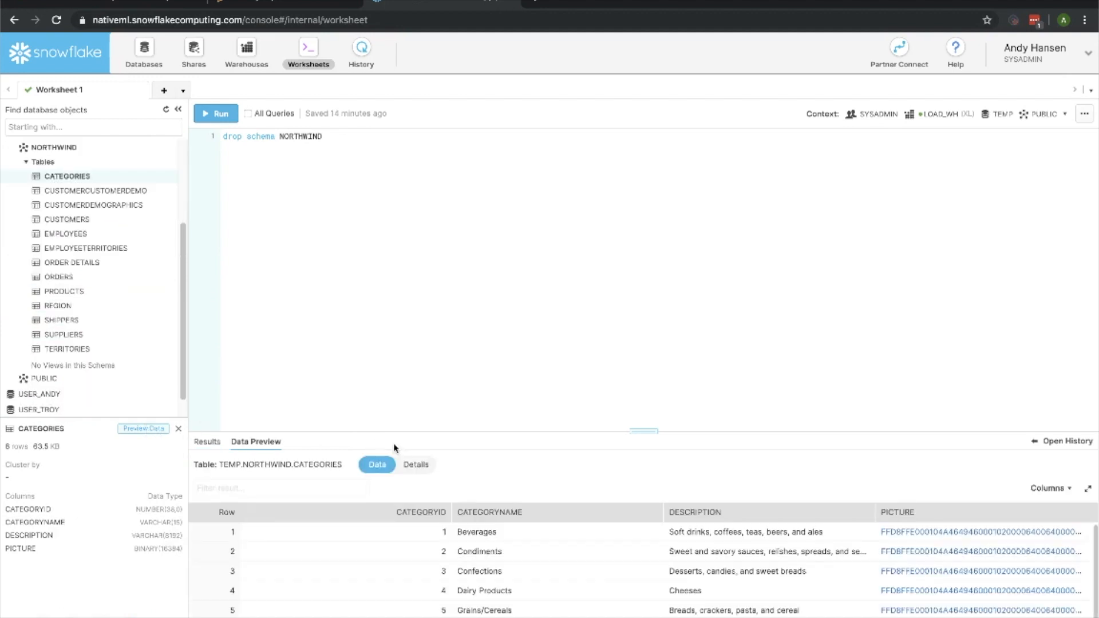
mouse_move(379, 516)
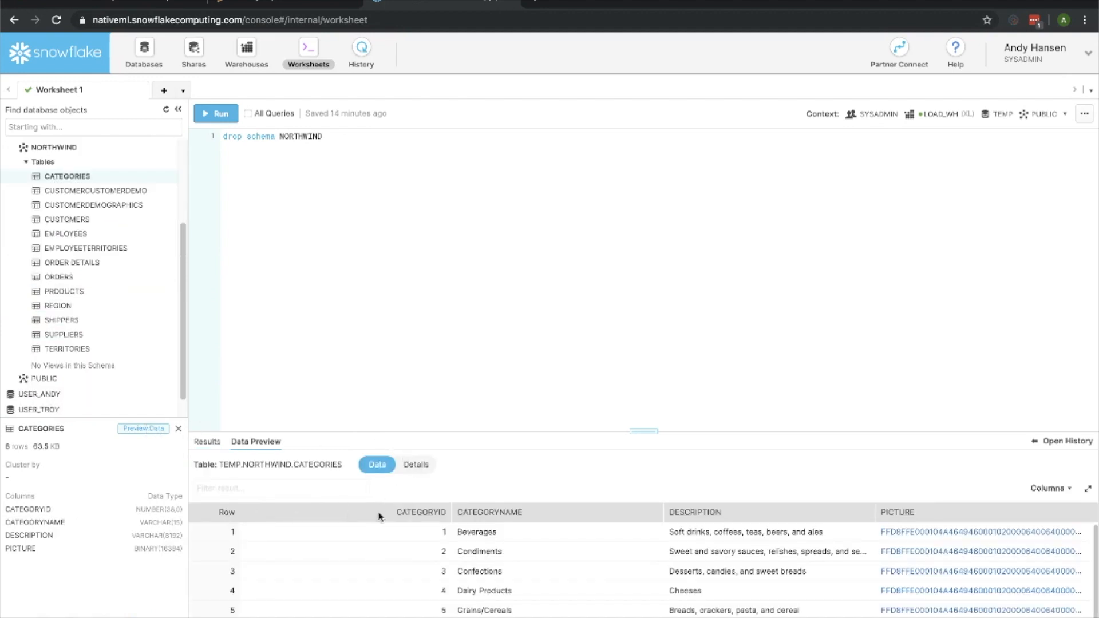
mouse_move(872, 514)
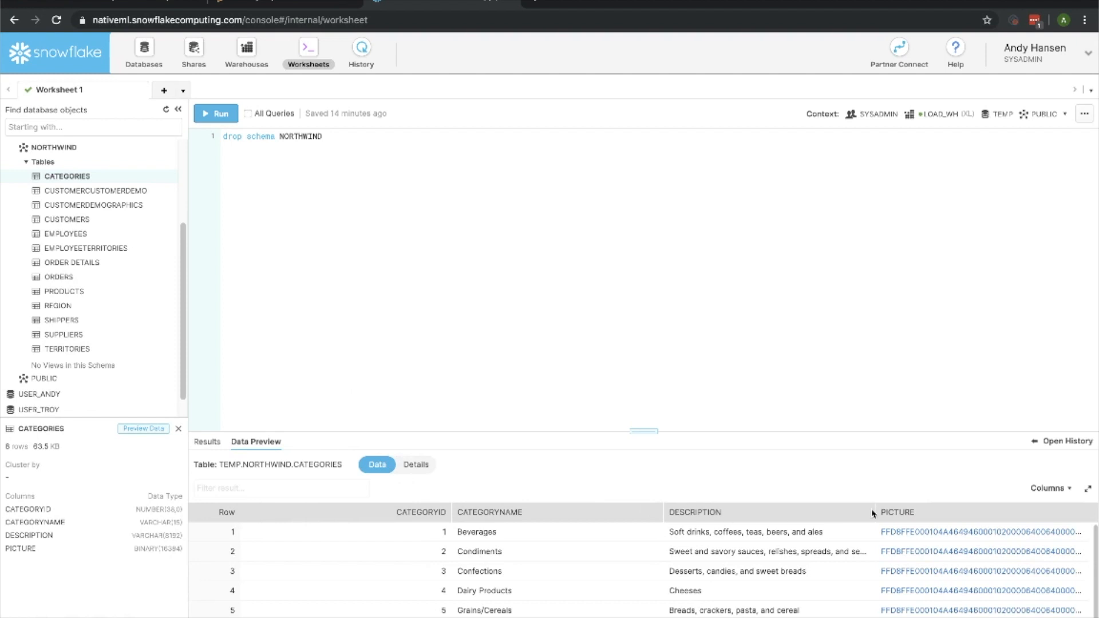
mouse_move(223, 512)
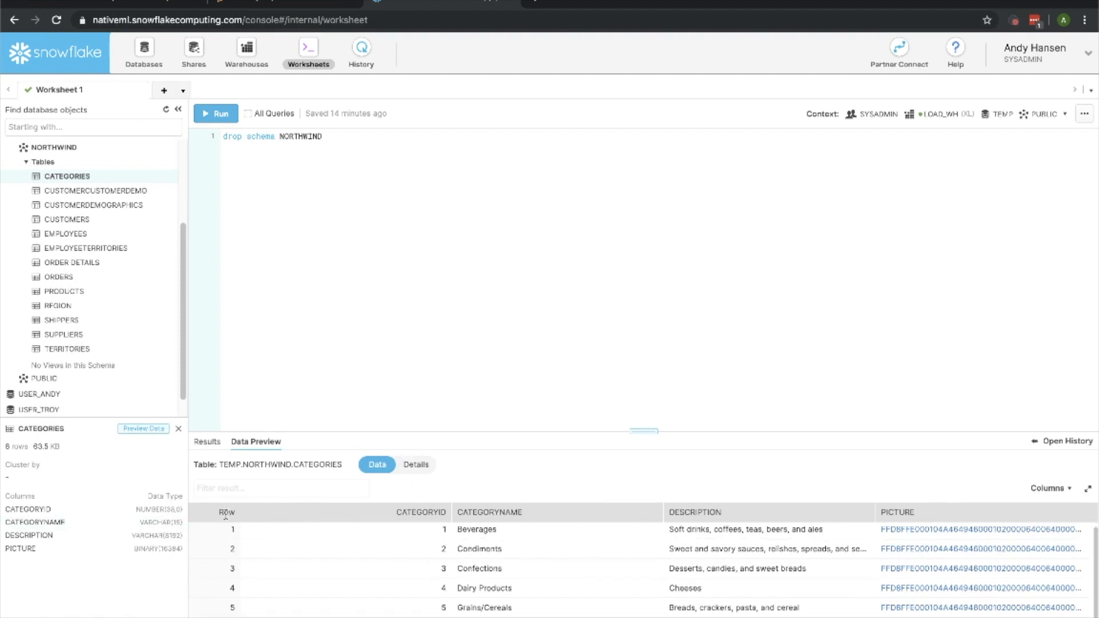
scroll(down, 3)
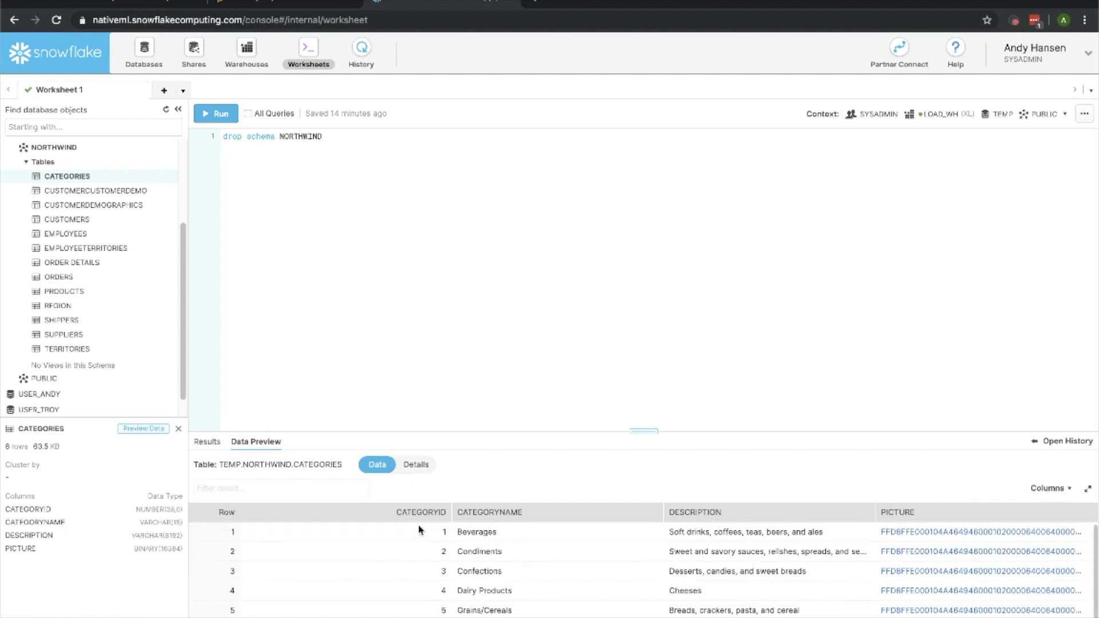
mouse_move(308, 50)
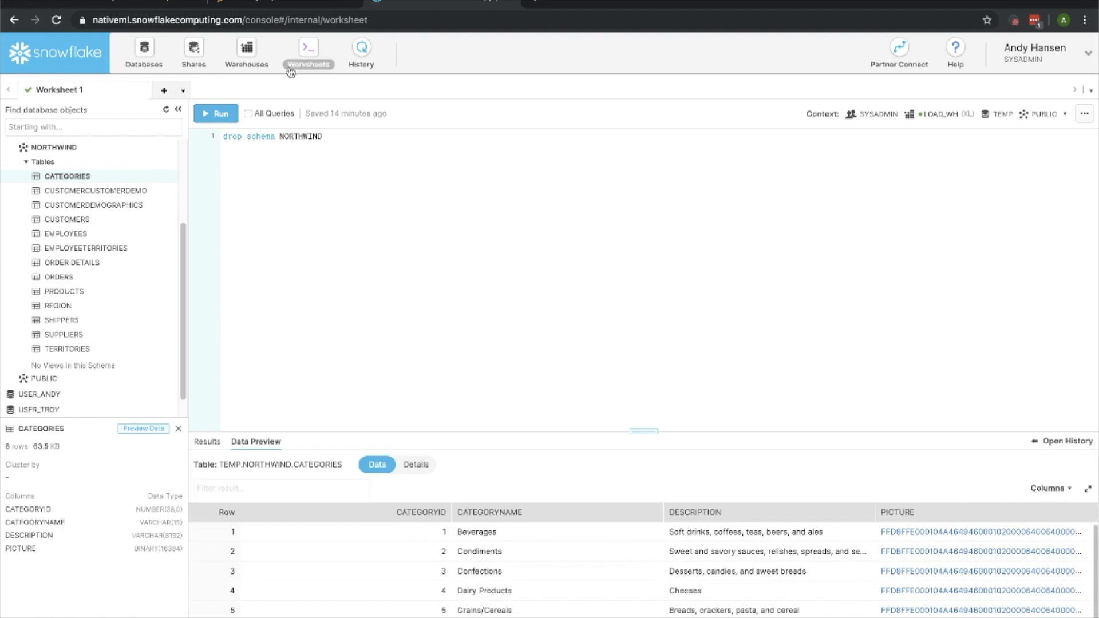